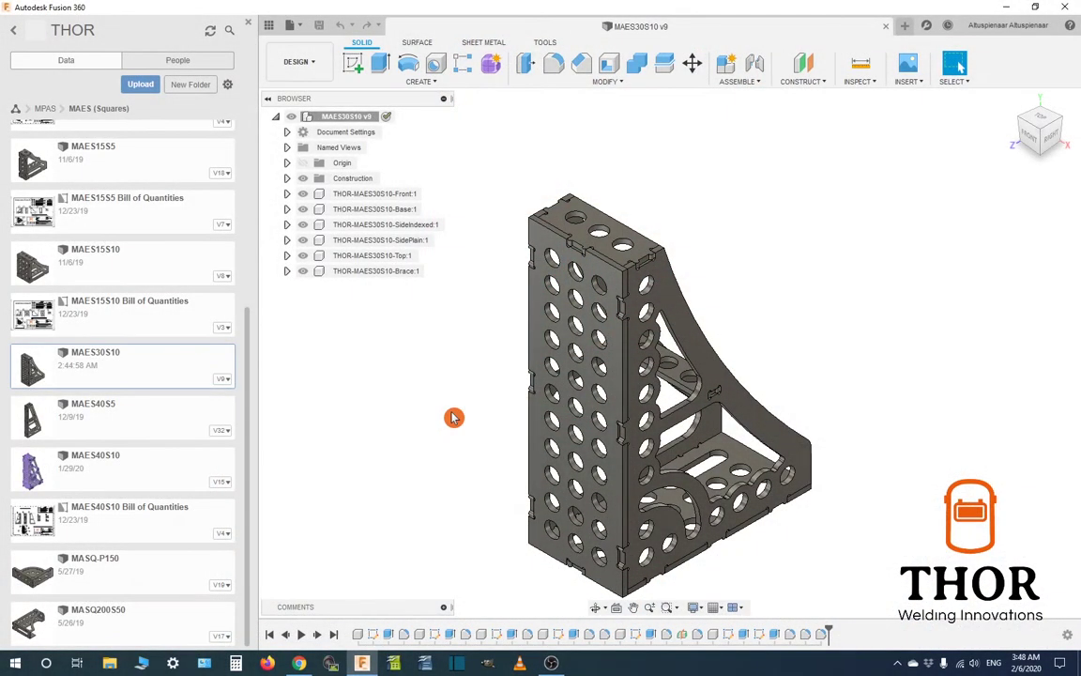
mouse_move(430, 408)
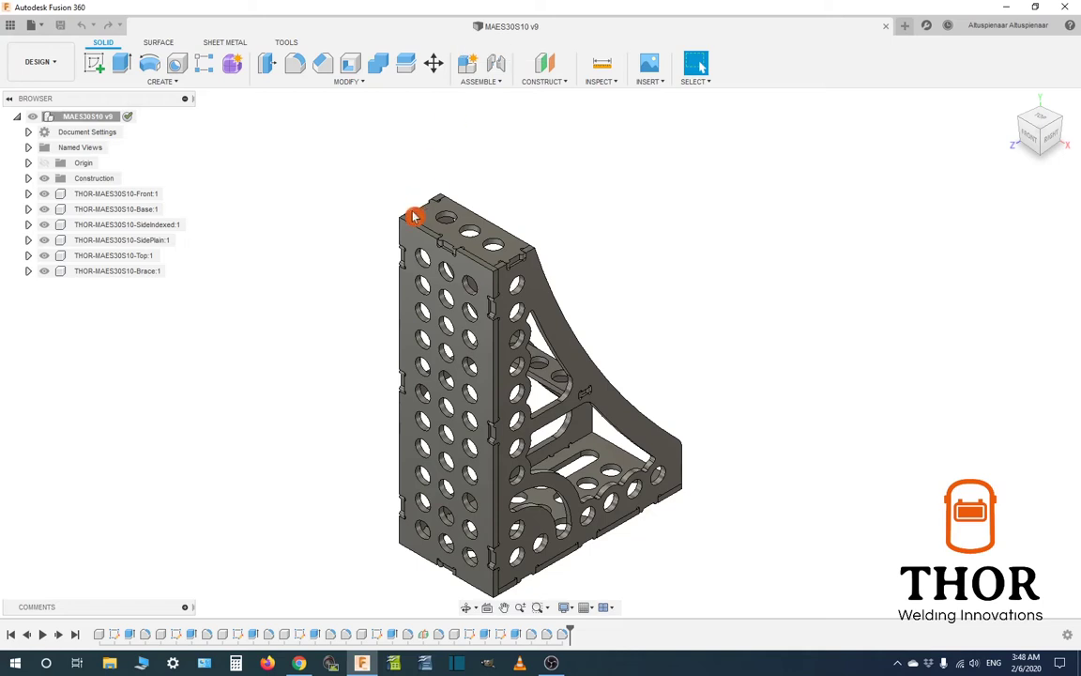
mouse_move(370, 220)
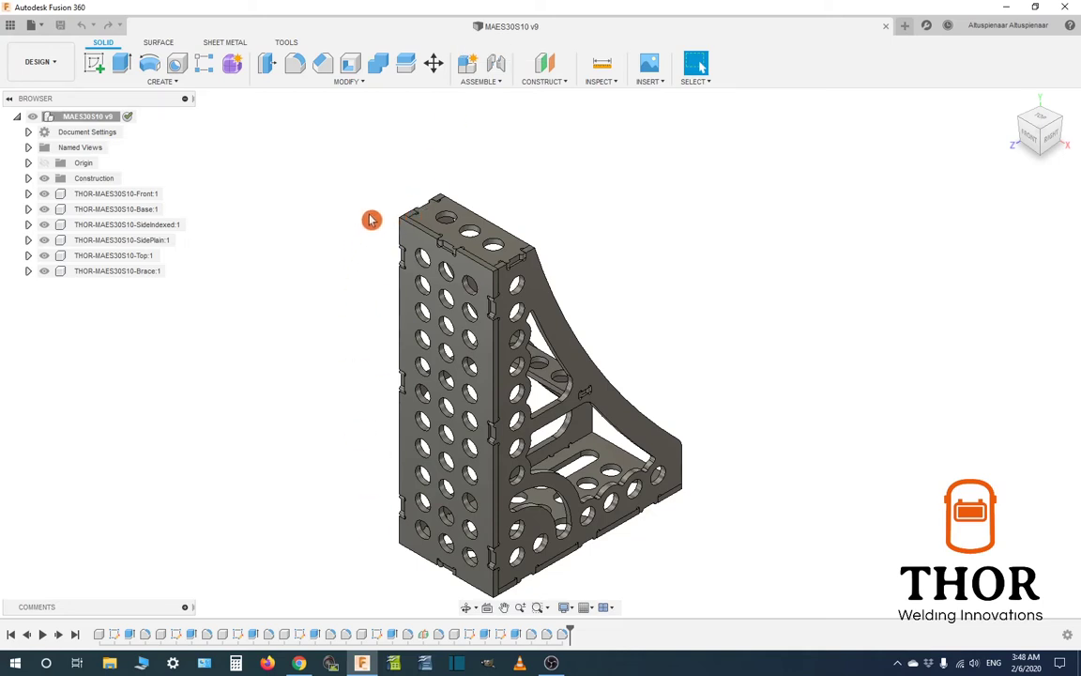
mouse_move(377, 217)
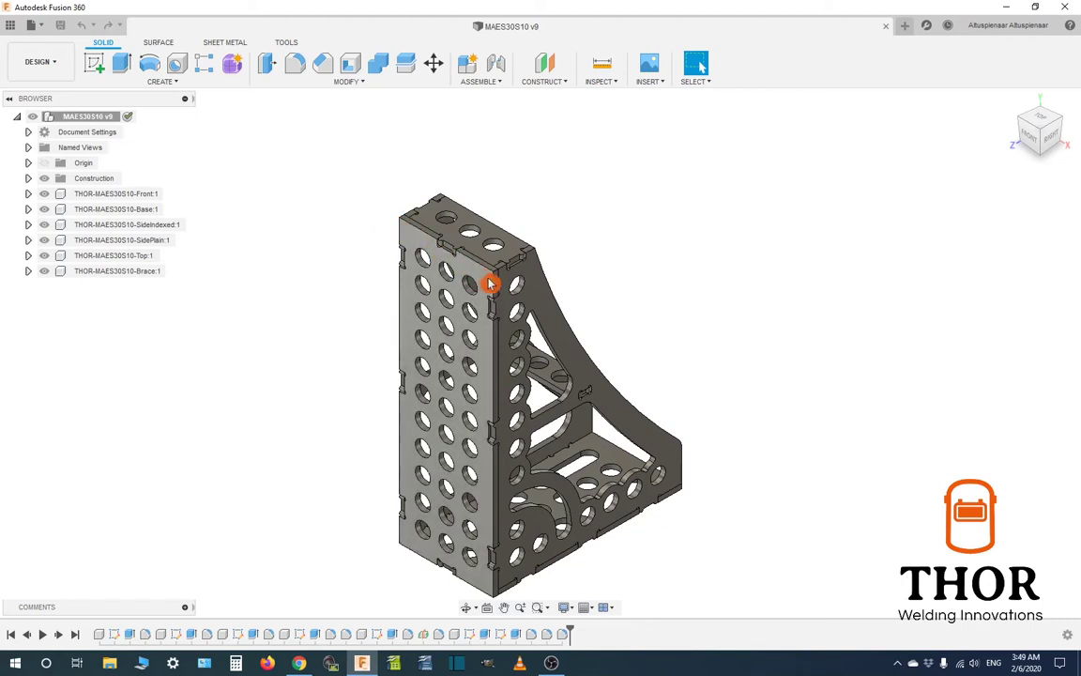
mouse_move(726, 307)
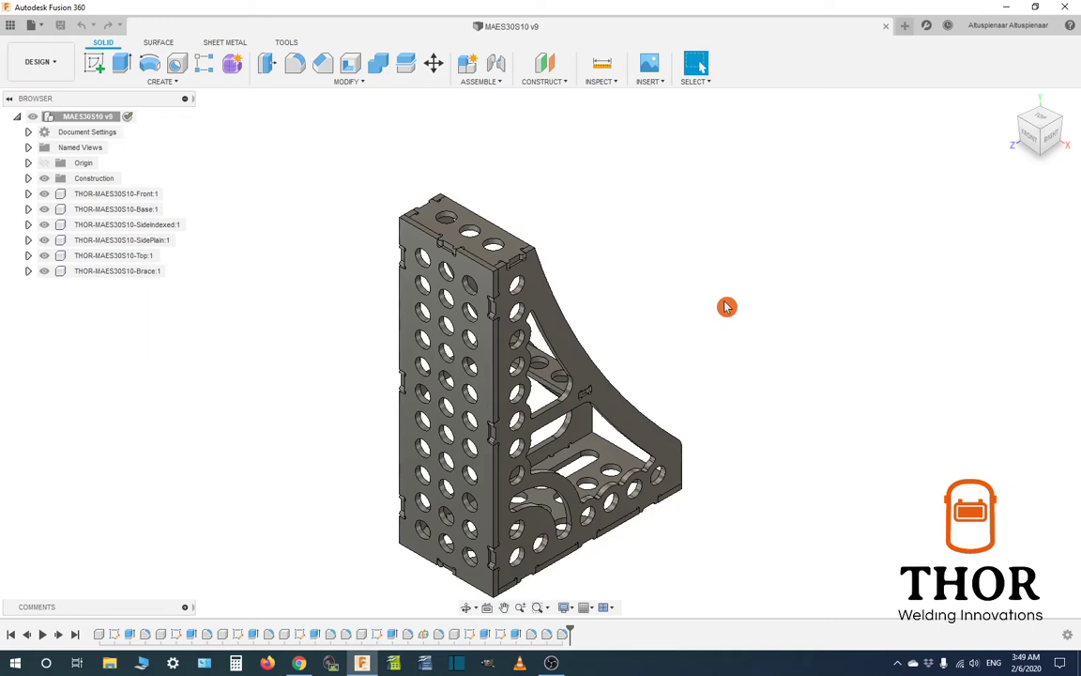
mouse_move(374, 198)
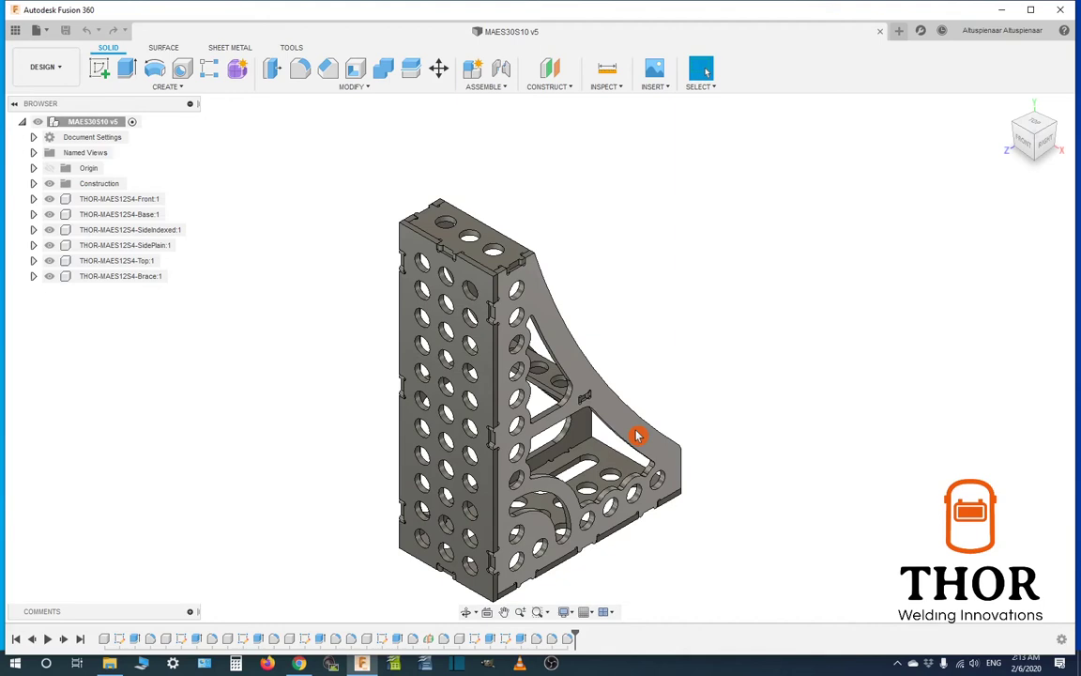
mouse_move(641, 439)
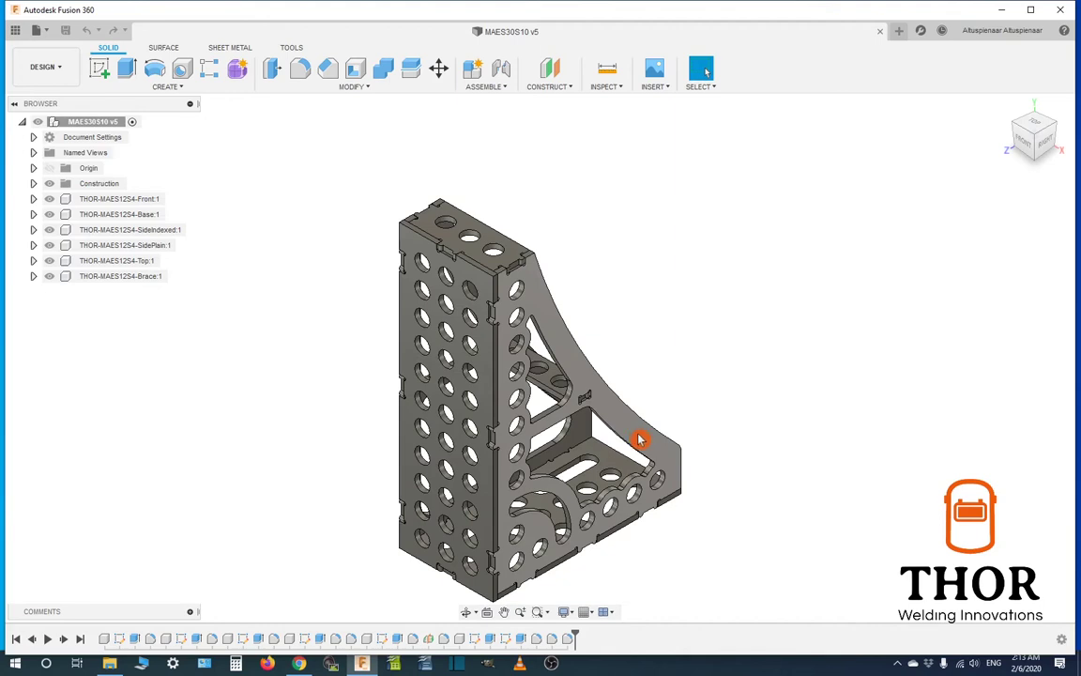
mouse_move(675, 477)
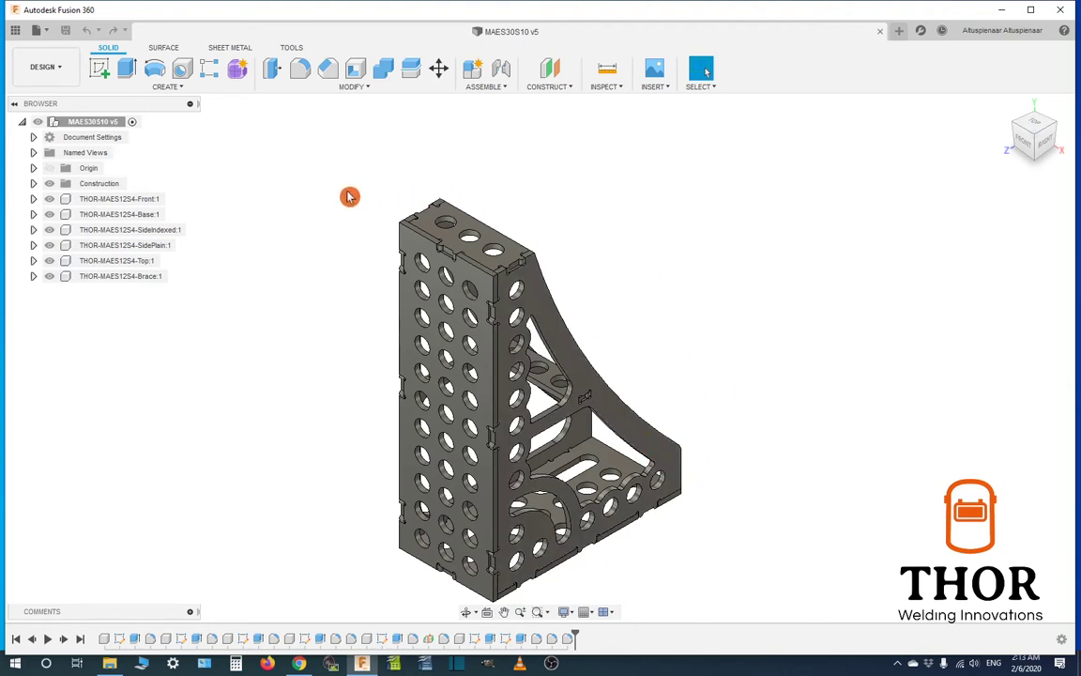
Select the brace panel face and start a new sketch on it
click(89, 122)
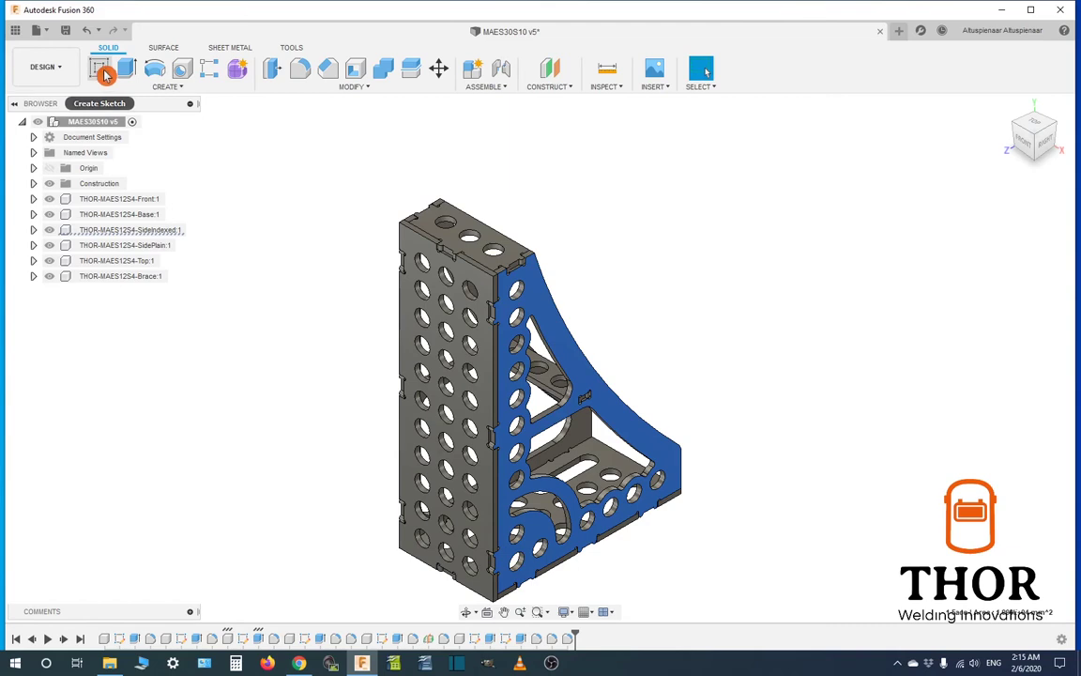
click(103, 67)
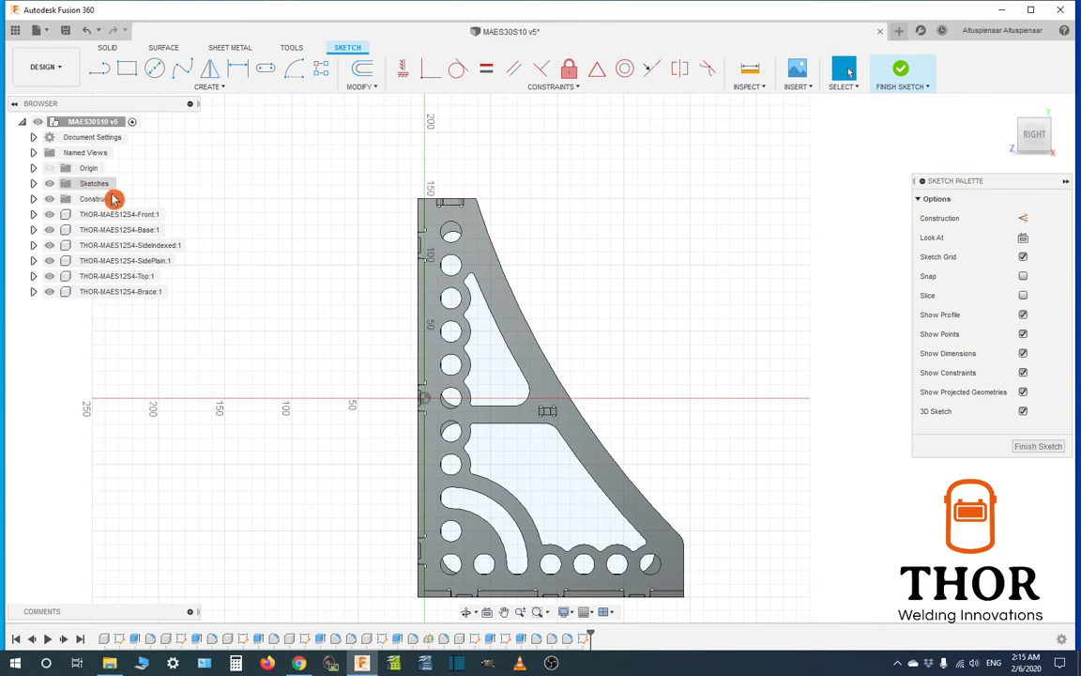
mouse_move(74, 199)
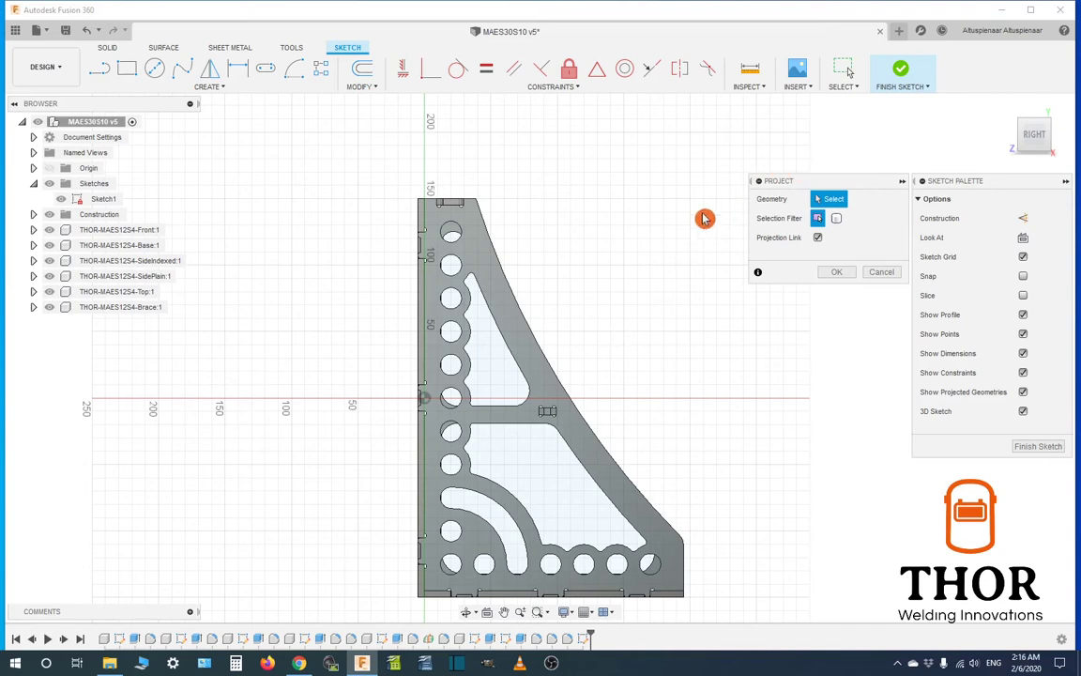
mouse_move(809, 233)
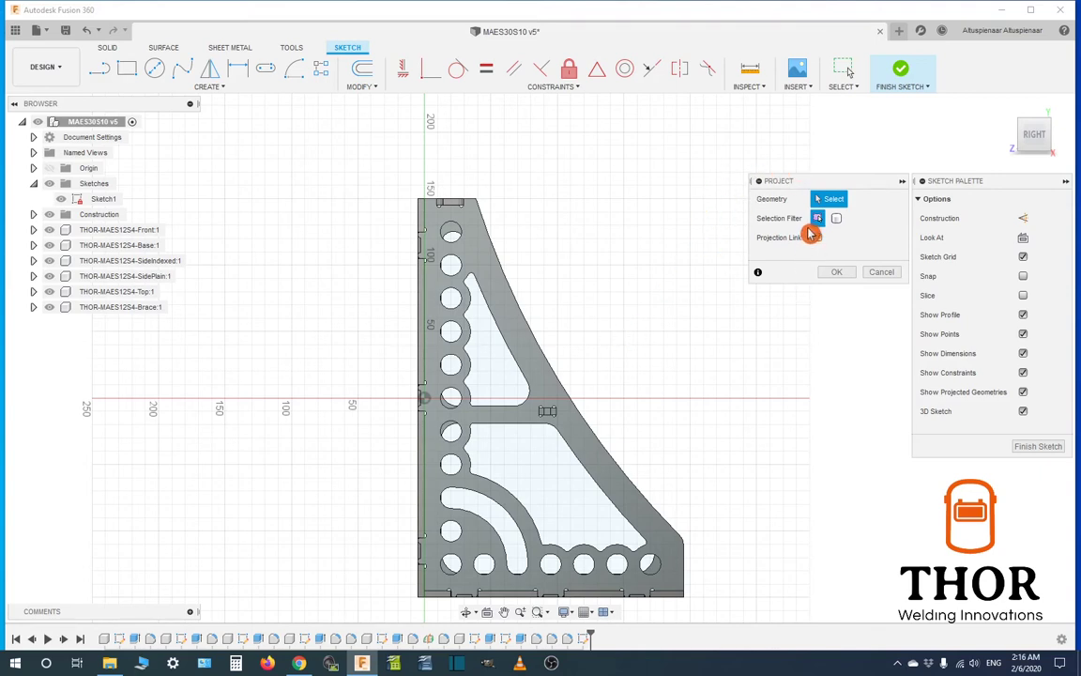
Project the whole brace body into Sketch1 using the Bodies selection filter
click(836, 218)
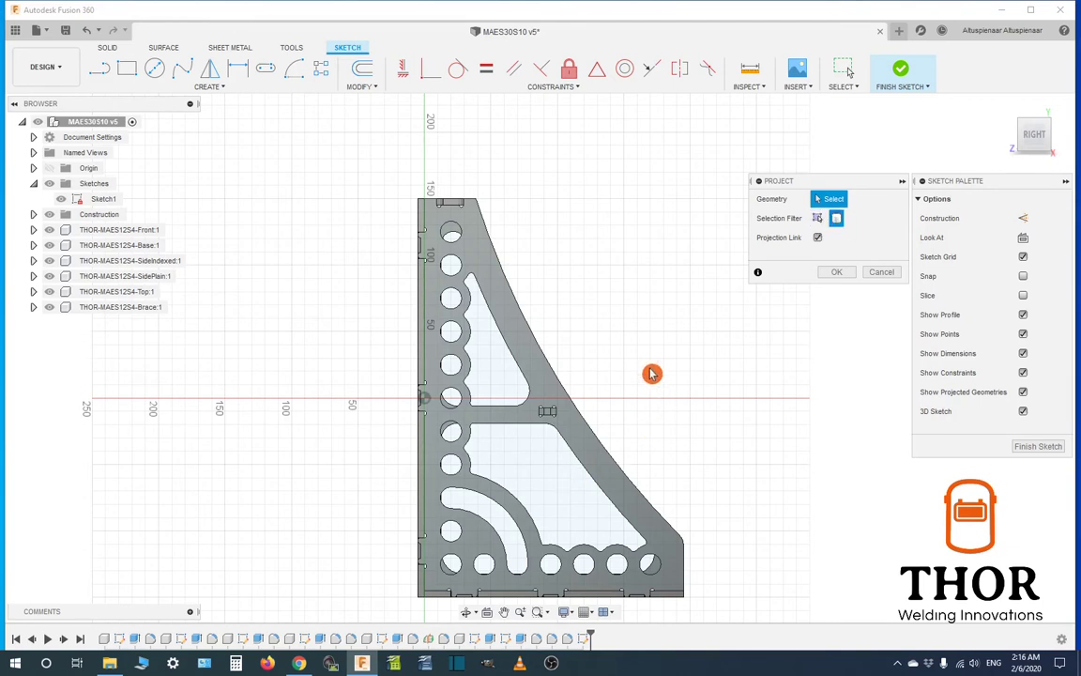
mouse_move(539, 387)
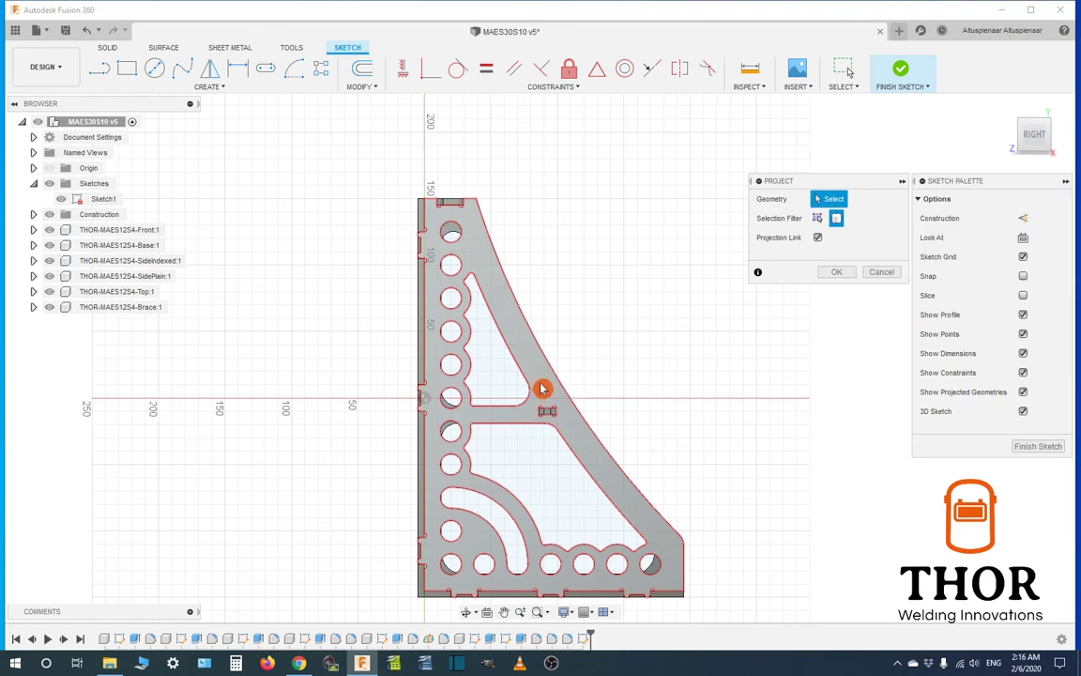
mouse_move(542, 388)
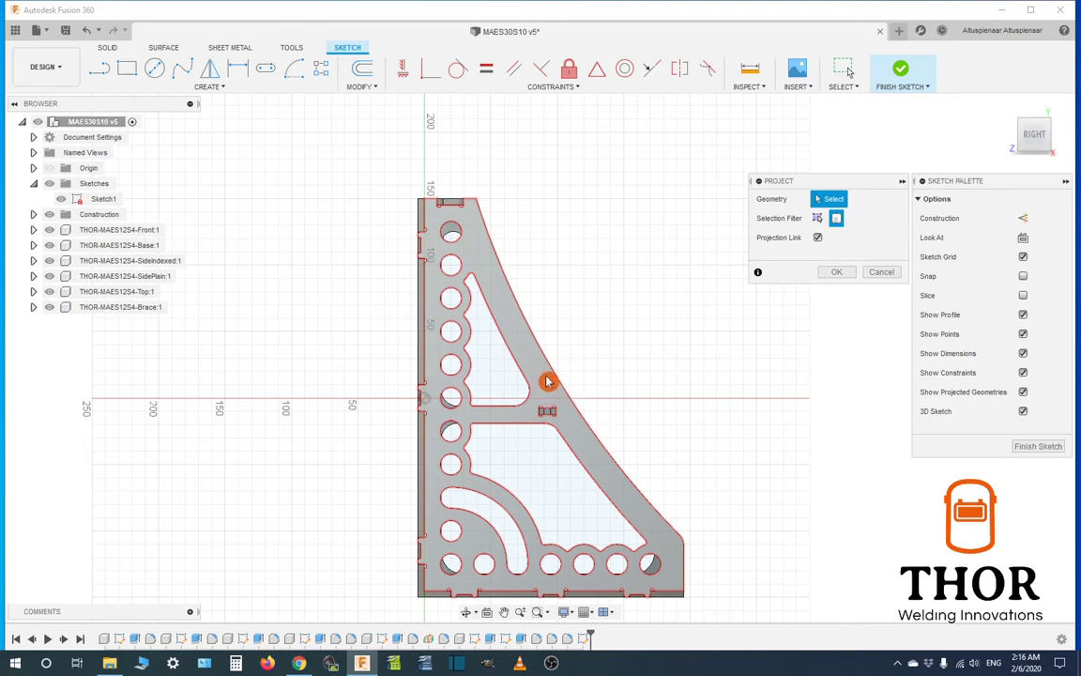
click(547, 381)
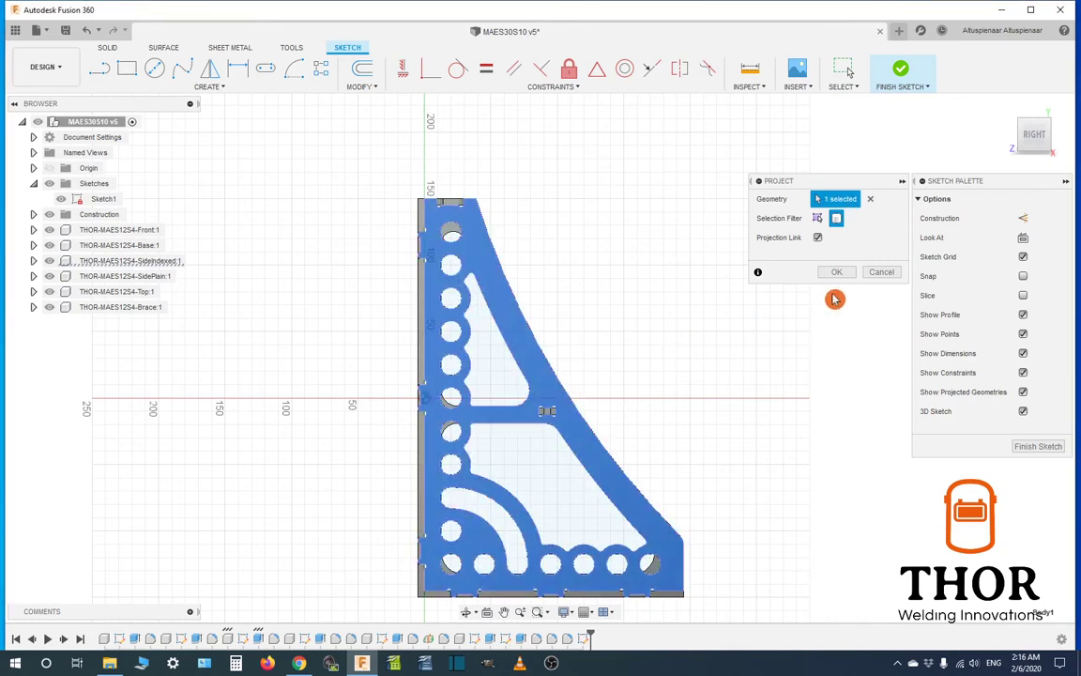
click(836, 271)
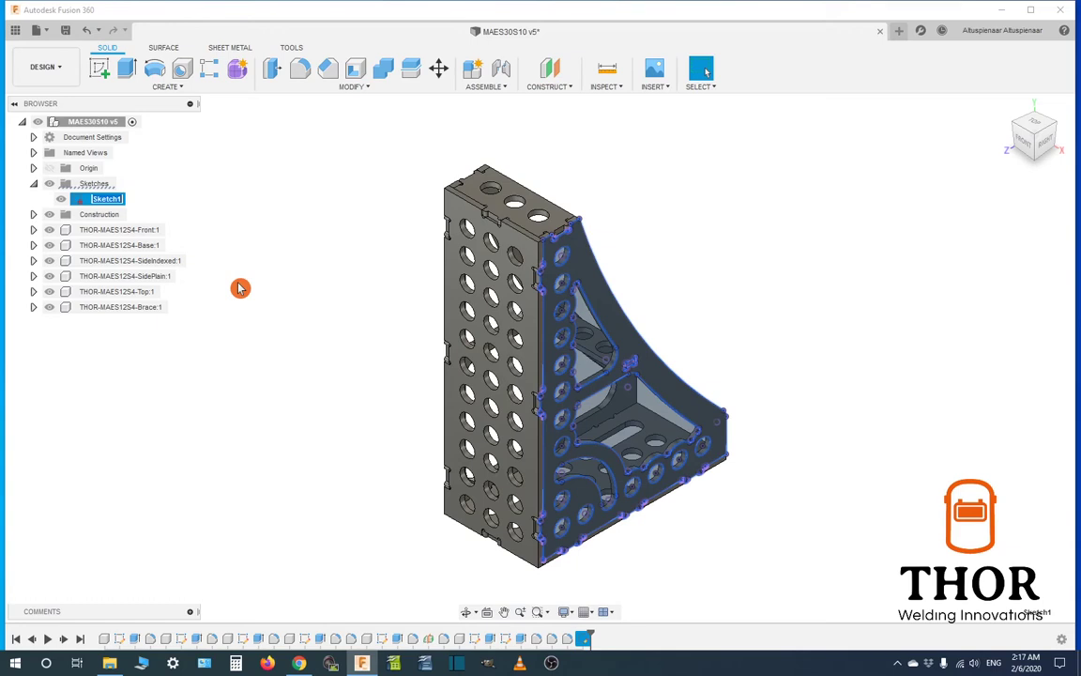
Rename Sketch1 to 'DXF-BodySelect' and turn off its visibility
text(DXF-)
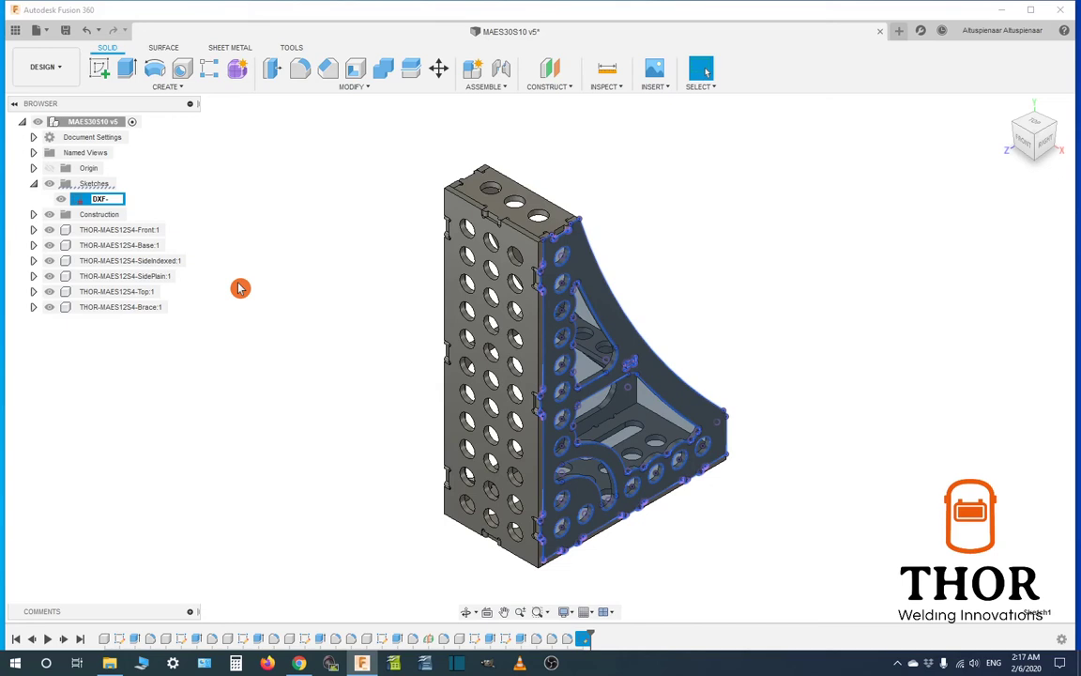
text(Body)
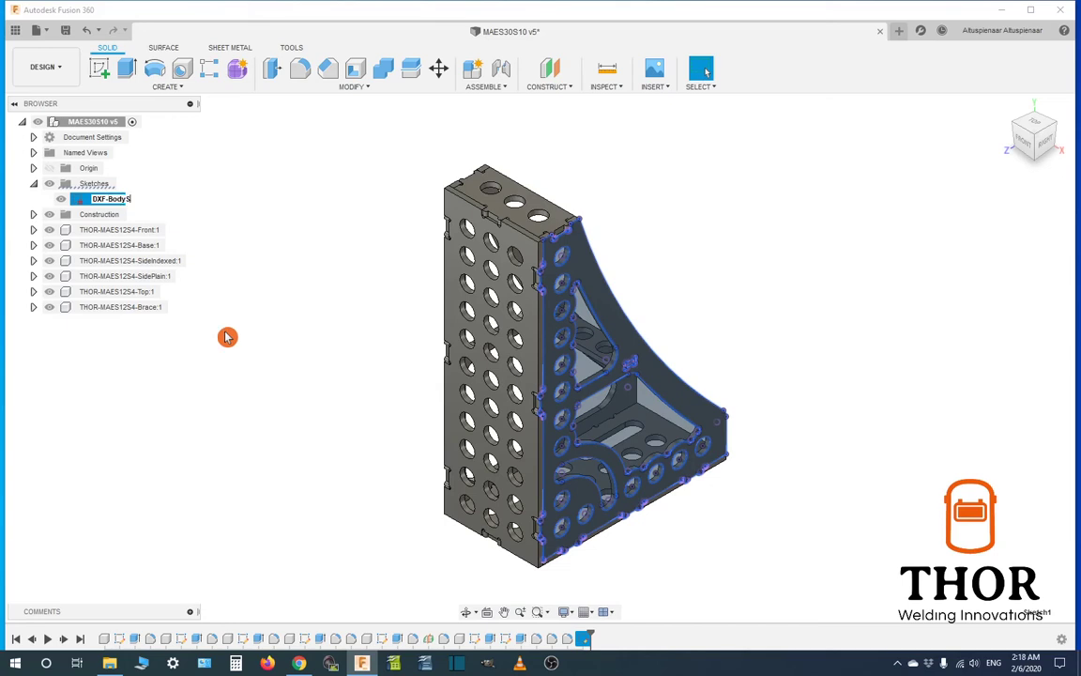
text(Selcet)
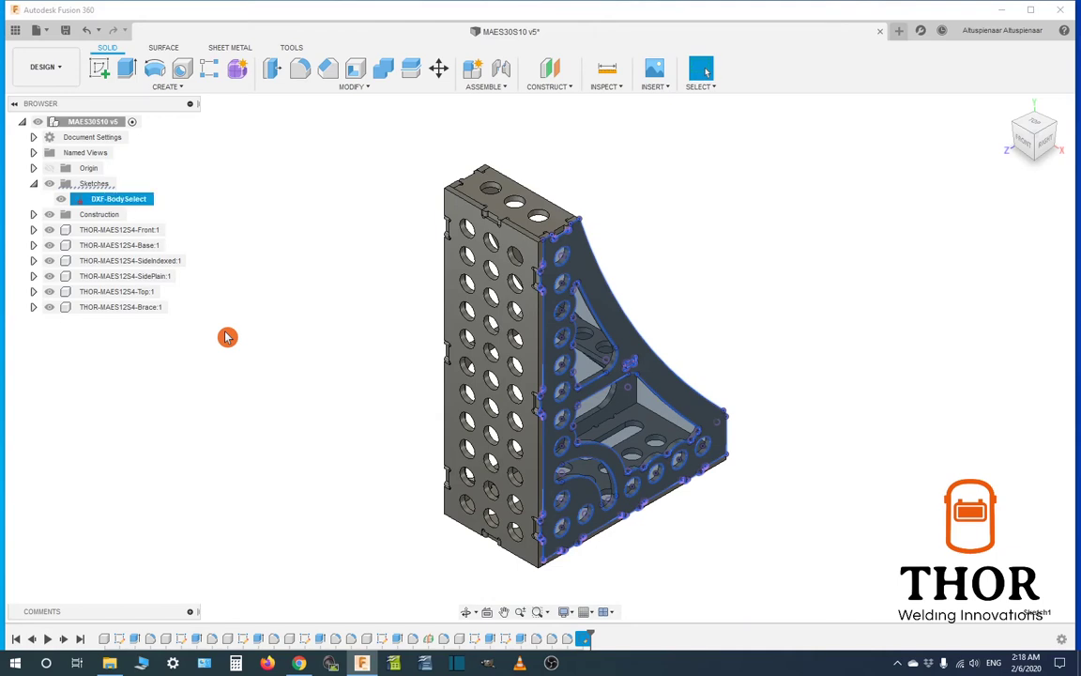
click(60, 199)
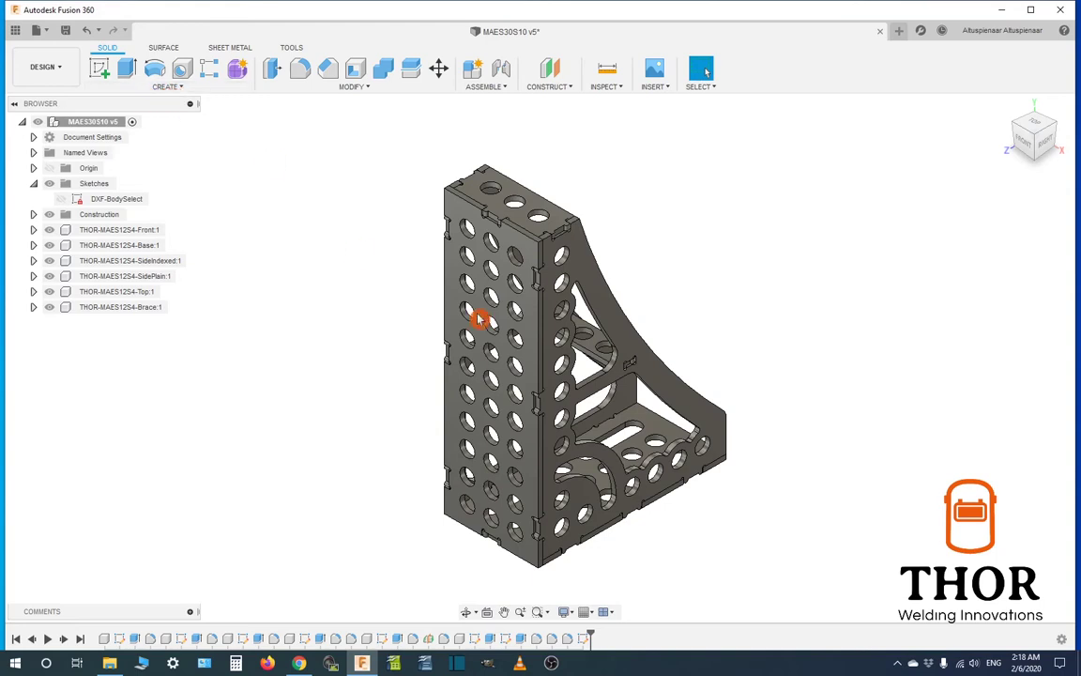
Create Sketch2 on the brace face and project the brace panel body into it
click(584, 317)
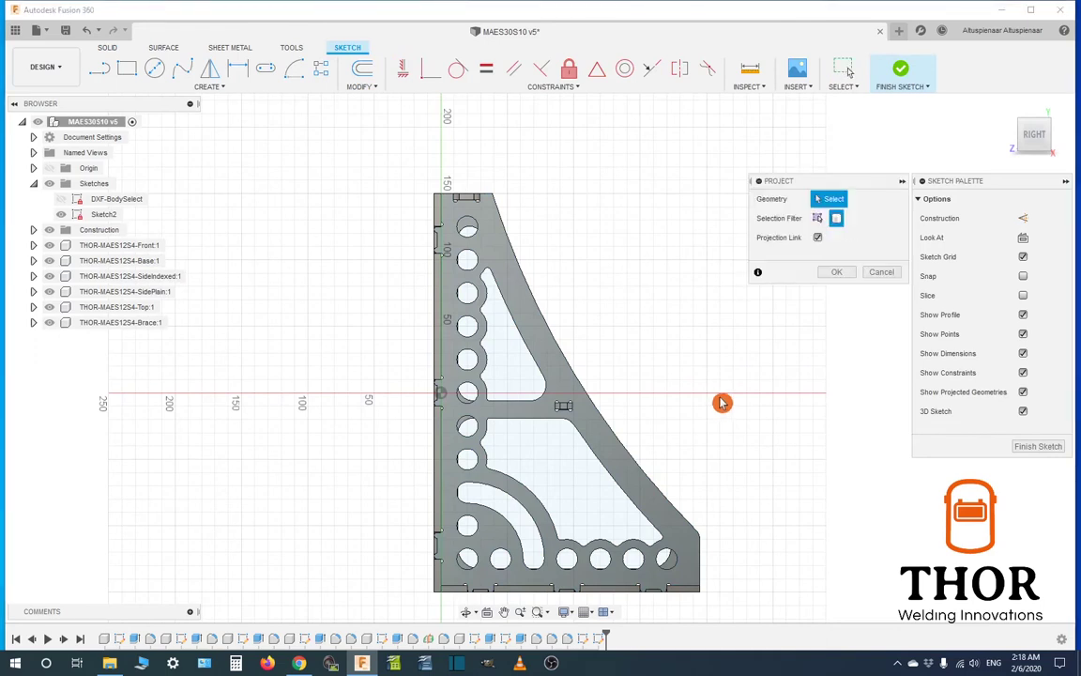
mouse_move(819, 218)
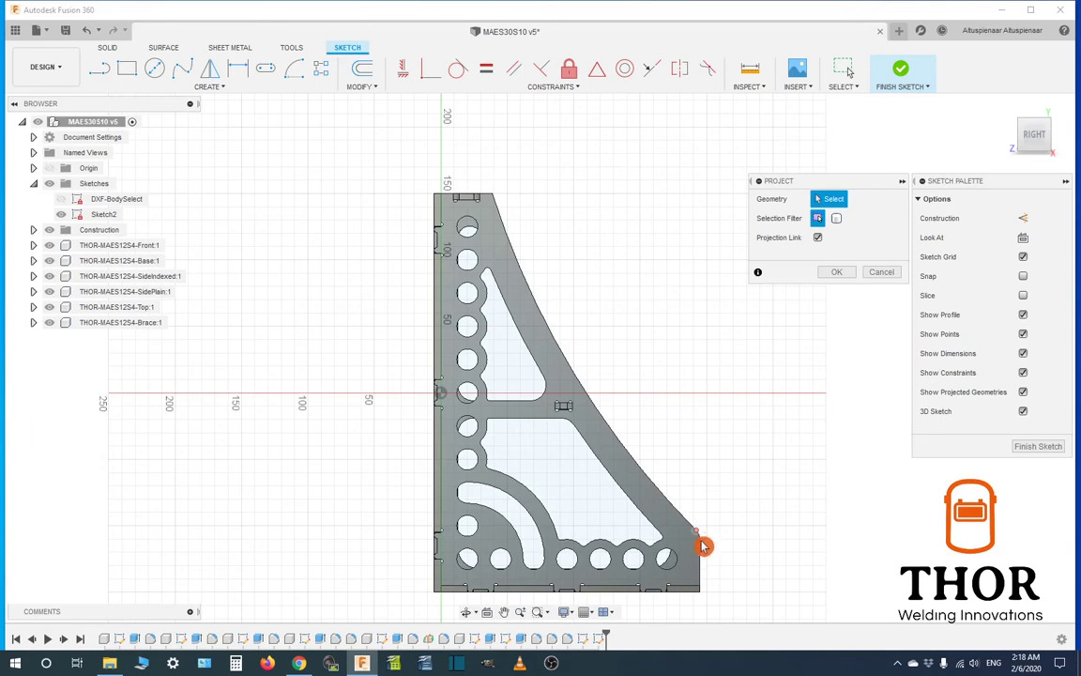
mouse_move(706, 563)
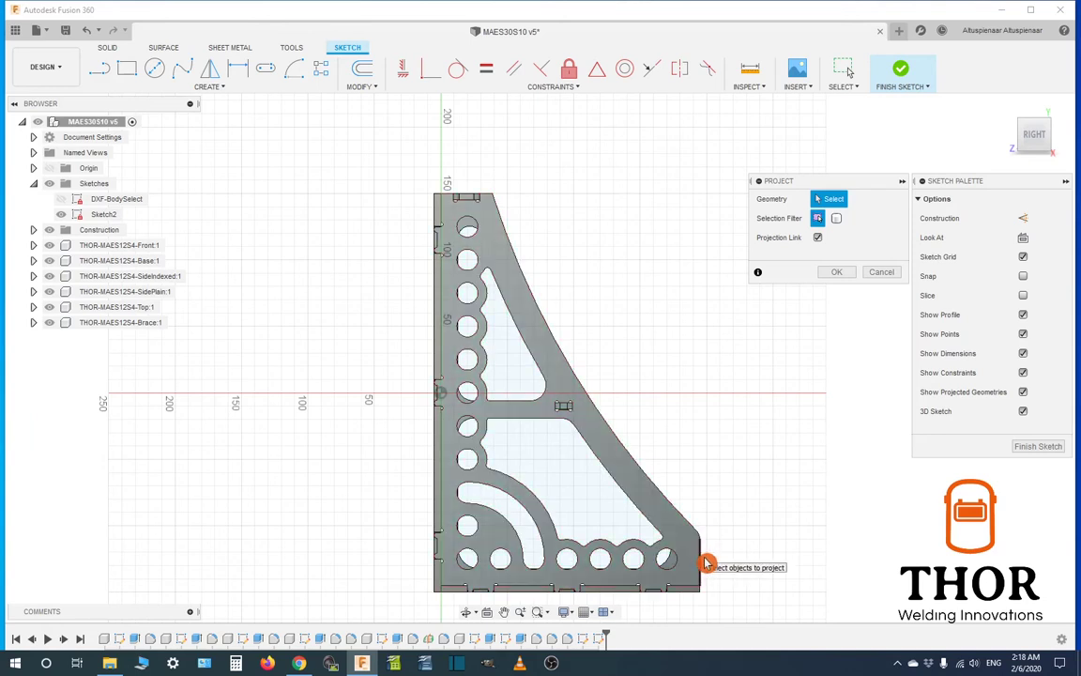
mouse_move(707, 546)
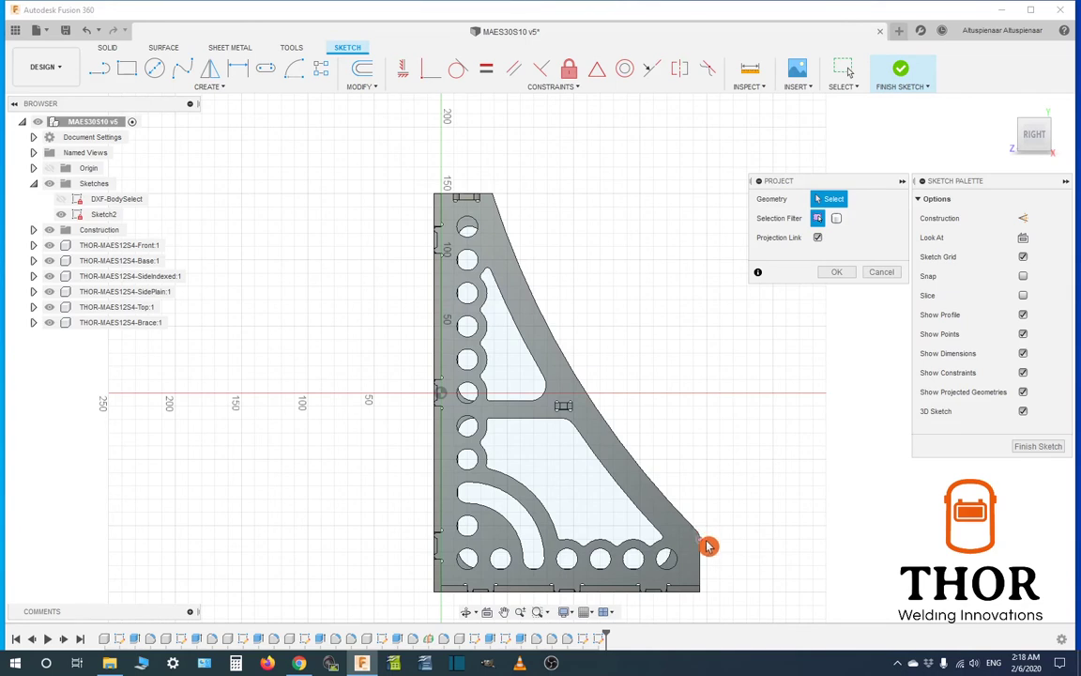
mouse_move(695, 526)
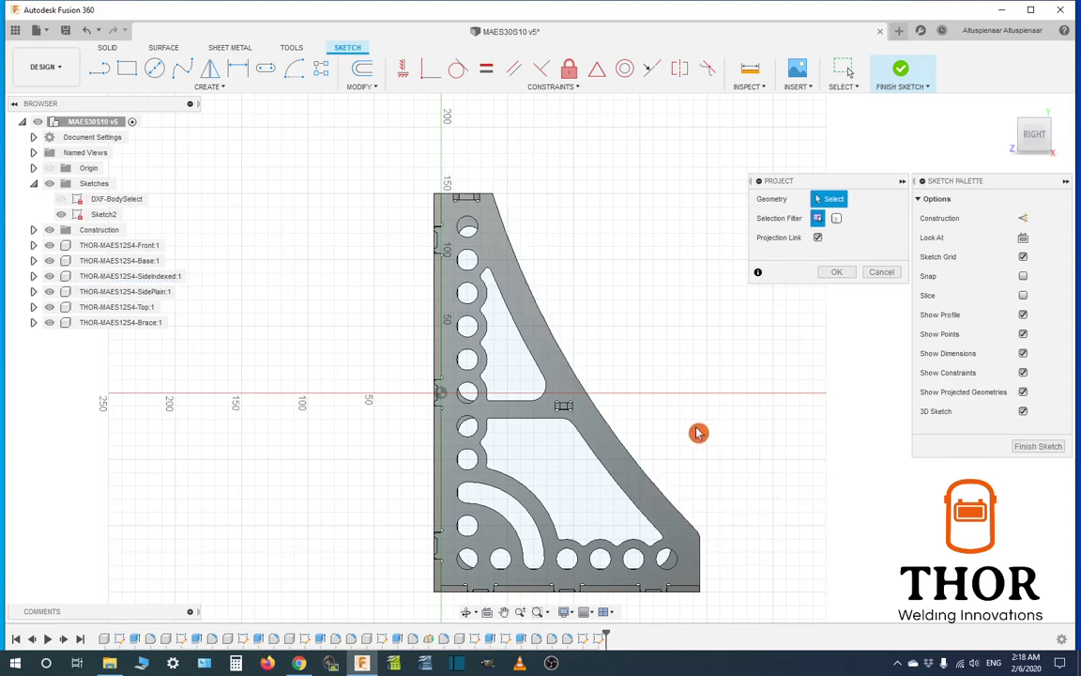
click(629, 485)
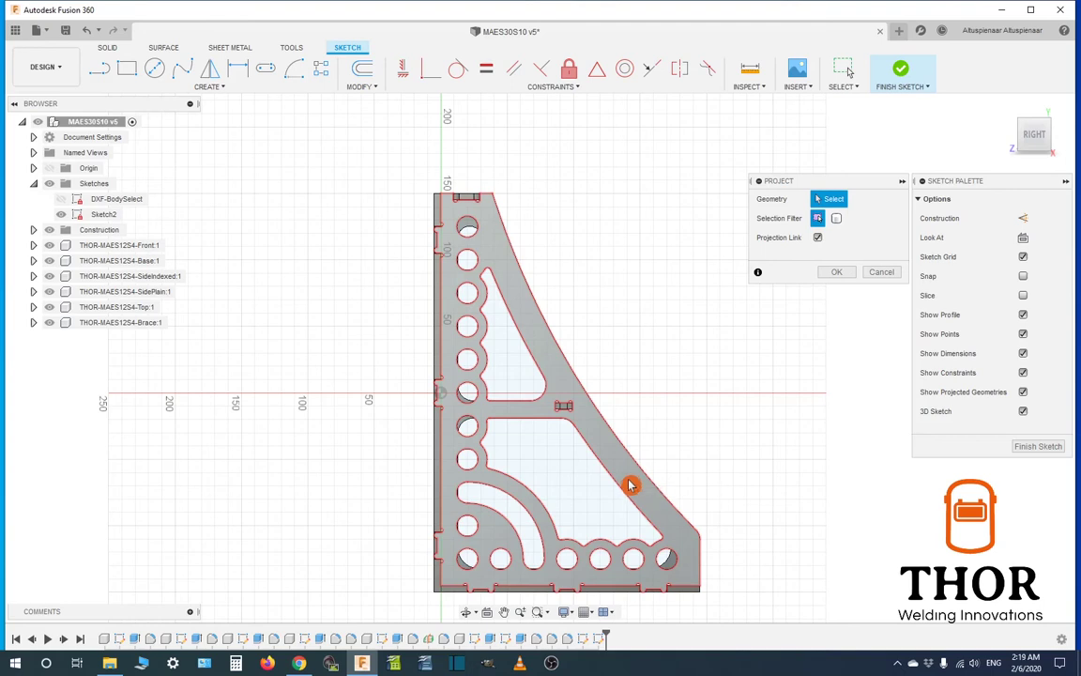
click(630, 484)
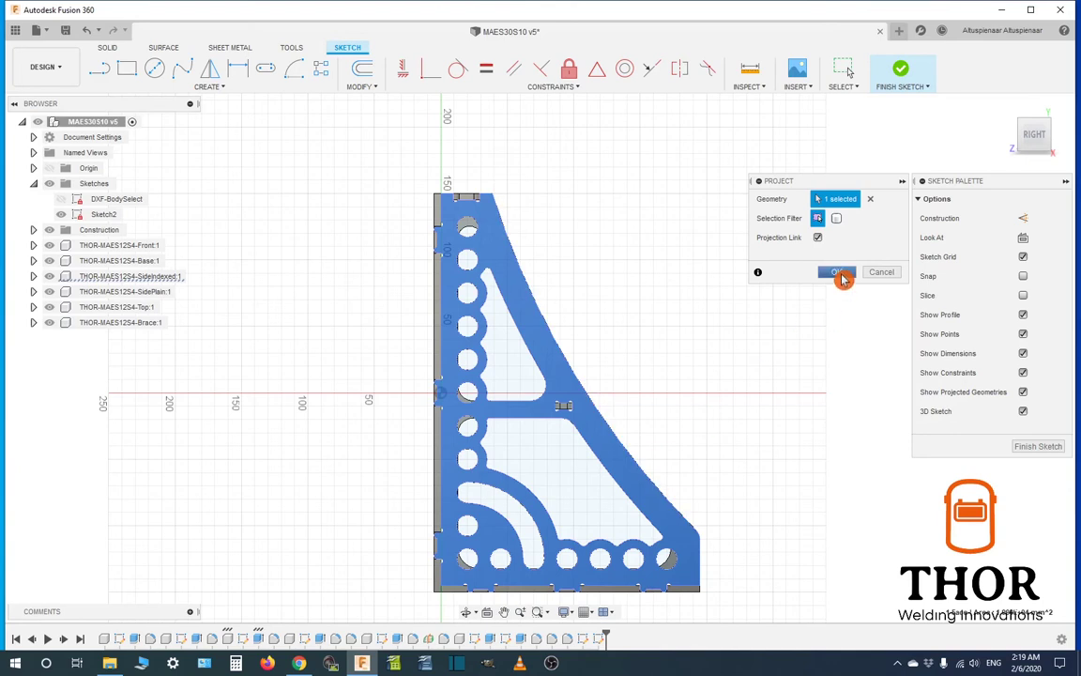
click(835, 273)
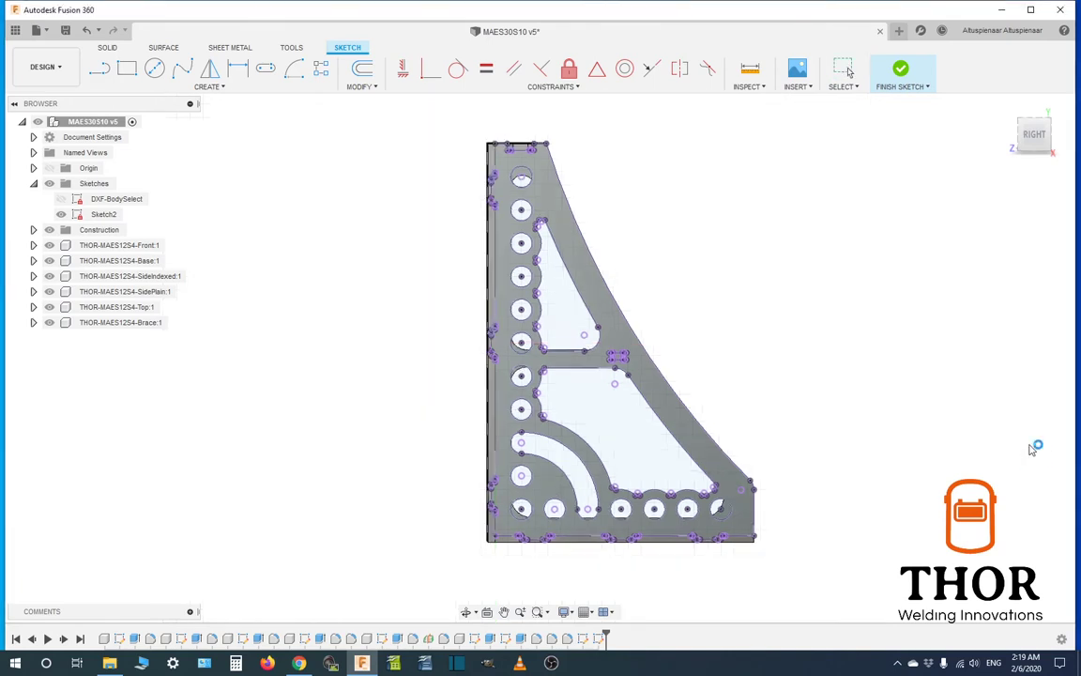
Finish Sketch2, rename it 'DXF-SpecifiedSelect', and hide it
click(900, 70)
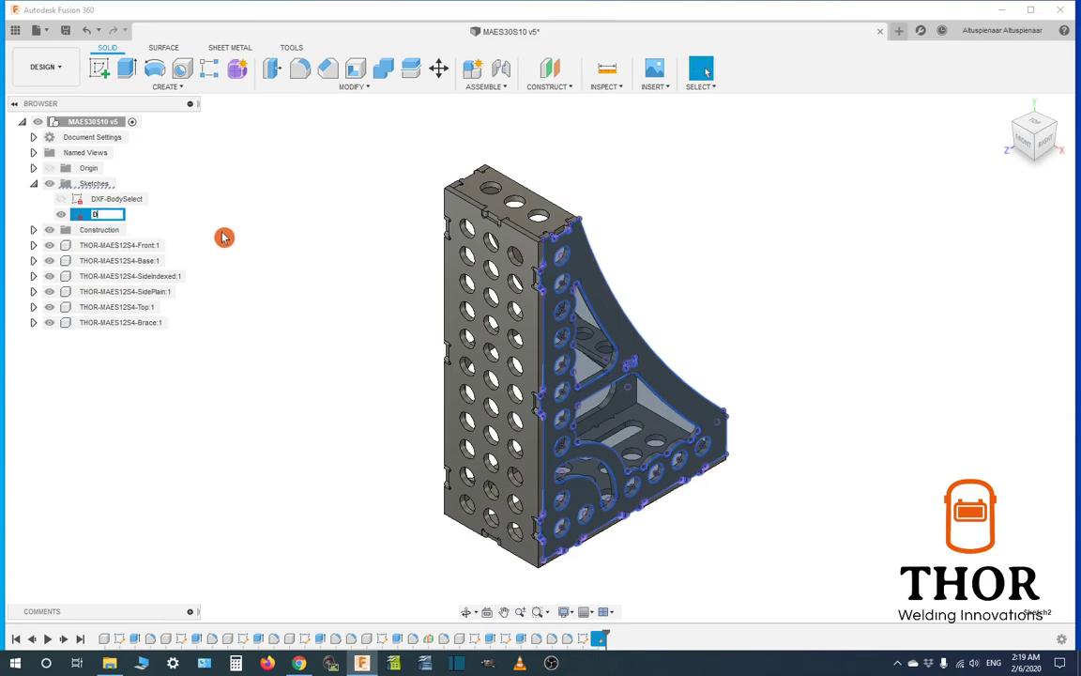
text(DXF-SpecifiedSelect)
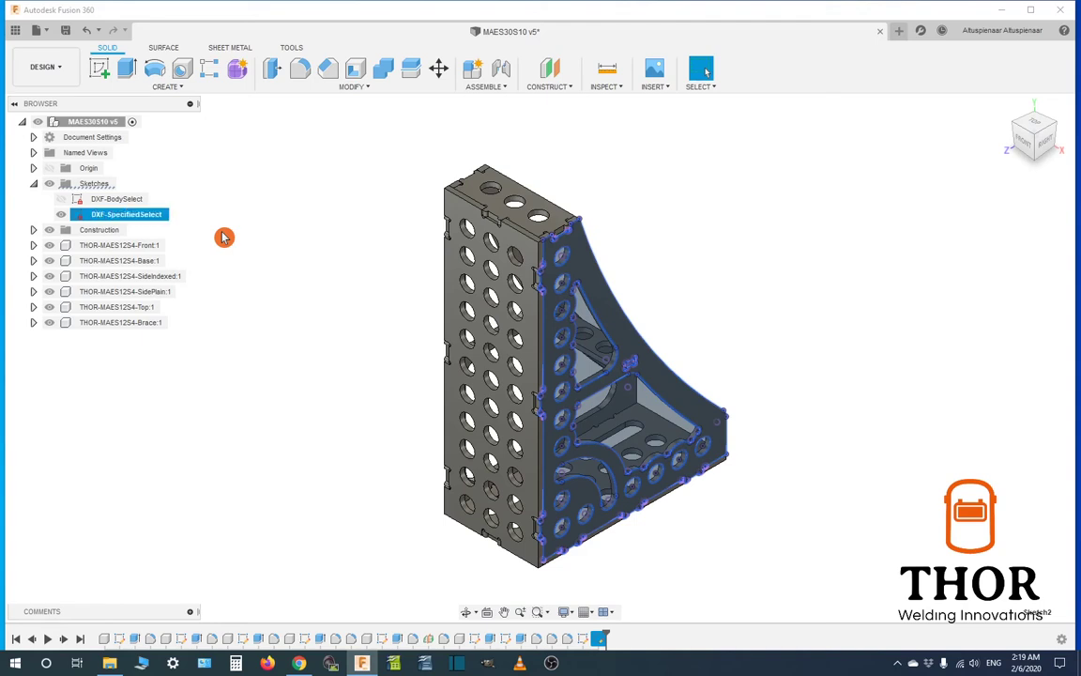
click(61, 214)
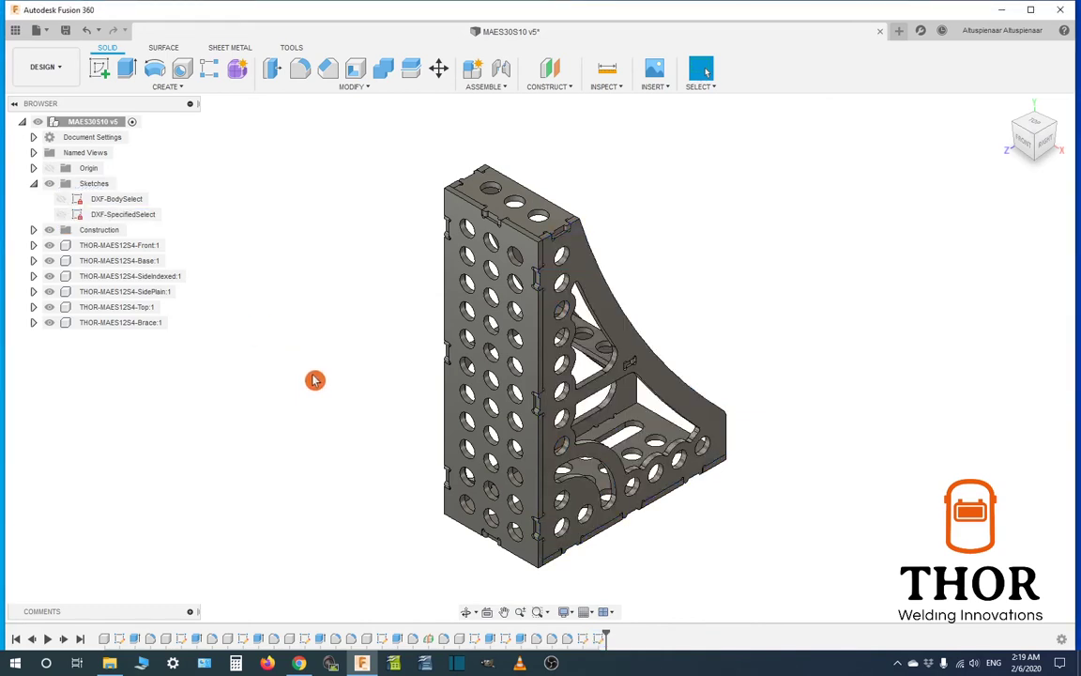
mouse_move(232, 170)
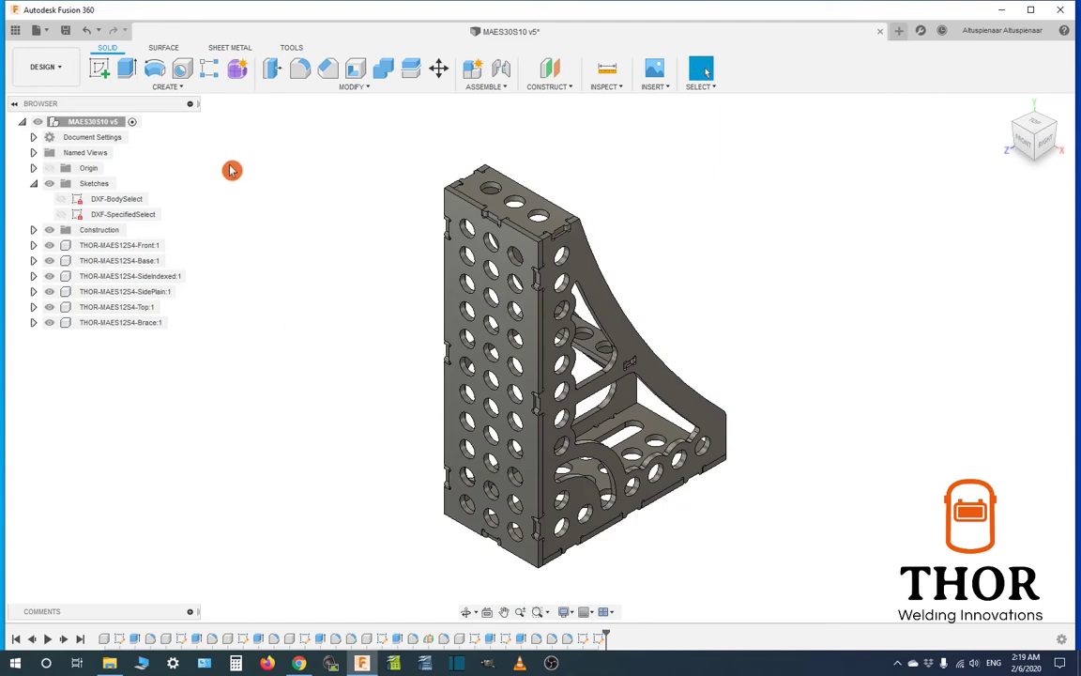
Create a sketch on the brace panel's side face and finish it immediately
click(626, 341)
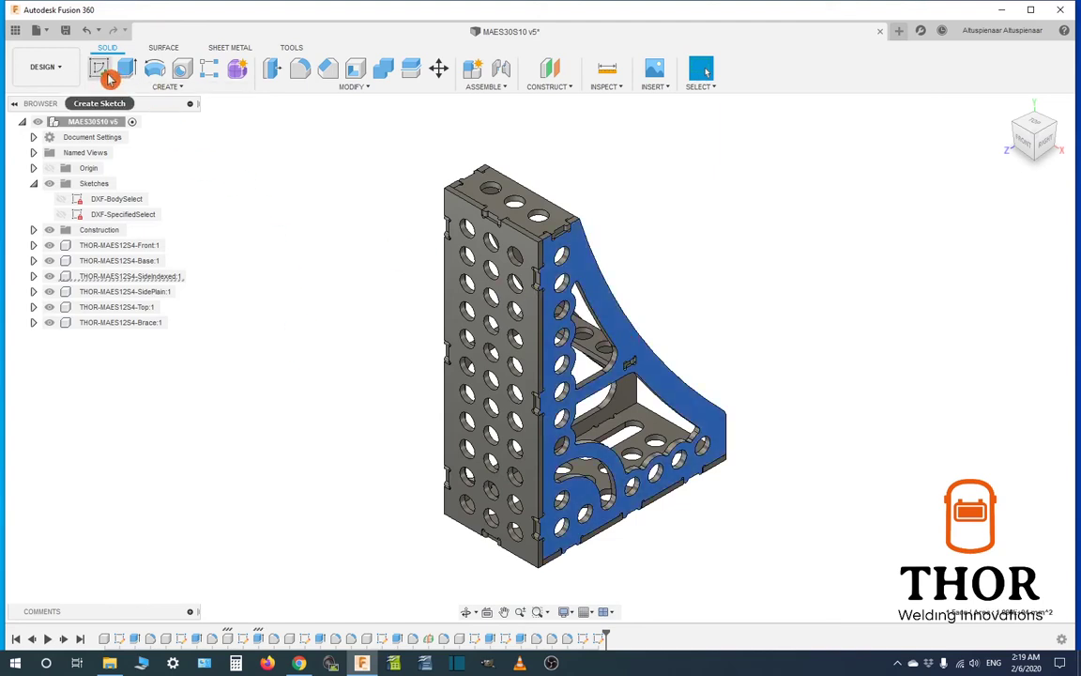
click(101, 68)
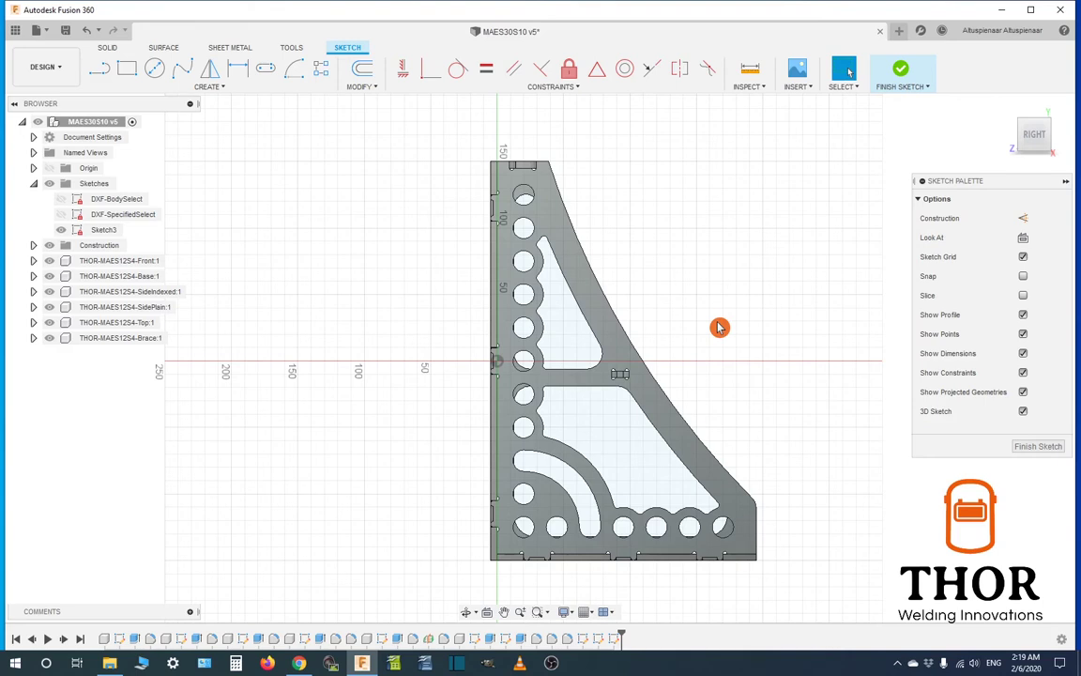
mouse_move(723, 365)
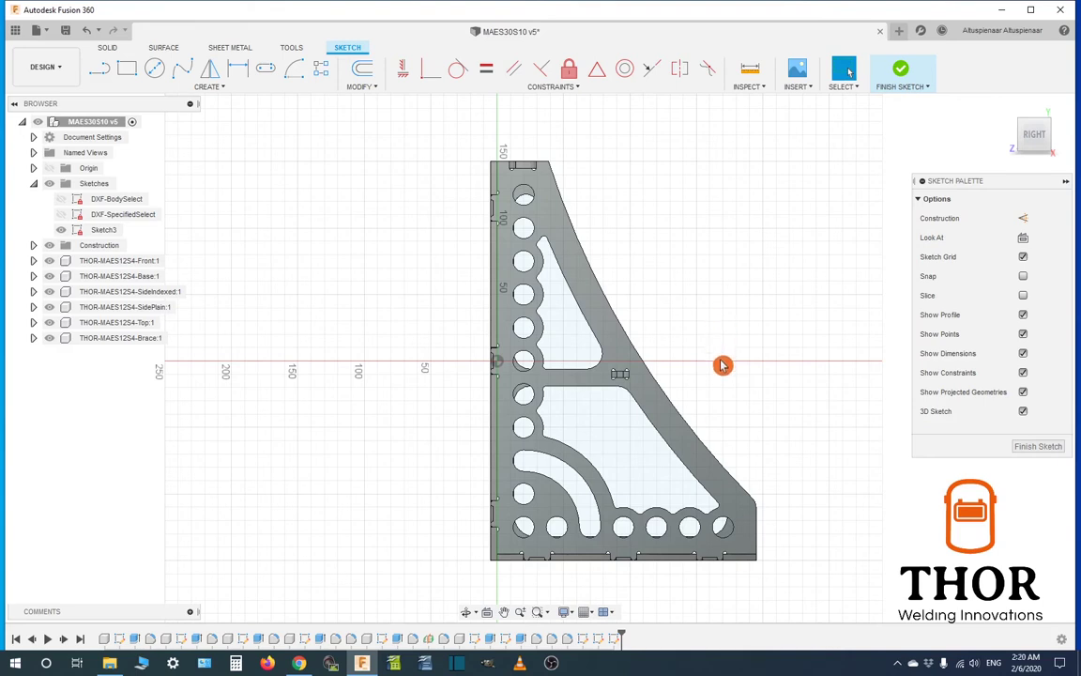
mouse_move(1038, 446)
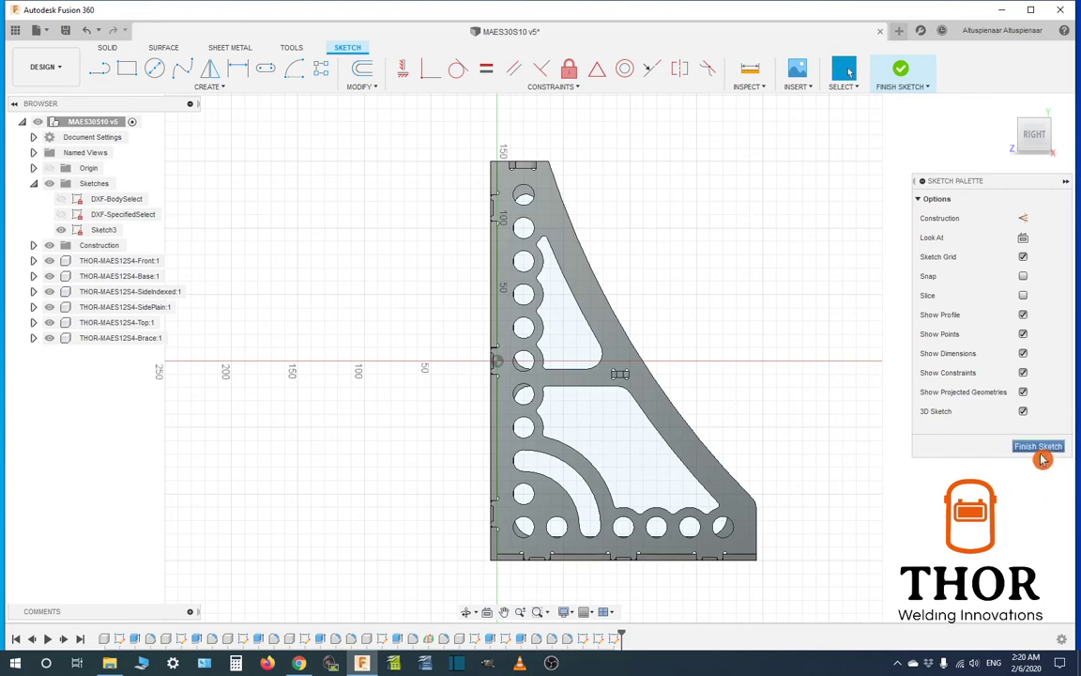
click(1037, 446)
text(DXF-NoSelect)
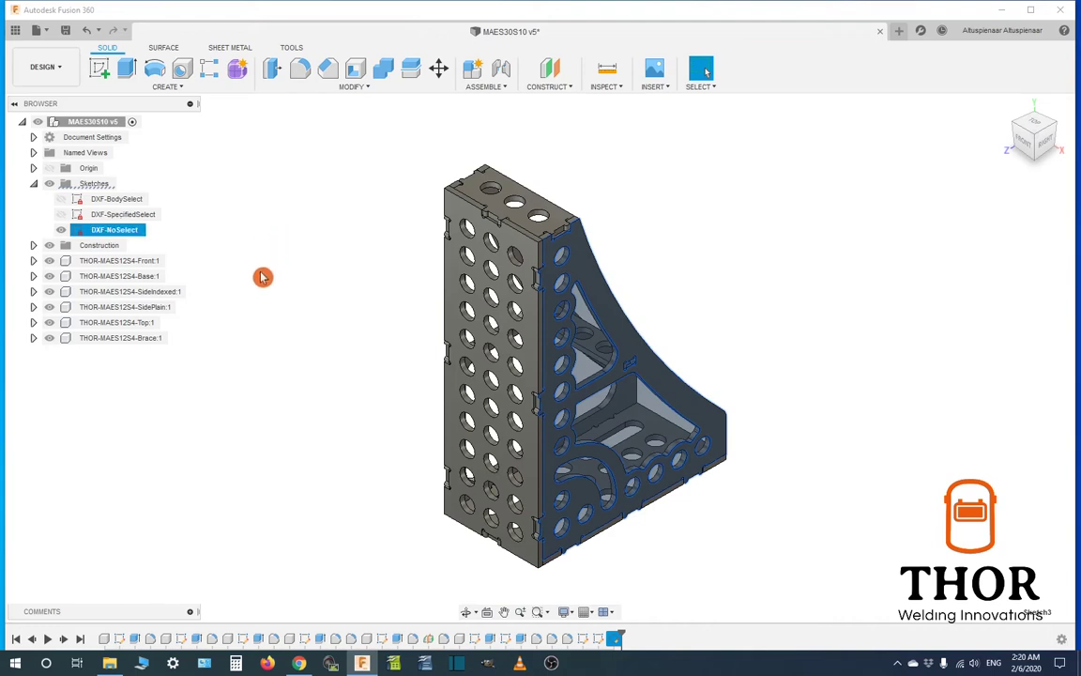
Hide the DXF-NoSelect sketch in the Browser
click(61, 229)
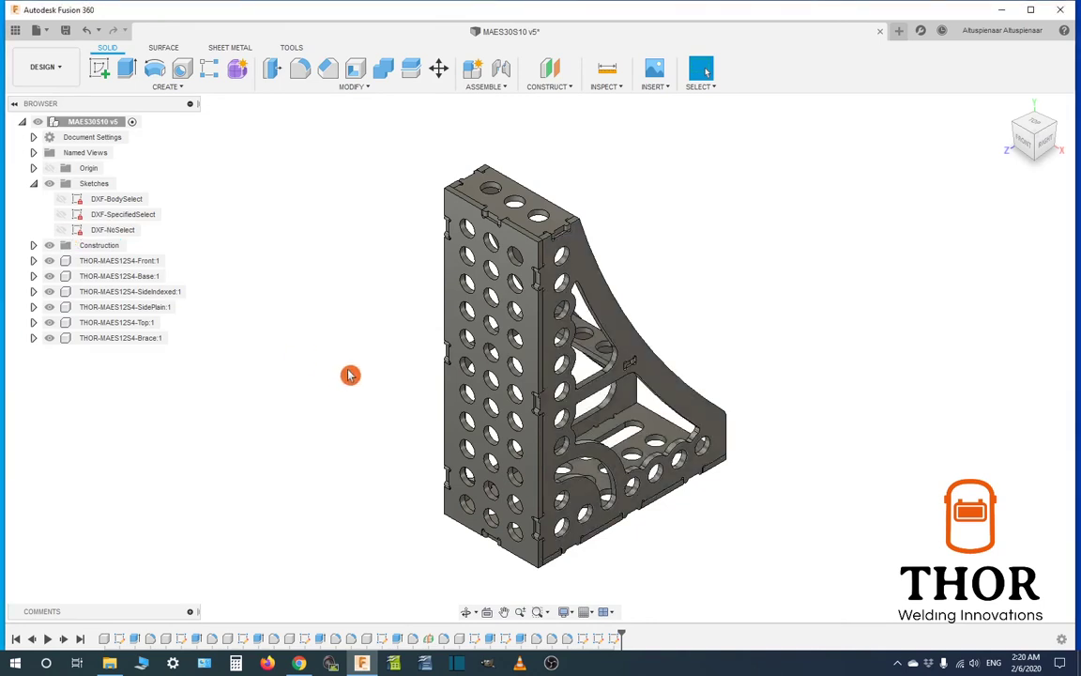
mouse_move(343, 374)
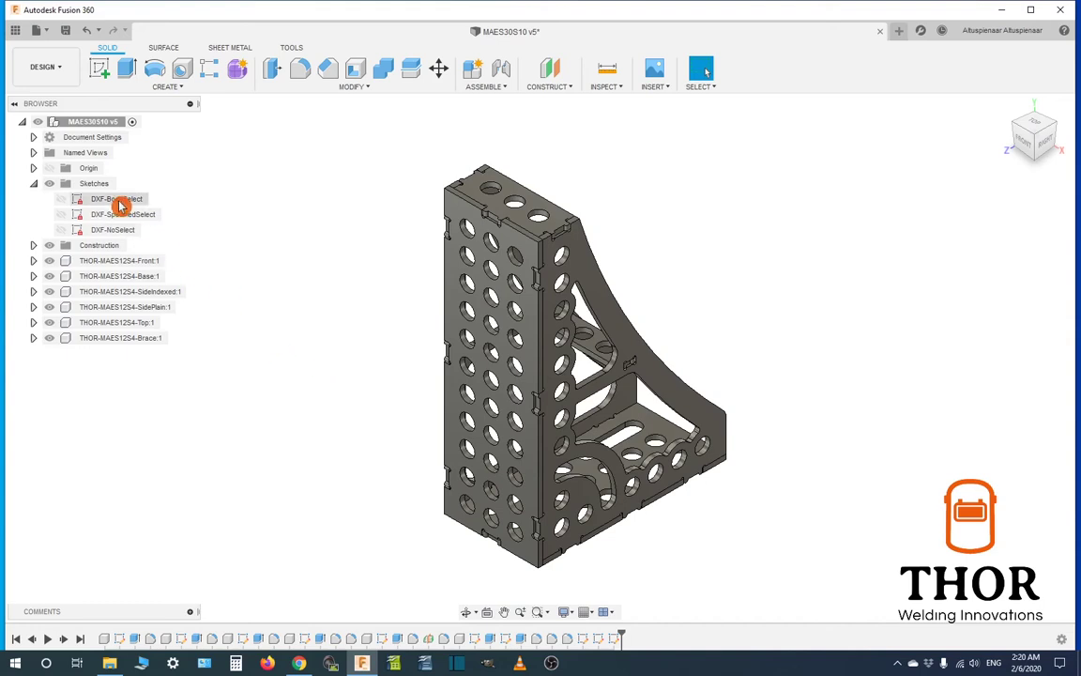
Export DXF-BodySelect as BodySelect.dxf into a new Desktop folder named DXF-Test
right_click(117, 198)
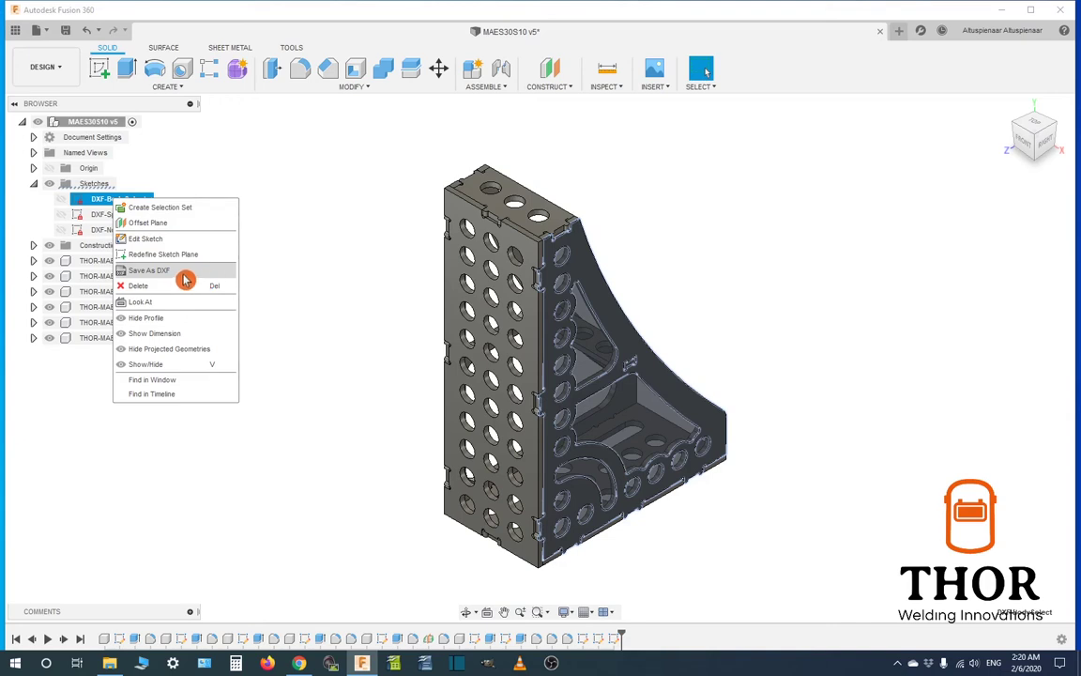
click(148, 270)
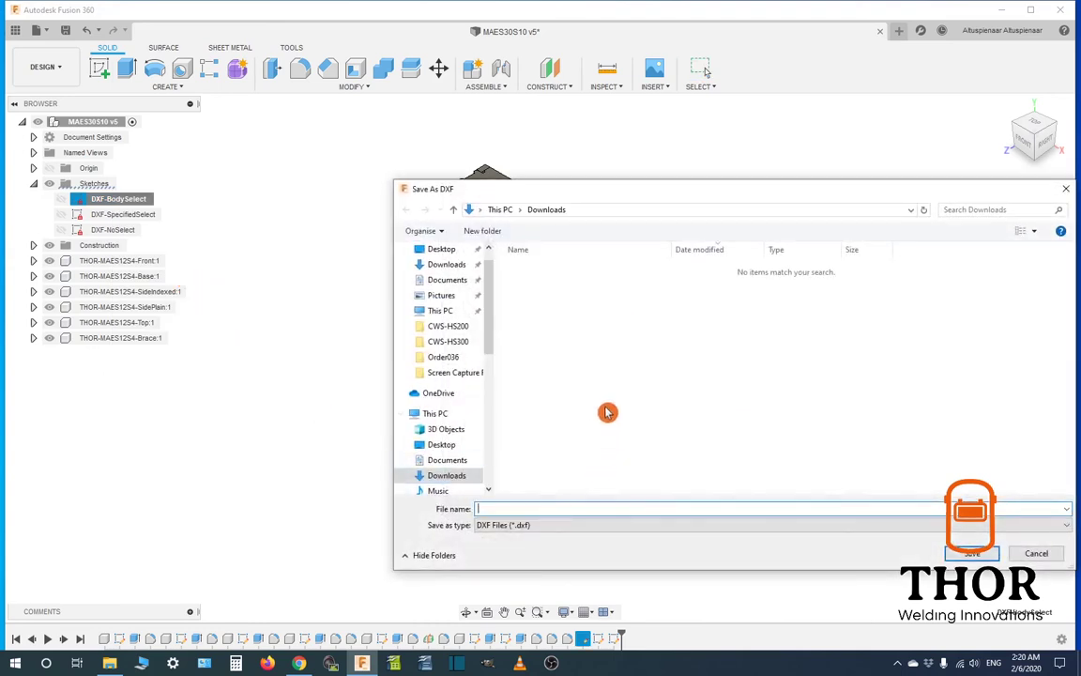
click(441, 248)
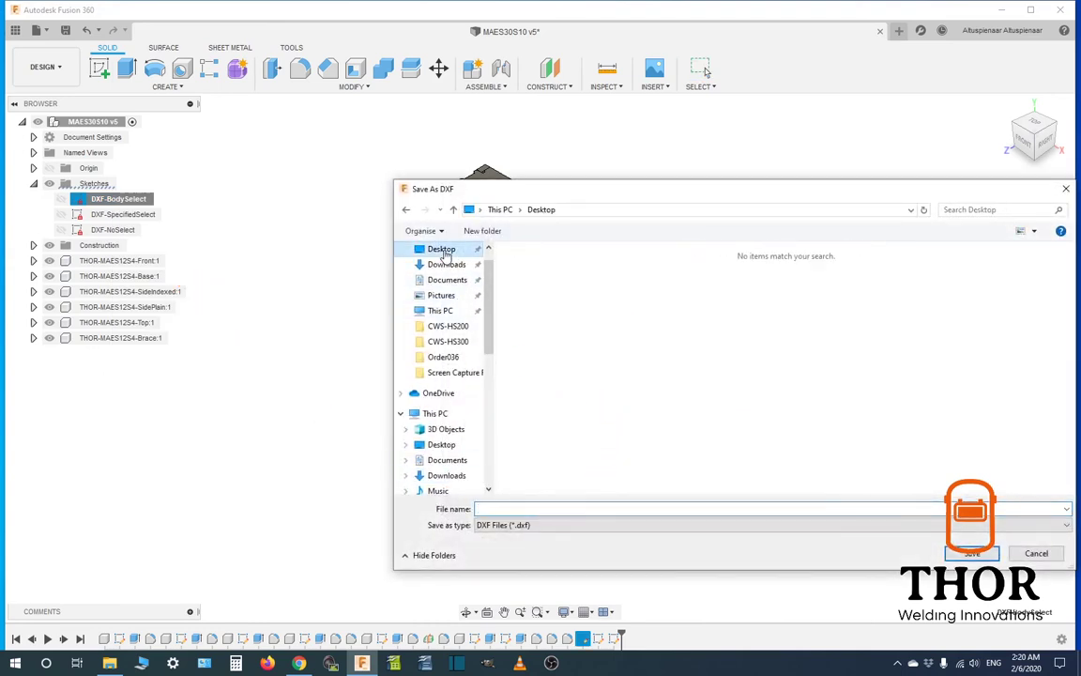
click(483, 231)
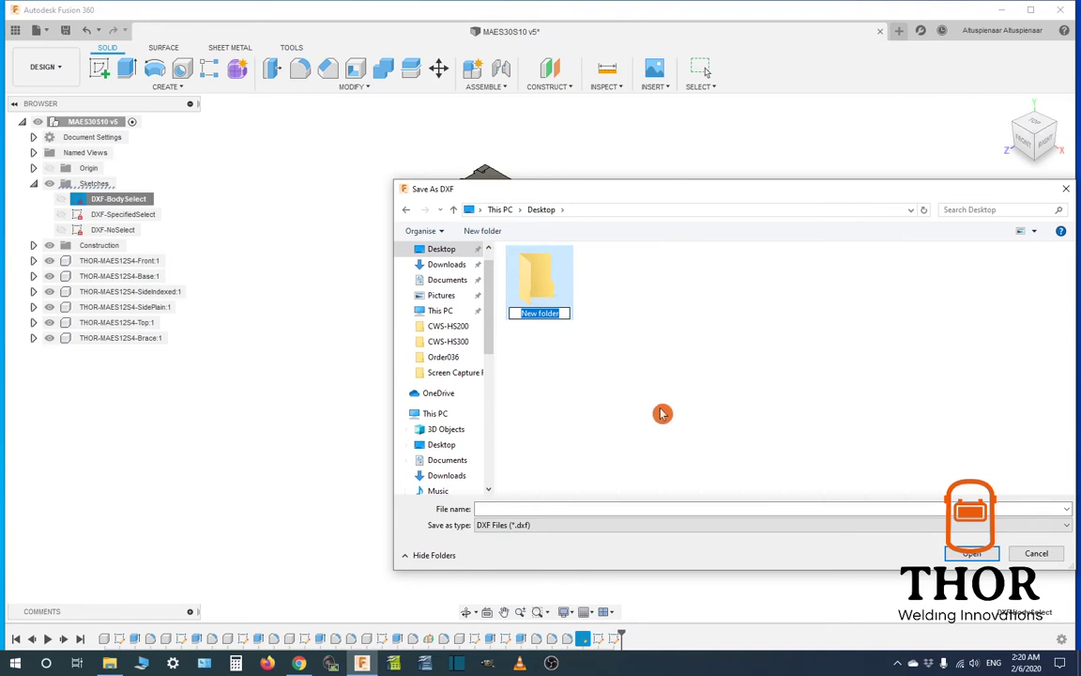
text(DXF-Test)
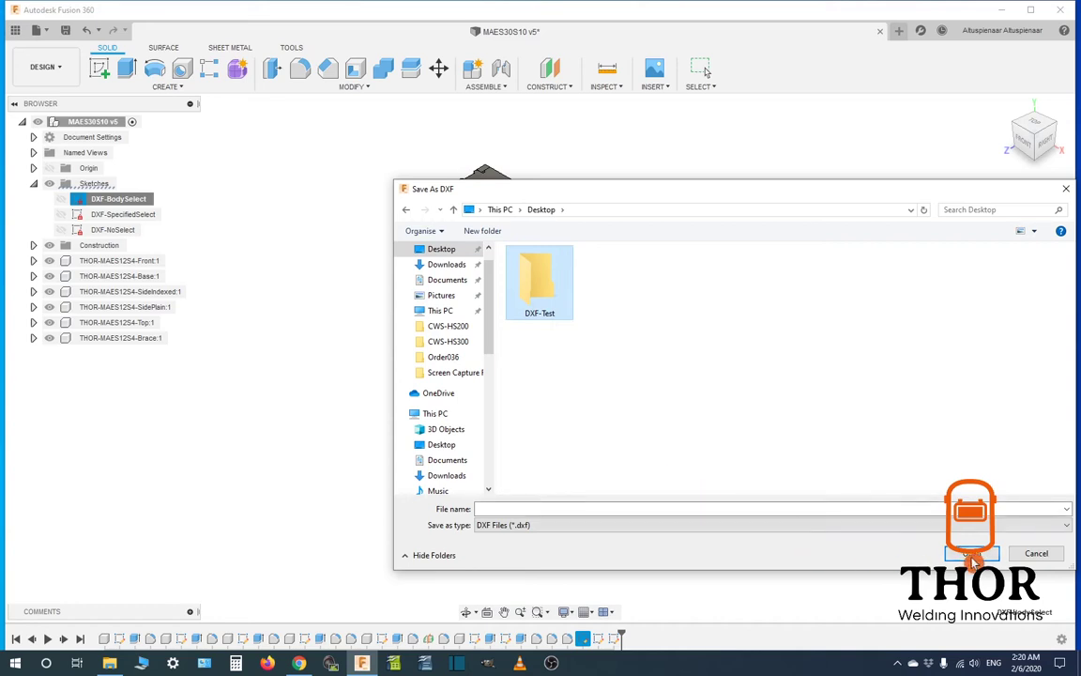
double_click(538, 282)
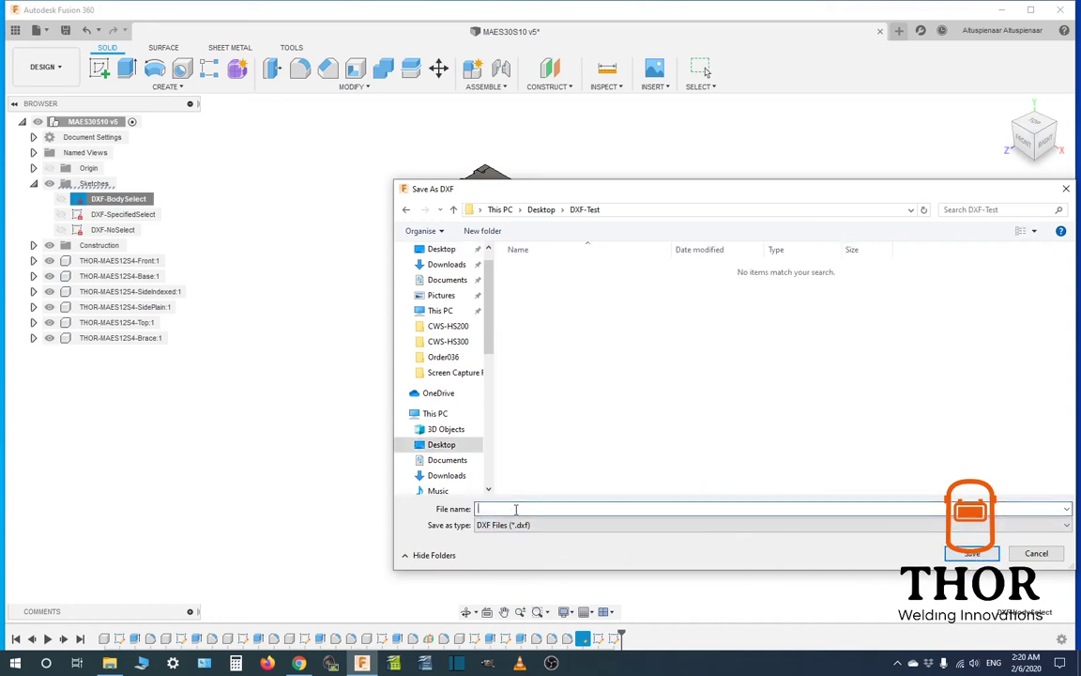
text(B)
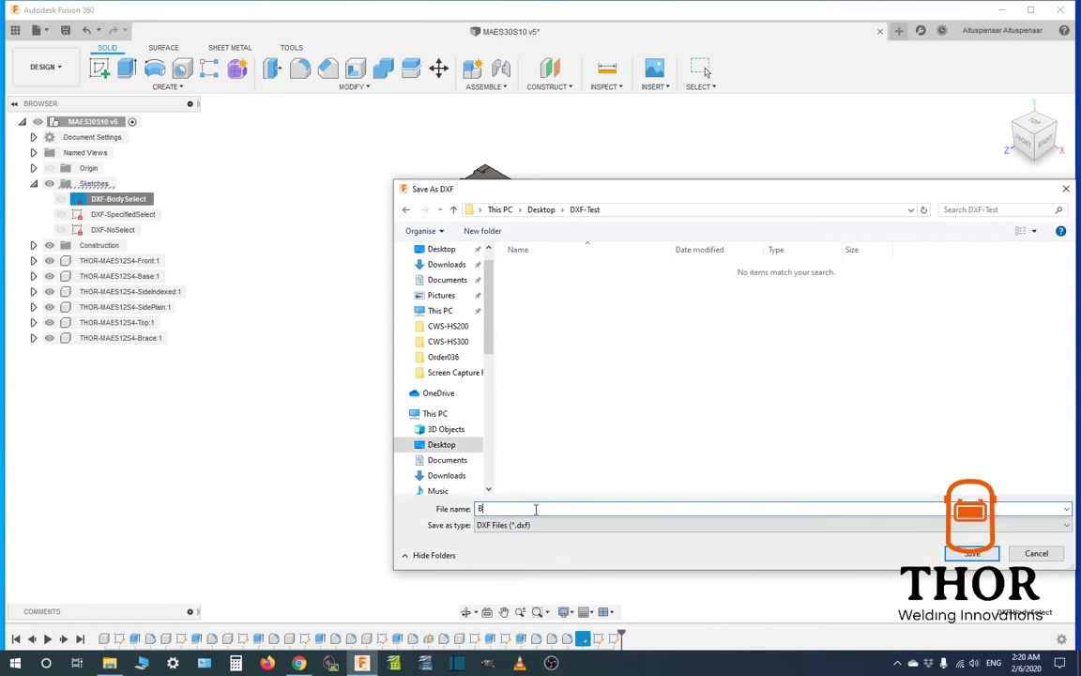
text(ody)
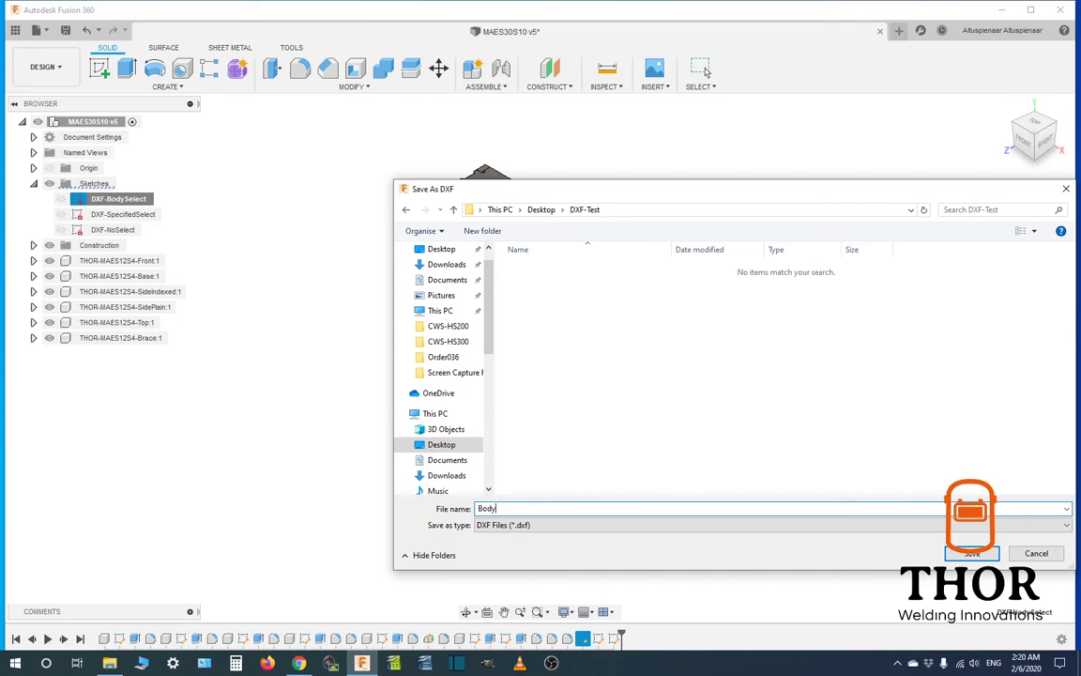
text(Select)
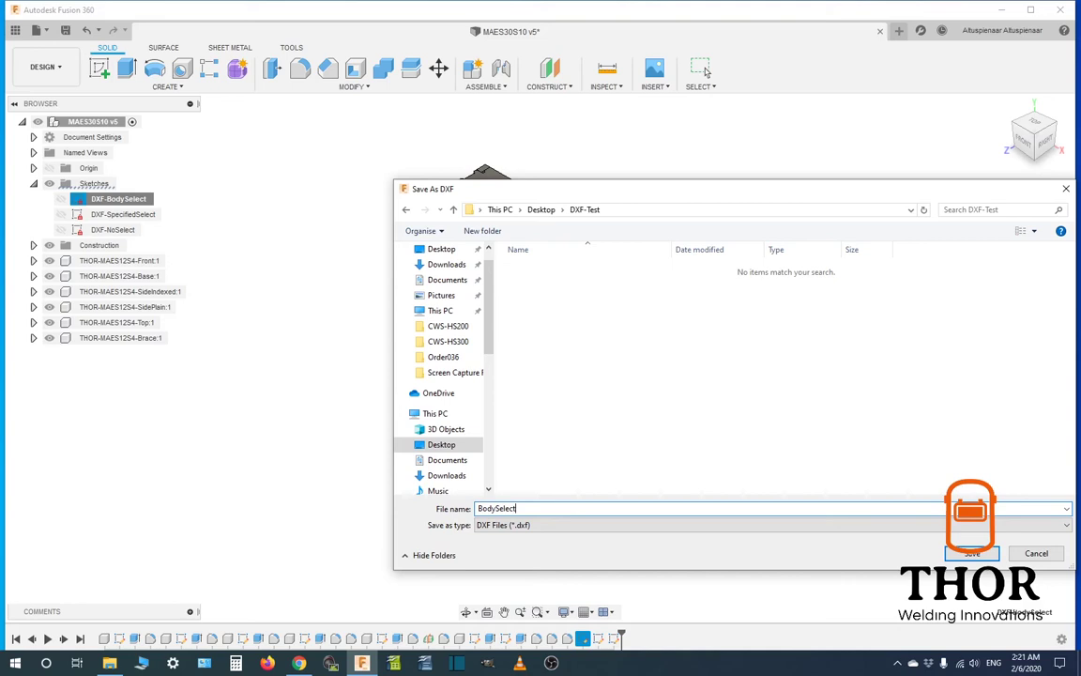
mouse_move(778, 538)
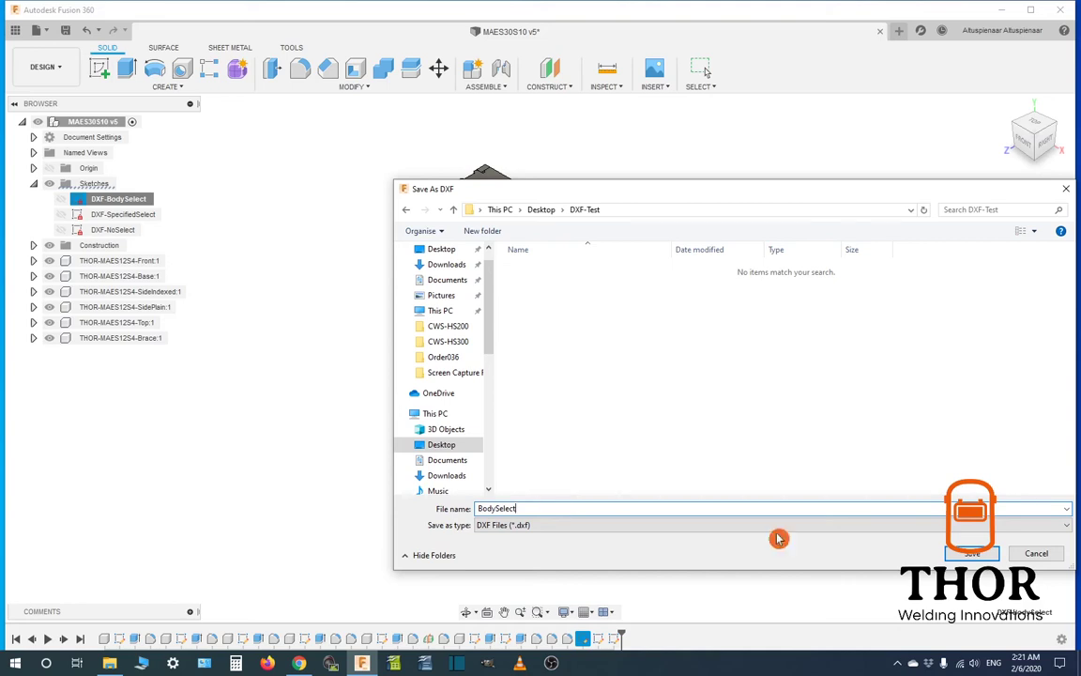
click(981, 553)
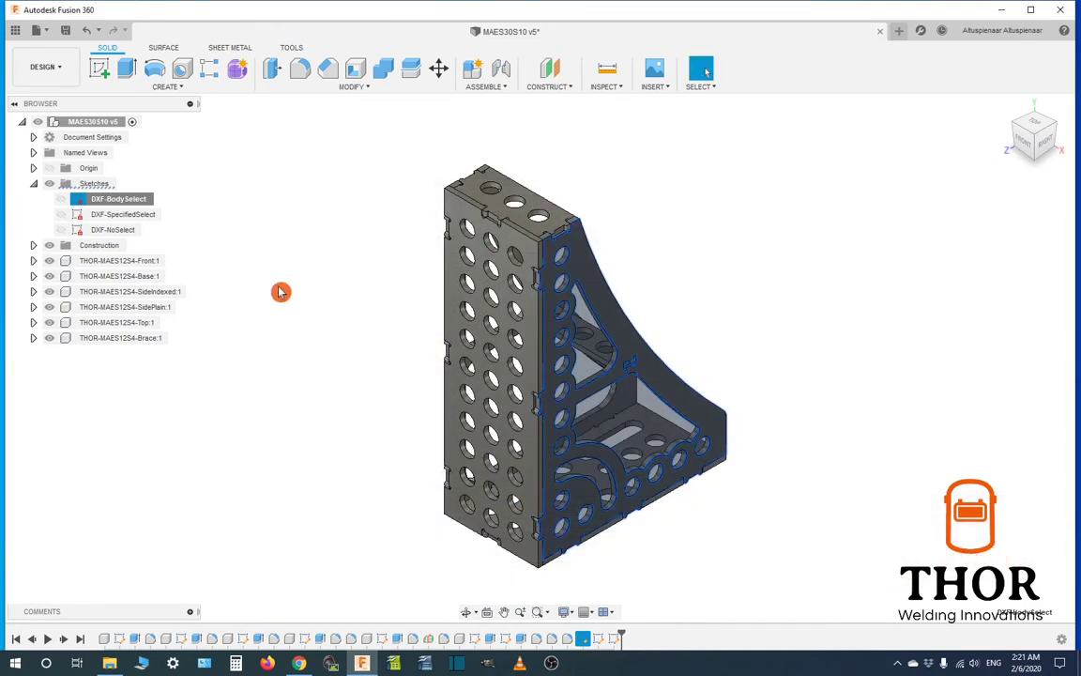
Export the DXF-SpecifiedSelect sketch as SpecifiedSelect.dxf in DXF-Test
right_click(123, 214)
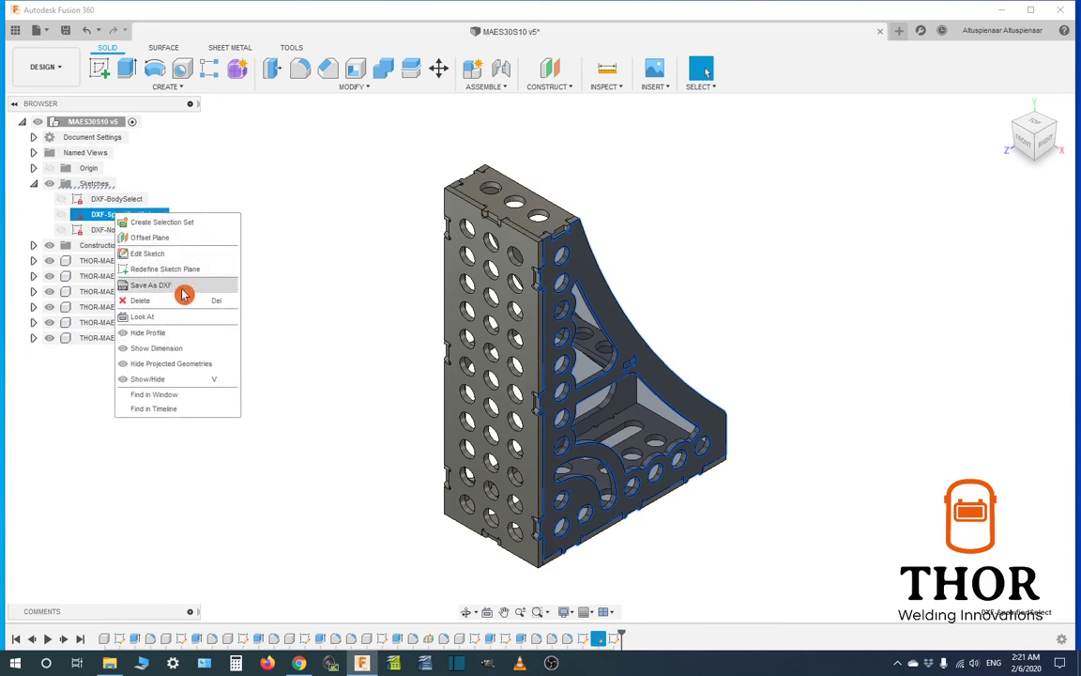
click(151, 284)
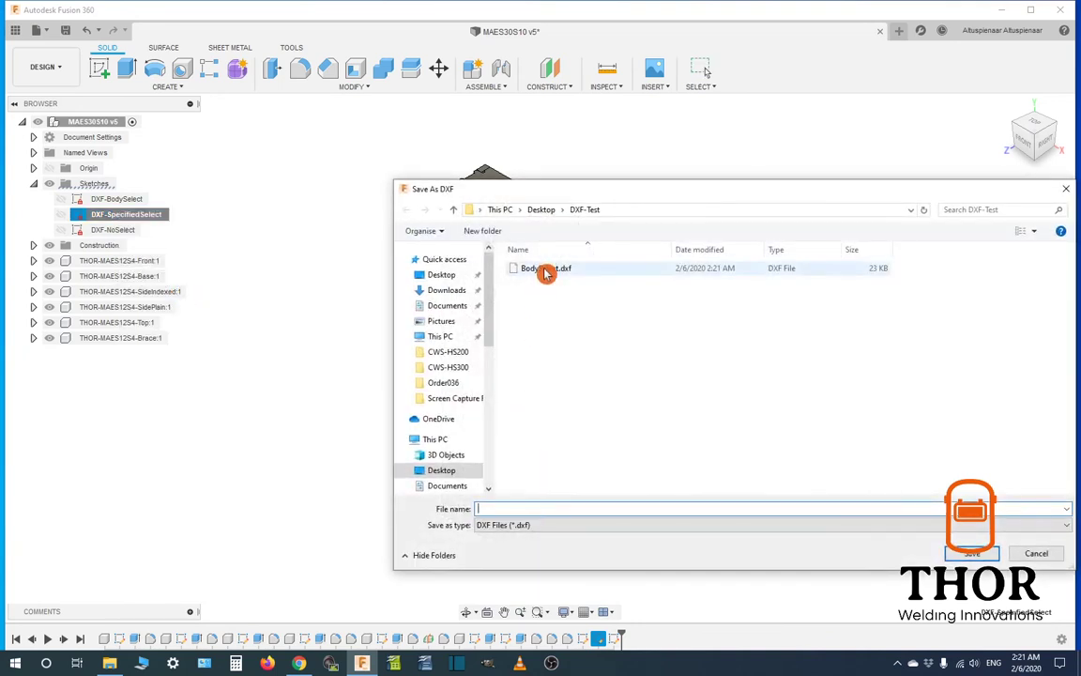
click(545, 268)
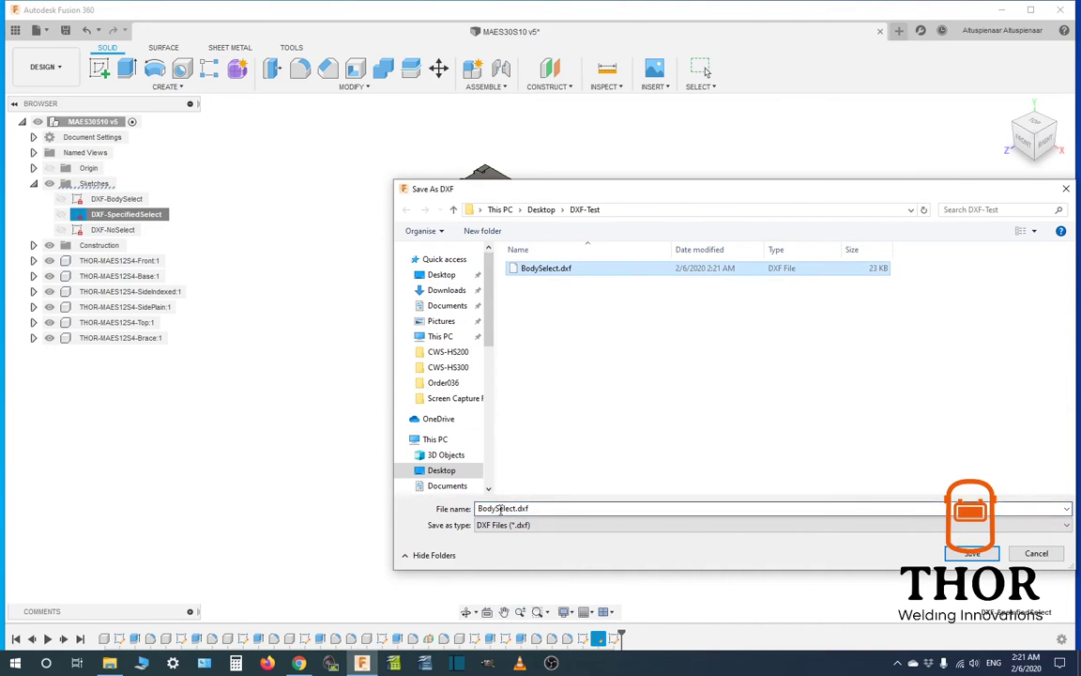
double_click(500, 507)
text(Specifie)
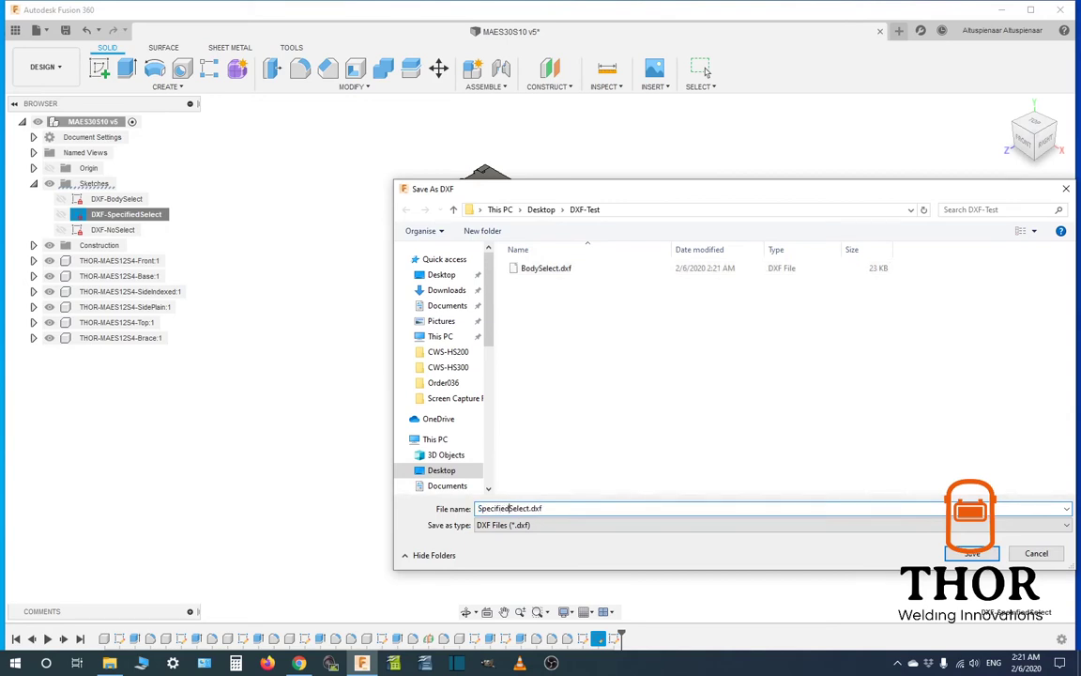
click(971, 553)
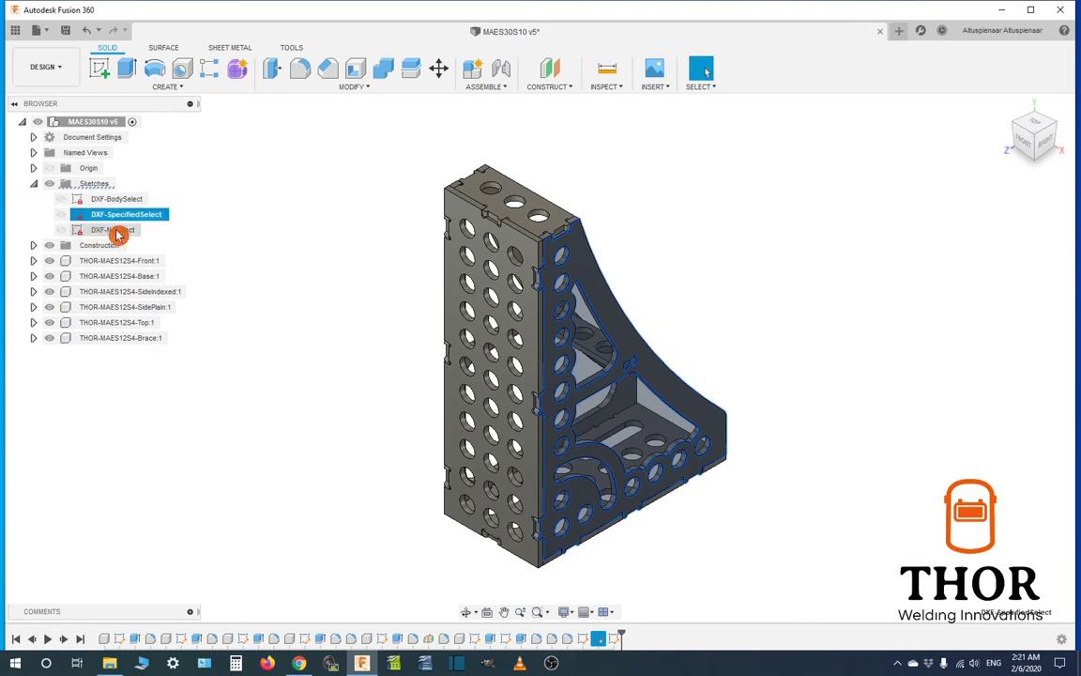
Export the DXF-NoSelect sketch as NoSelect.dxf in the same folder
right_click(106, 230)
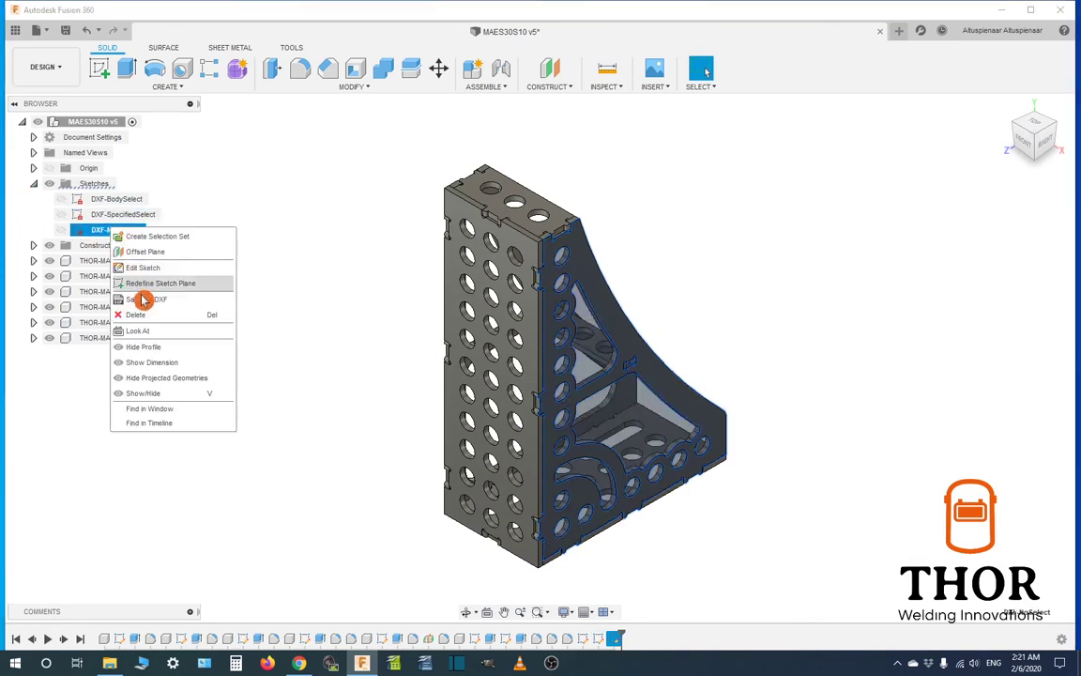
click(145, 300)
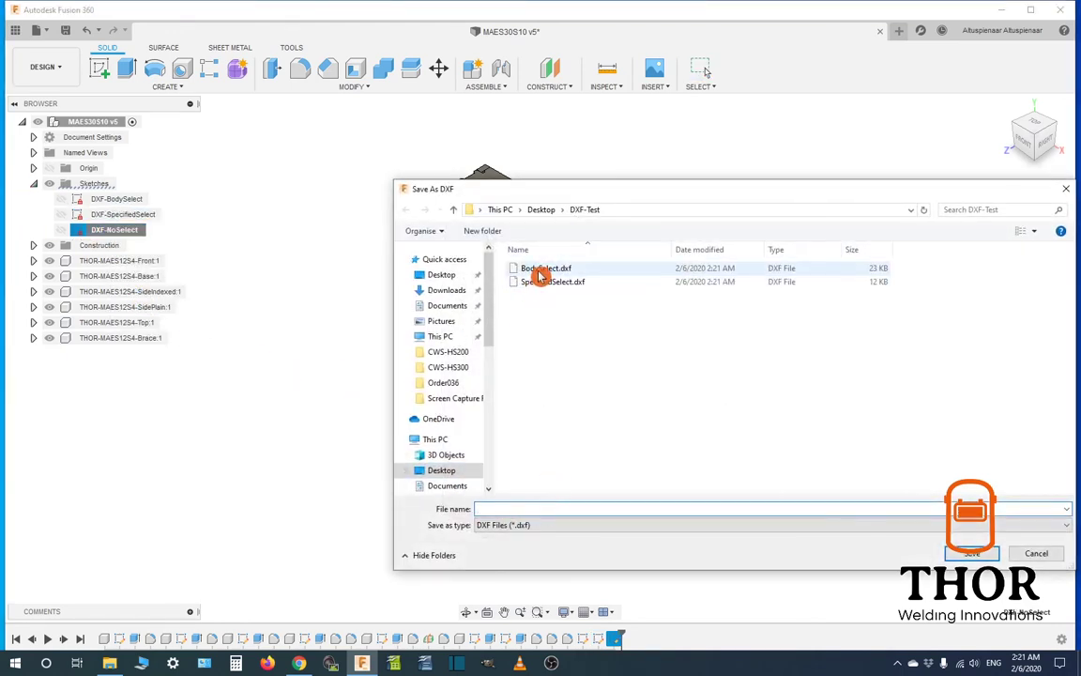
click(543, 268)
text(NoSelect.dxf)
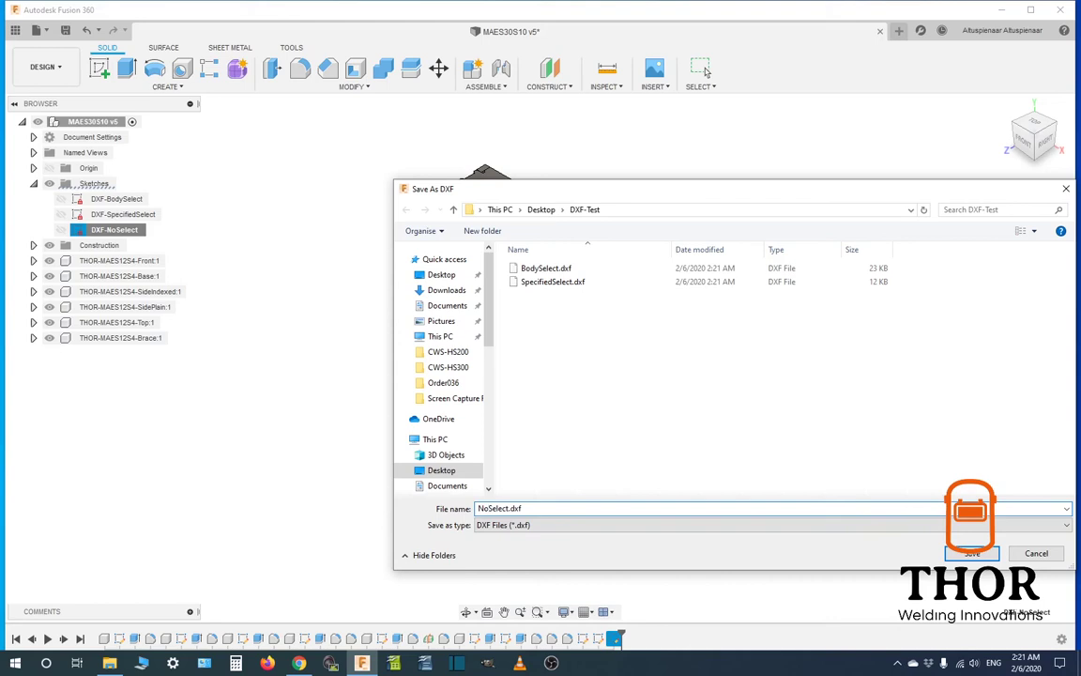
click(976, 553)
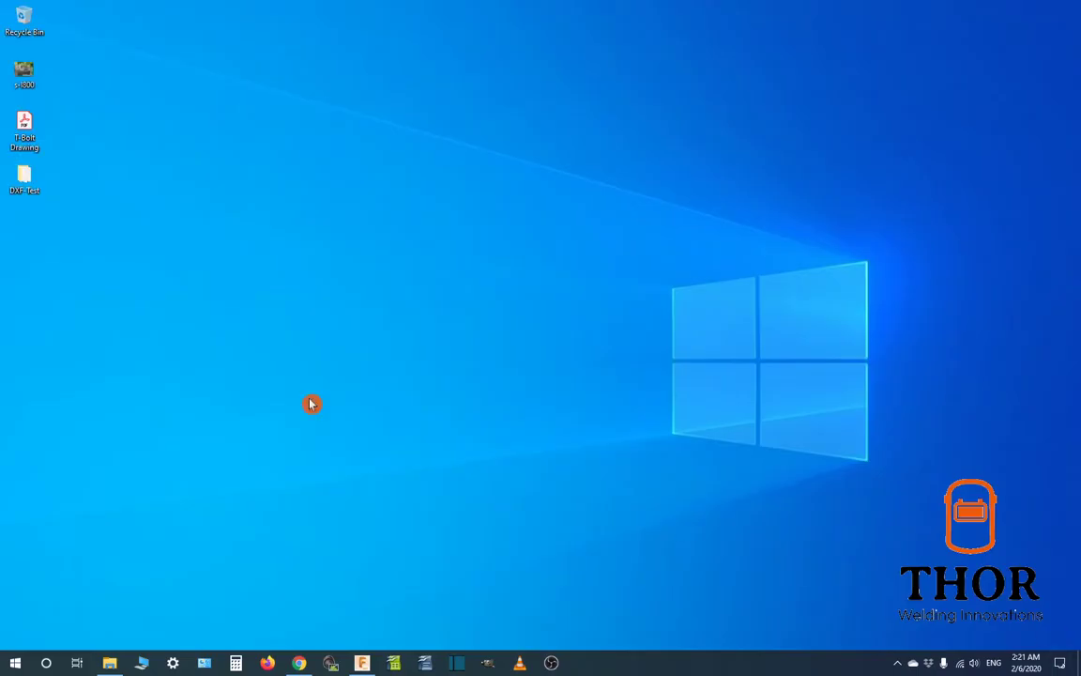
click(24, 177)
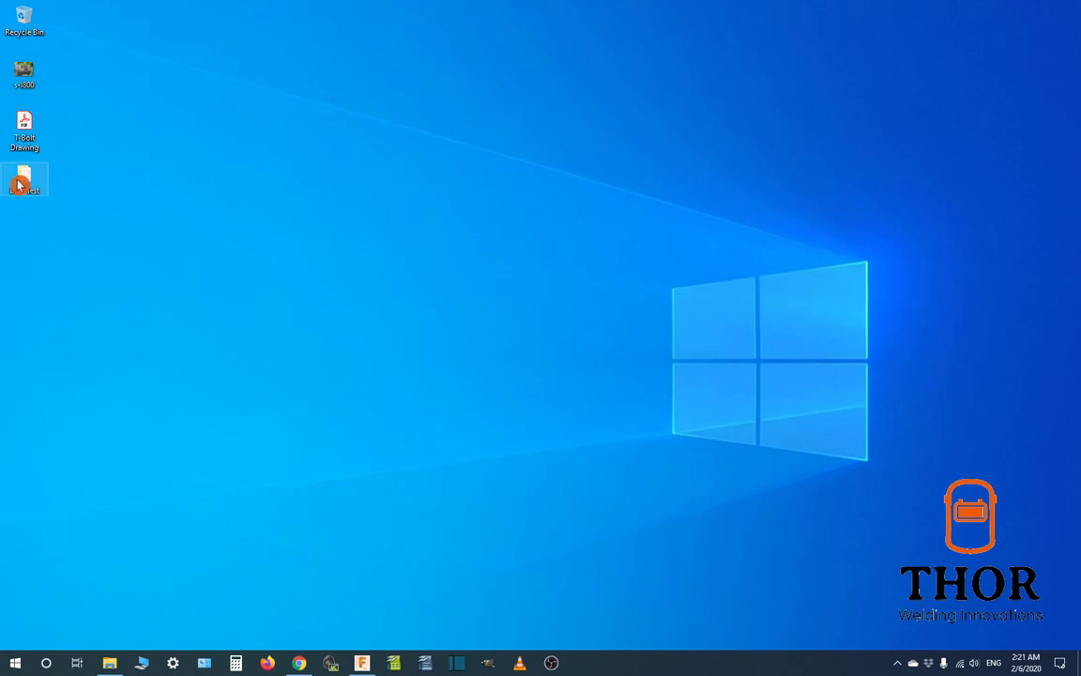
double_click(23, 176)
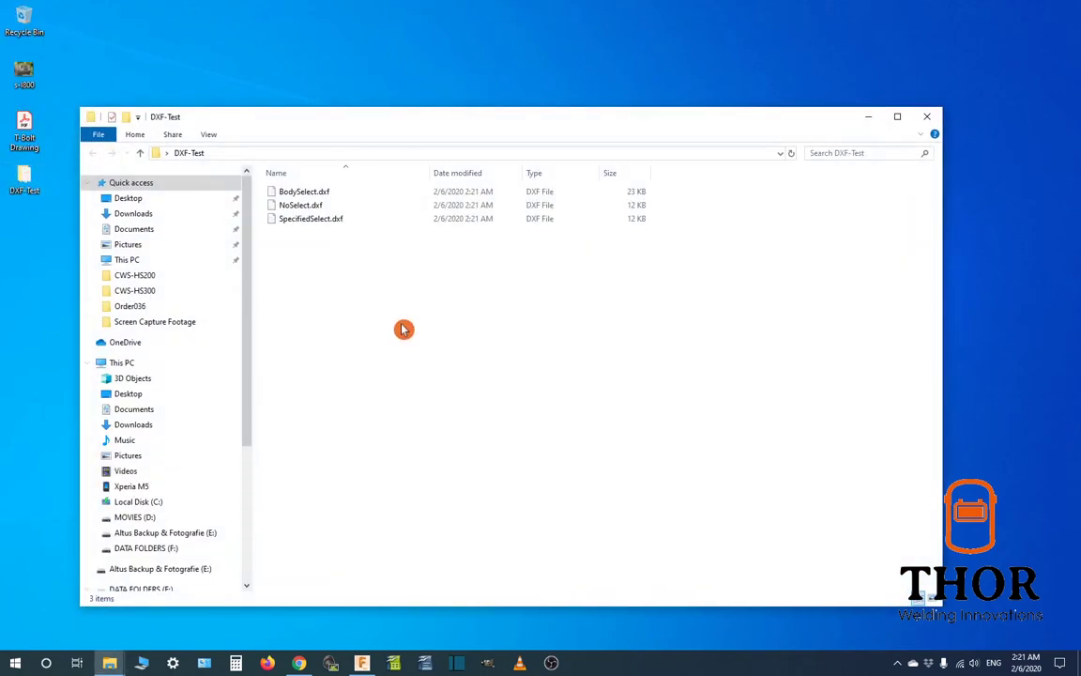
mouse_move(335, 266)
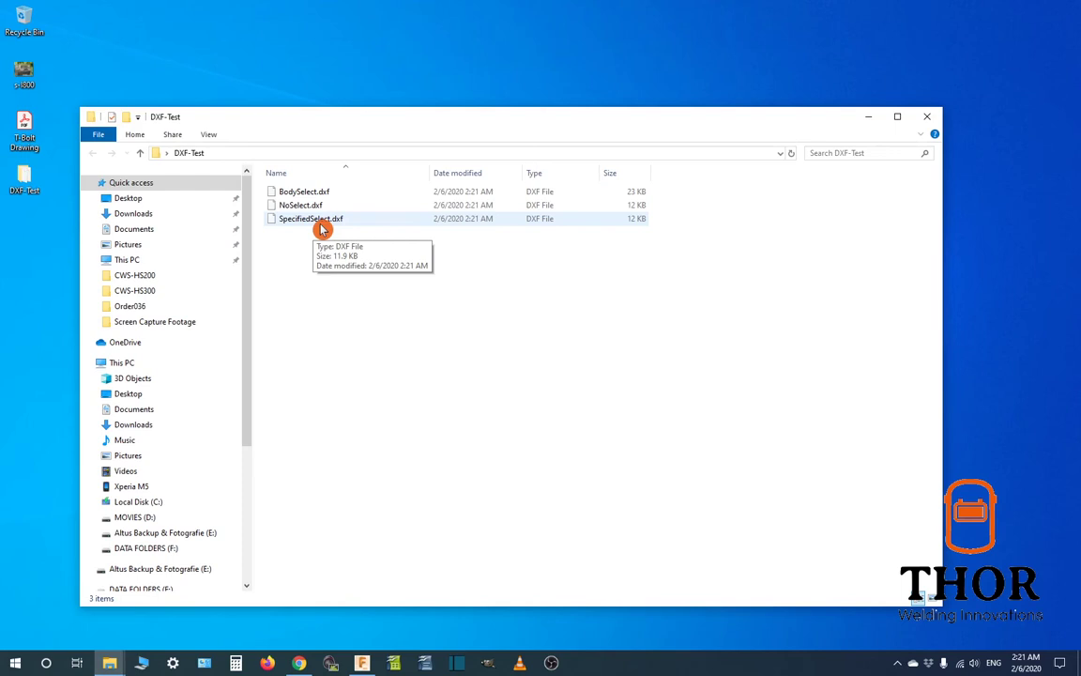
mouse_move(945, 157)
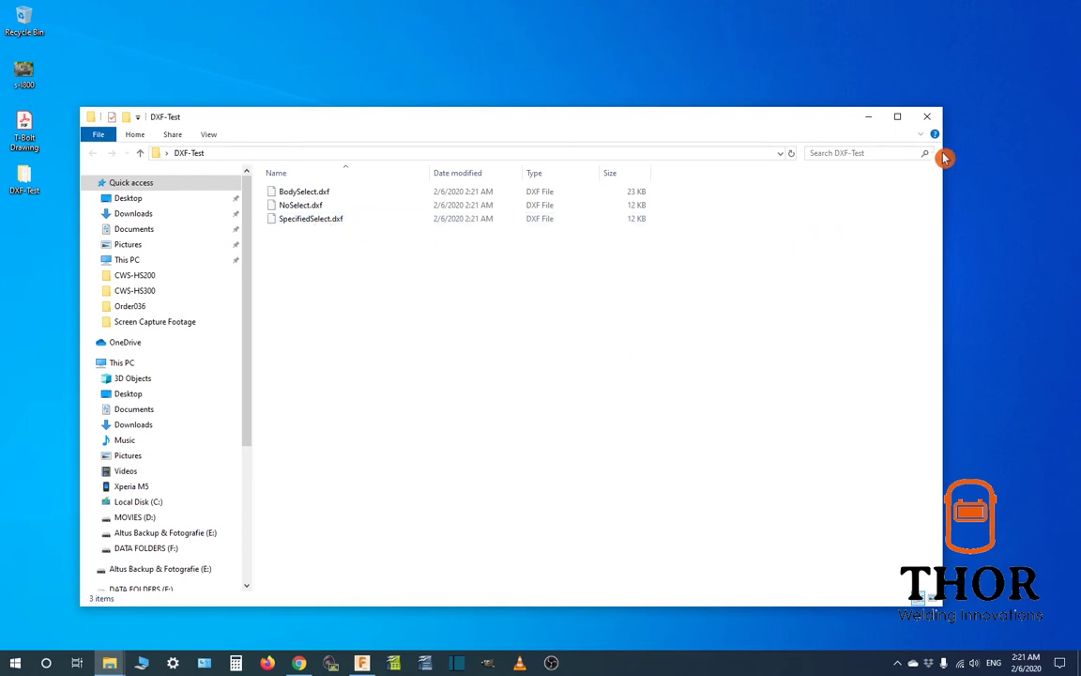
click(927, 116)
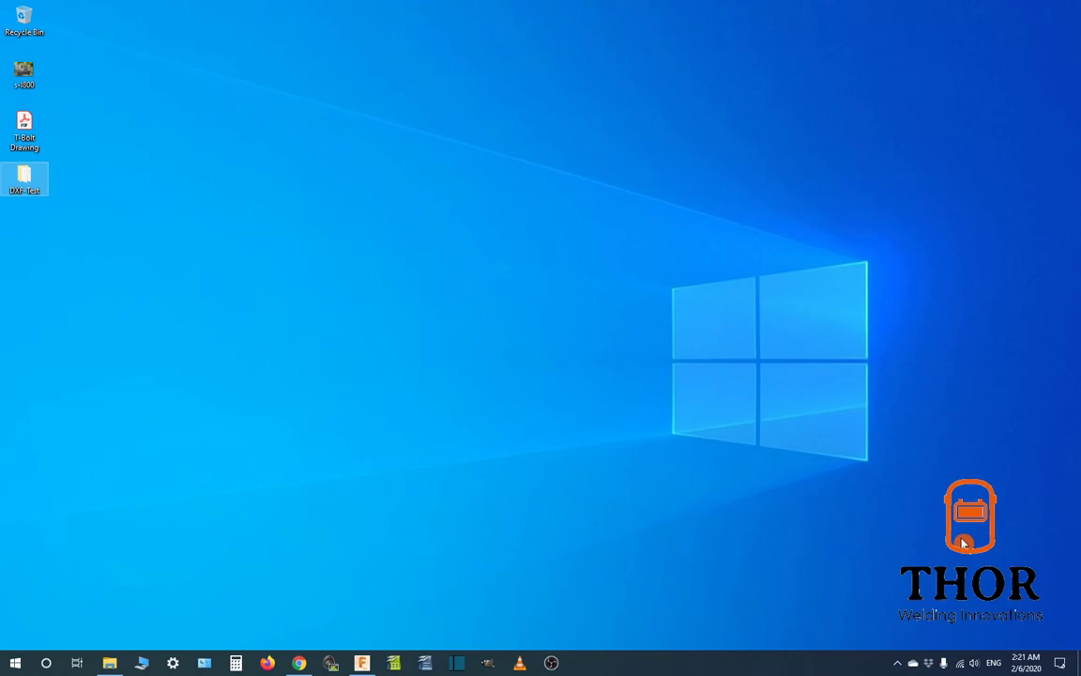
click(386, 661)
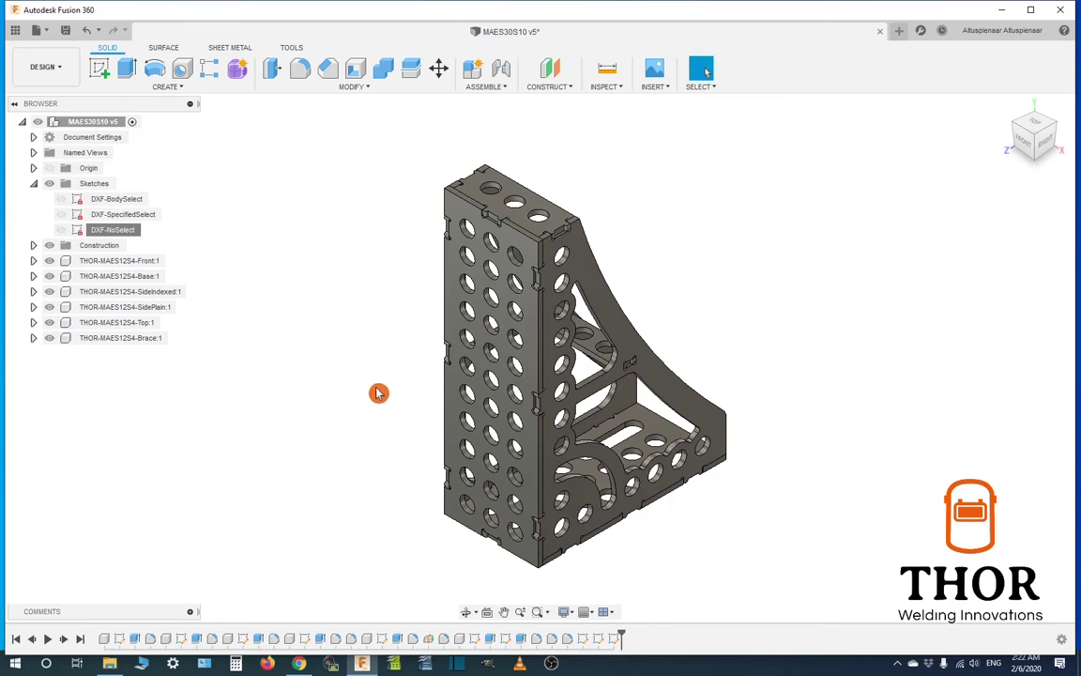
Open Desktop > DXF-Test > BodySelect.dxf from this computer as a new design
click(36, 33)
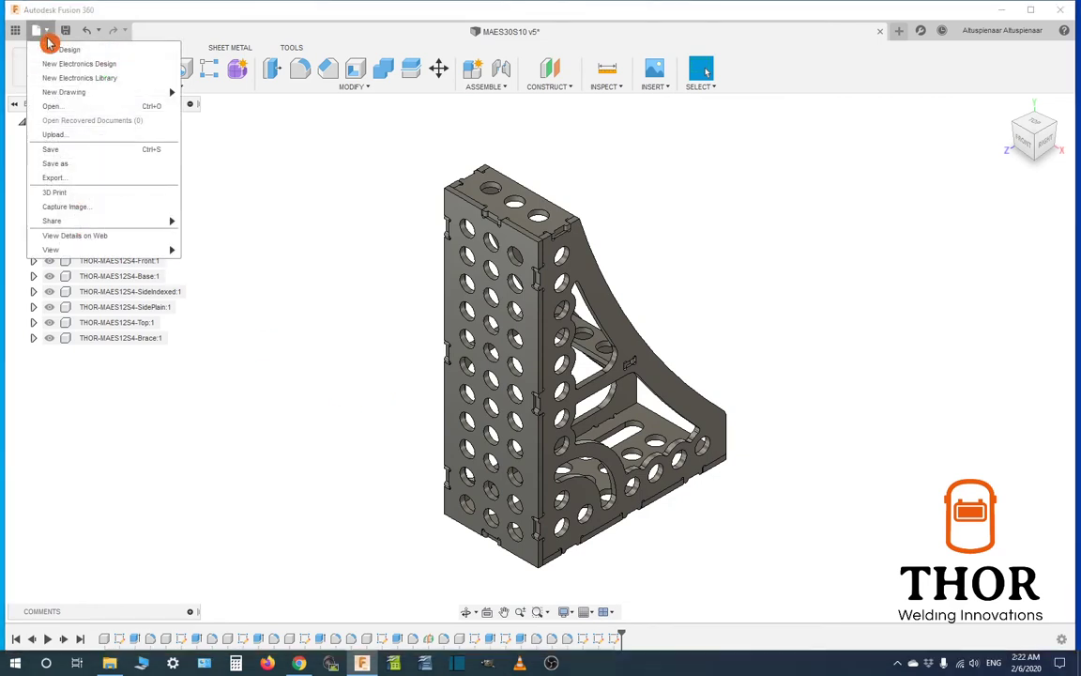
click(51, 107)
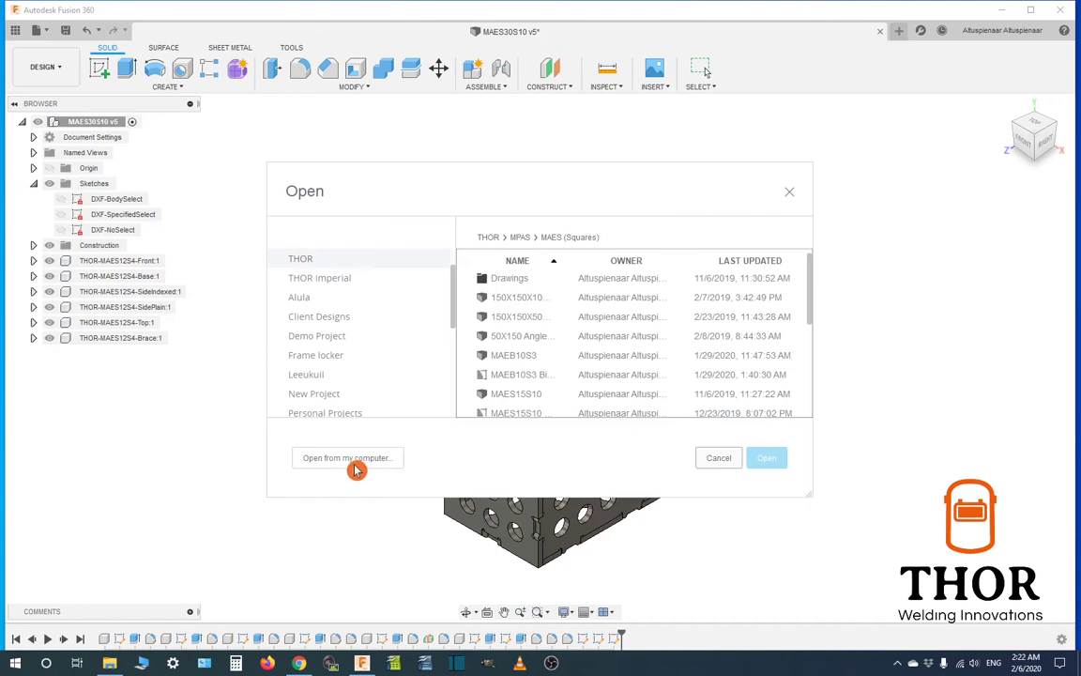
click(347, 457)
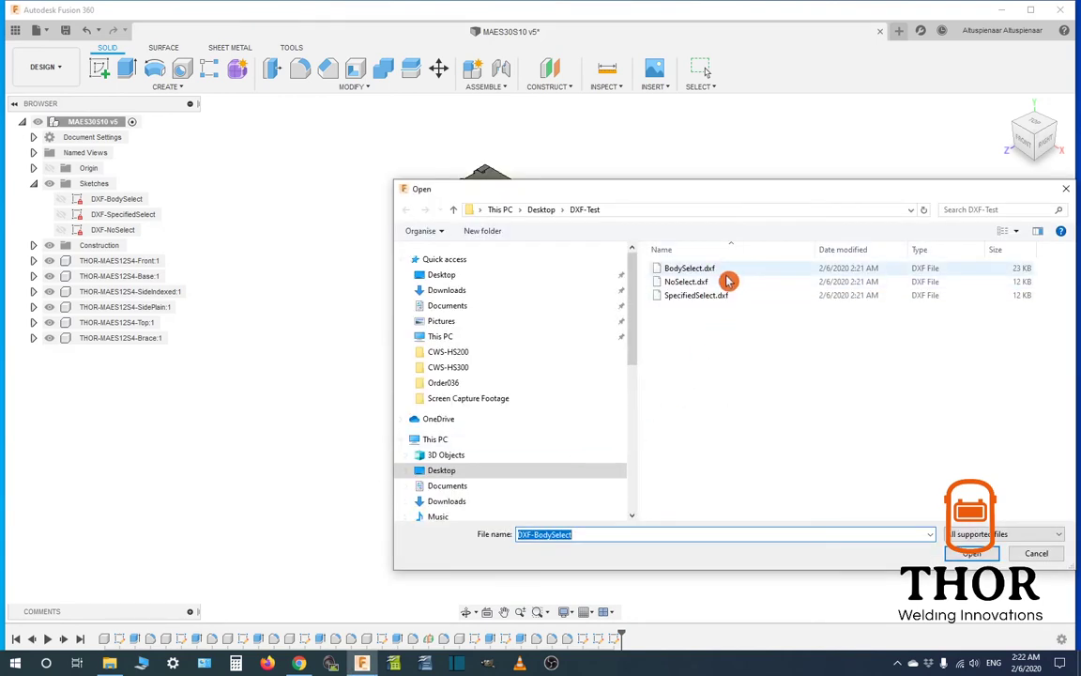
click(687, 267)
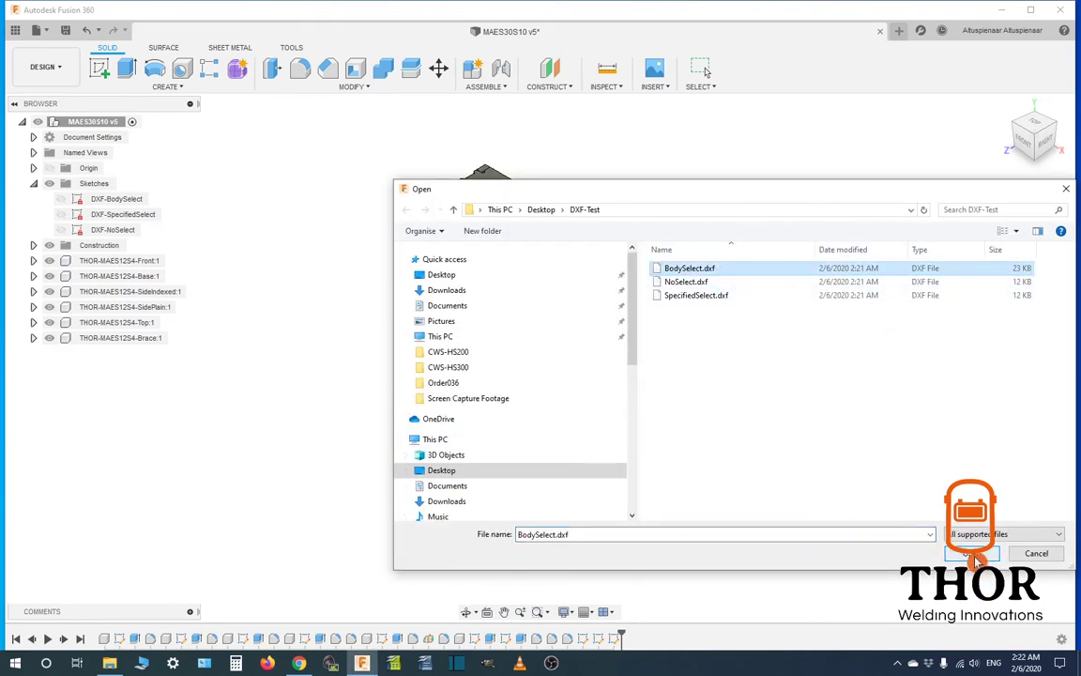
click(975, 553)
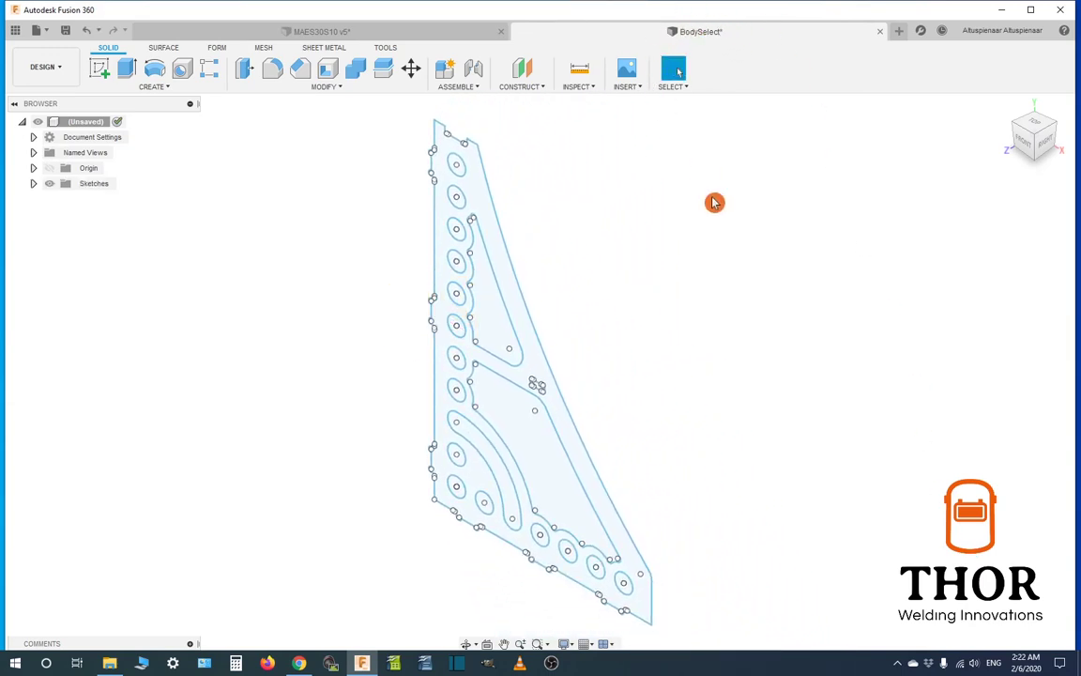
mouse_move(702, 492)
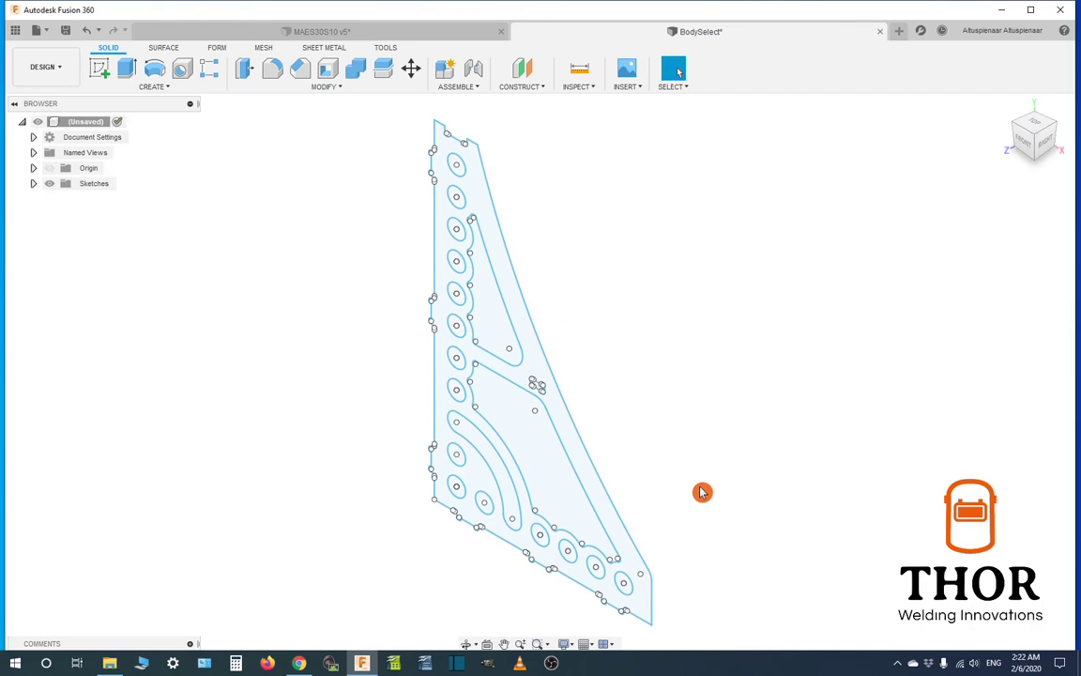
mouse_move(702, 489)
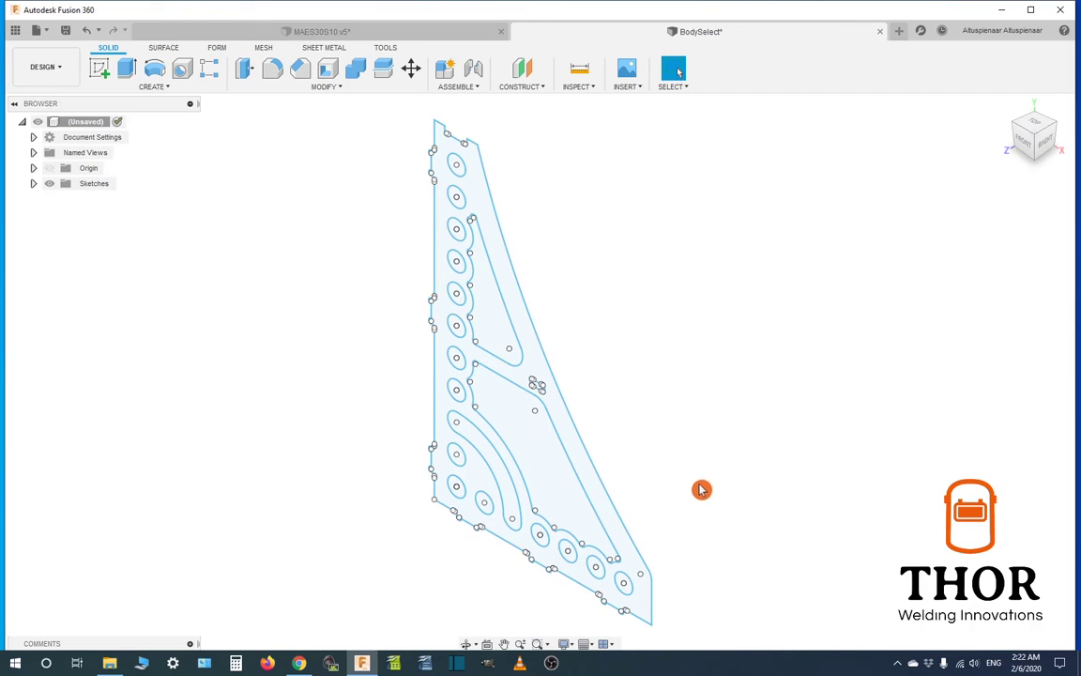
Open SpecifiedSelect.dxf from the computer as a new design
click(35, 33)
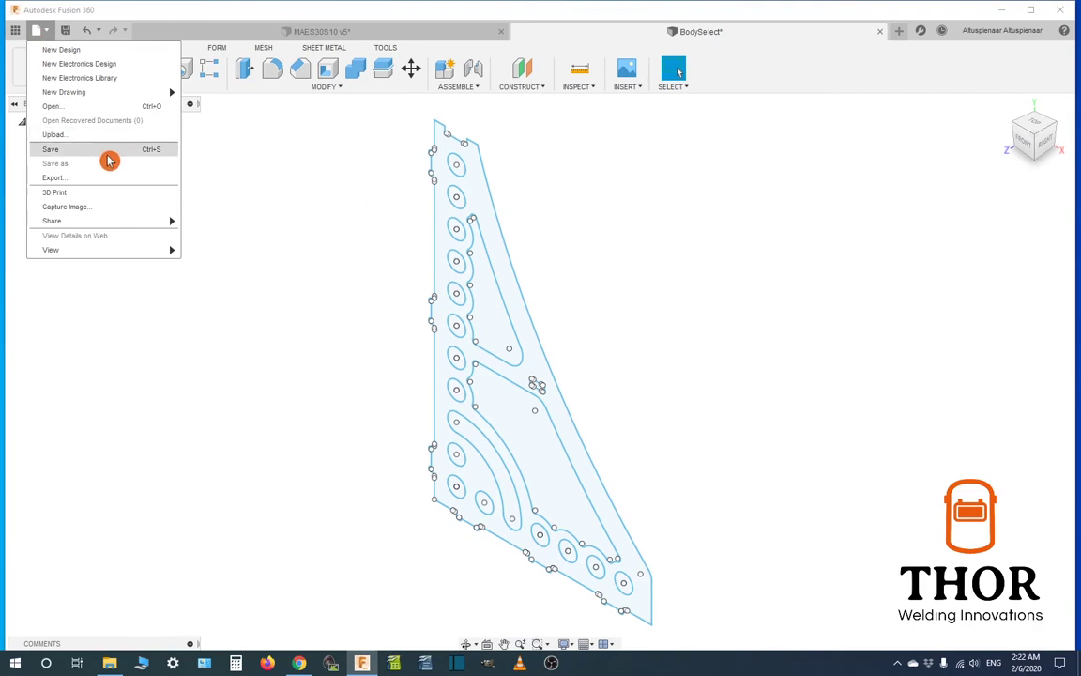
click(57, 116)
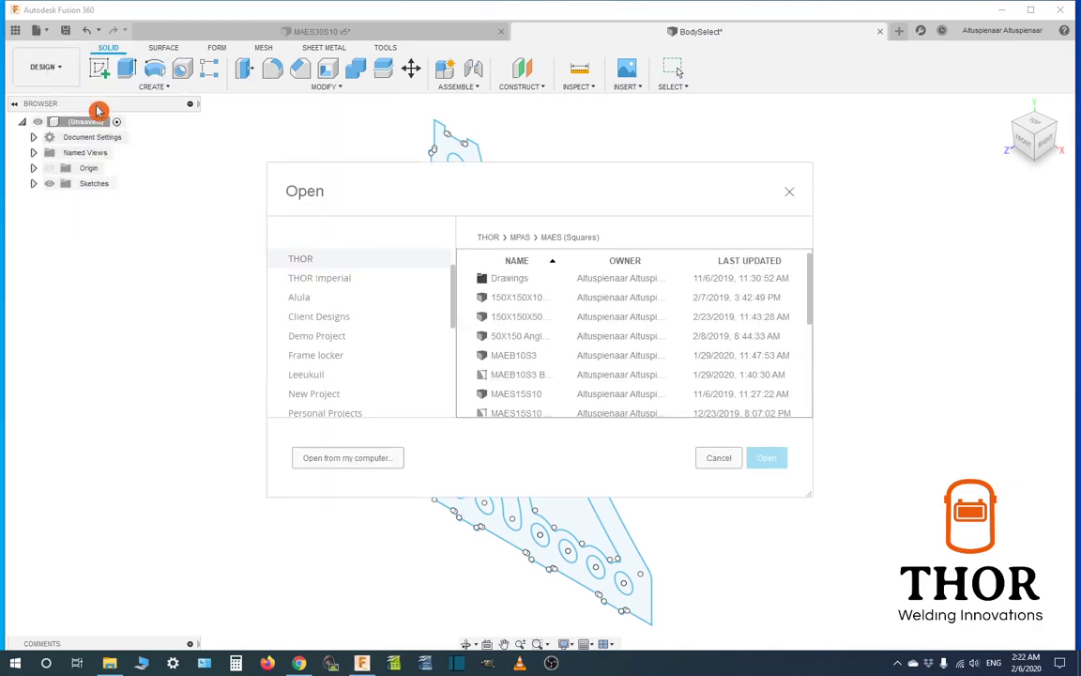
click(347, 457)
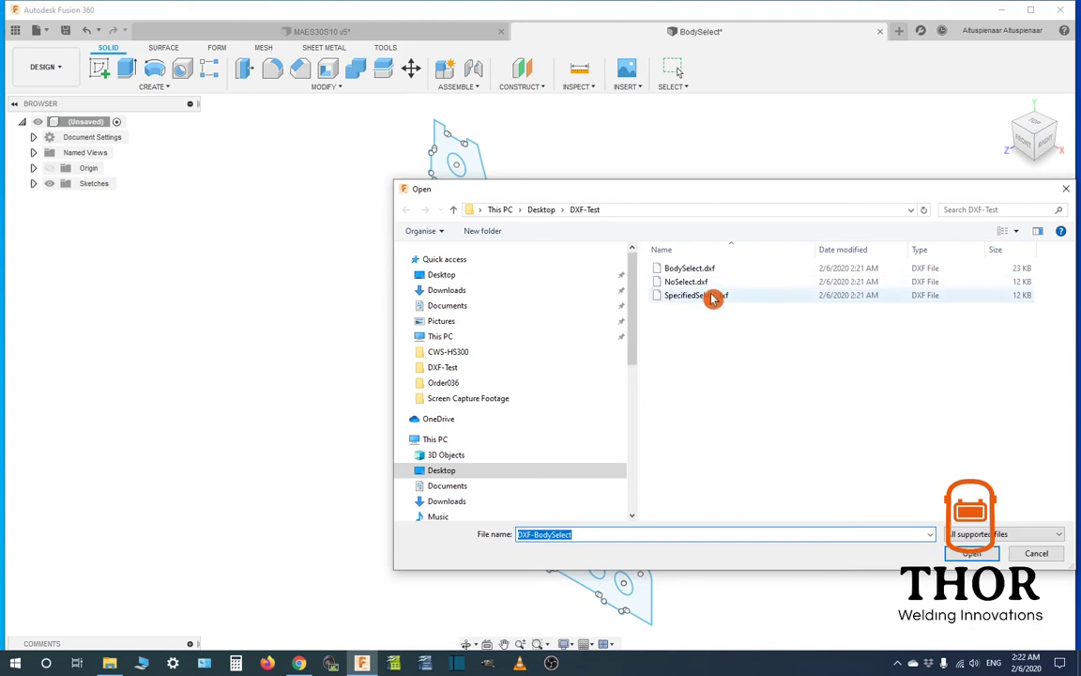
click(696, 294)
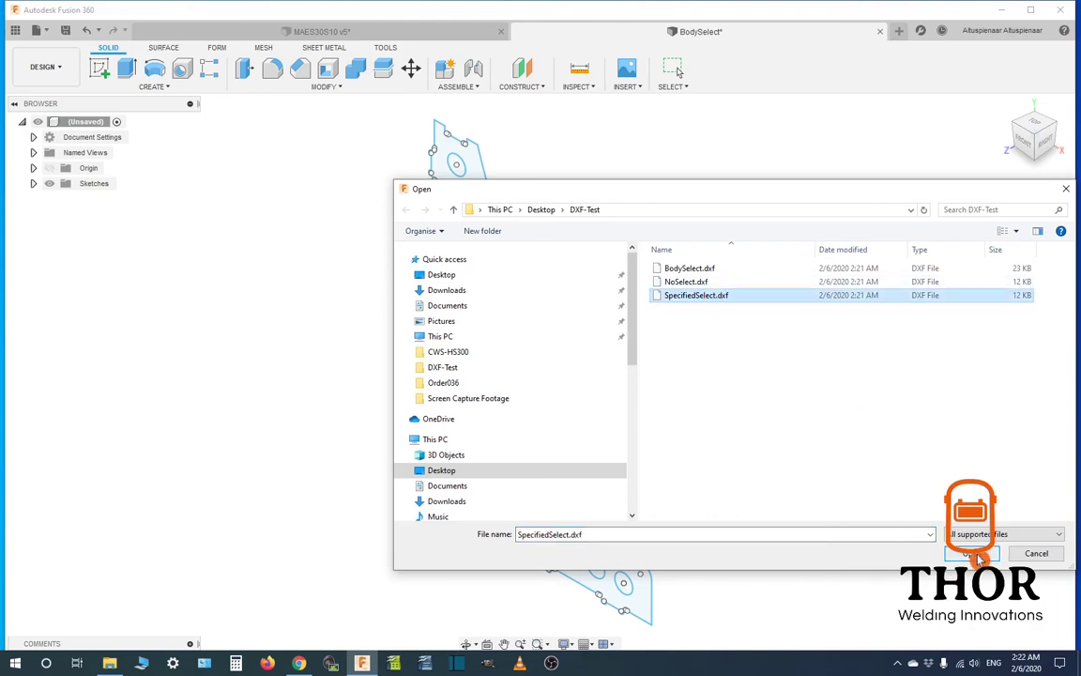
click(972, 553)
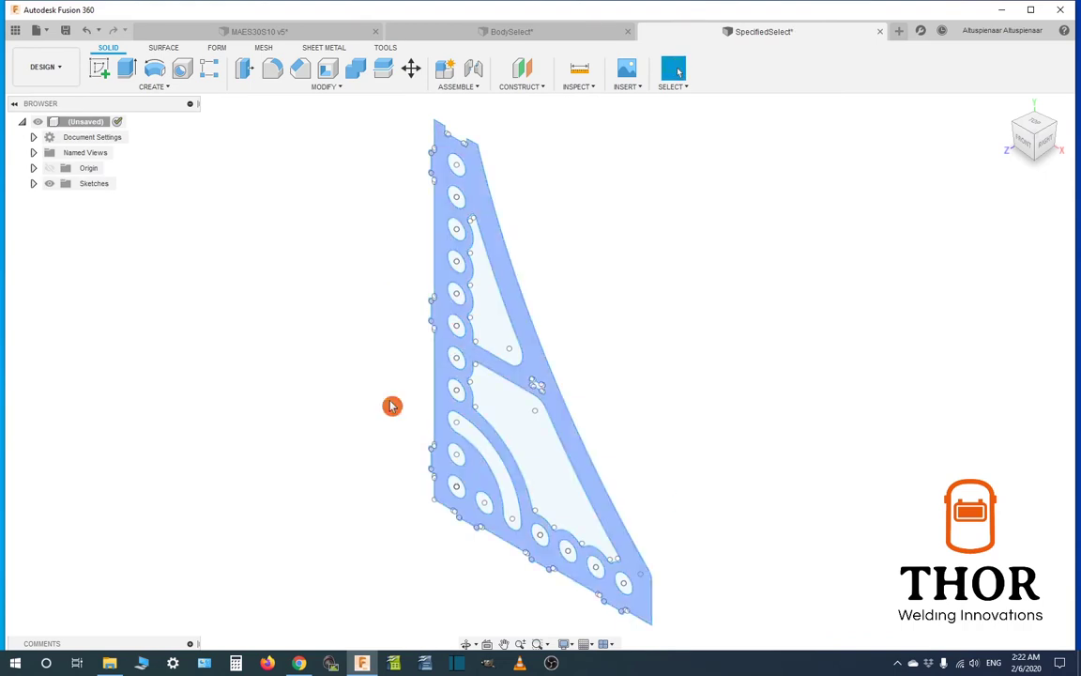
Open NoSelect.dxf from the computer as another new design
click(35, 30)
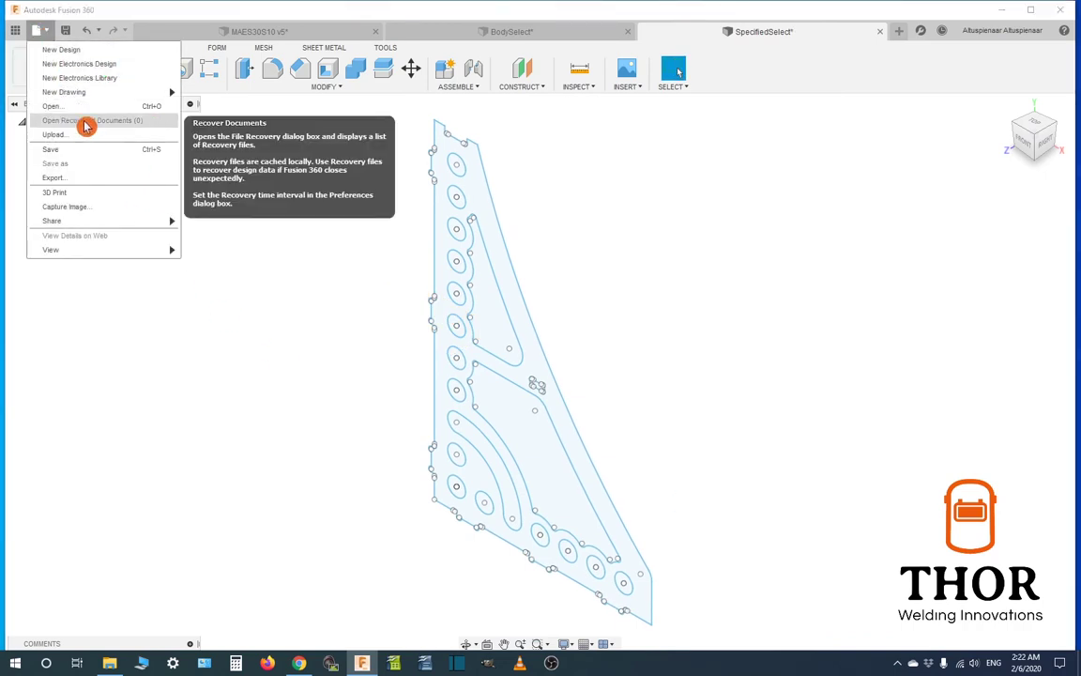
click(388, 467)
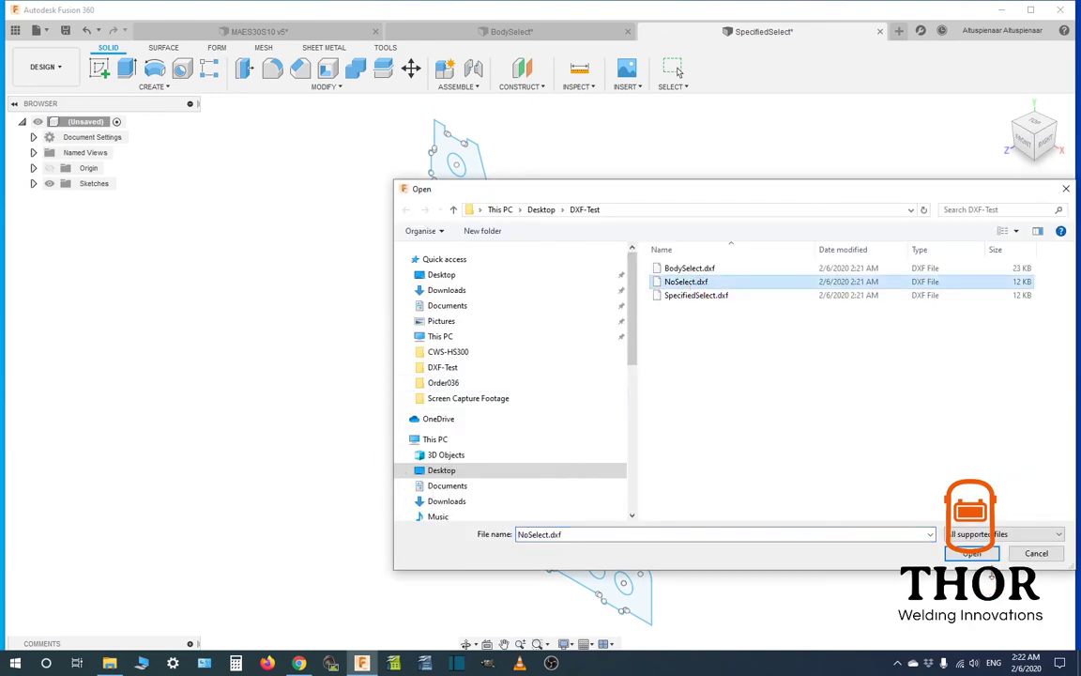
click(976, 552)
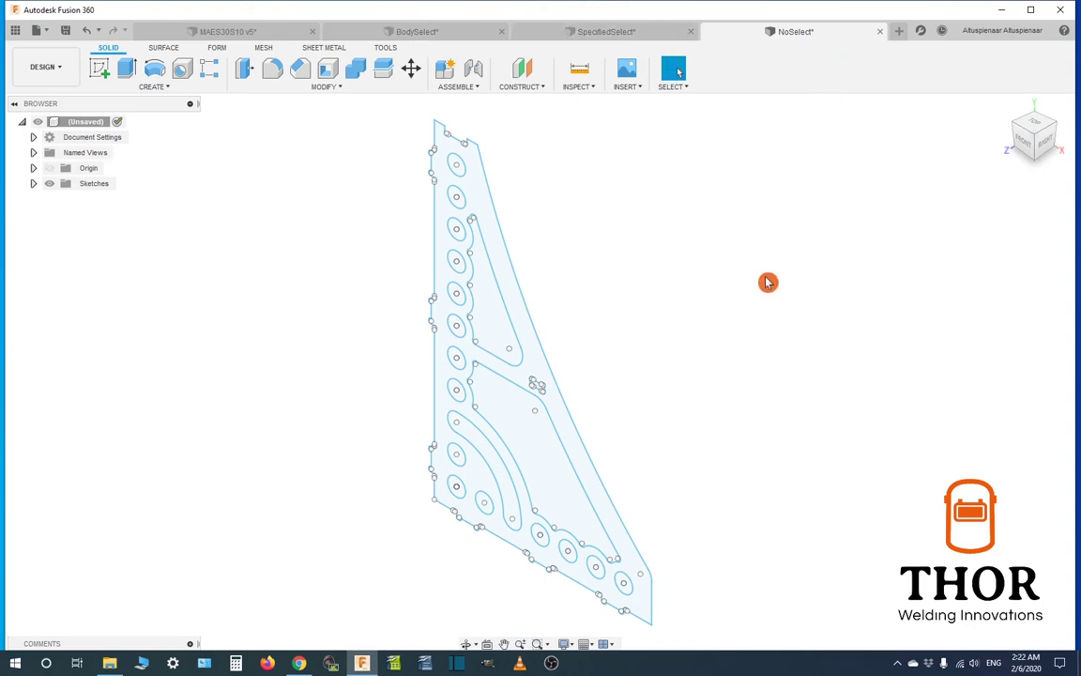
mouse_move(755, 289)
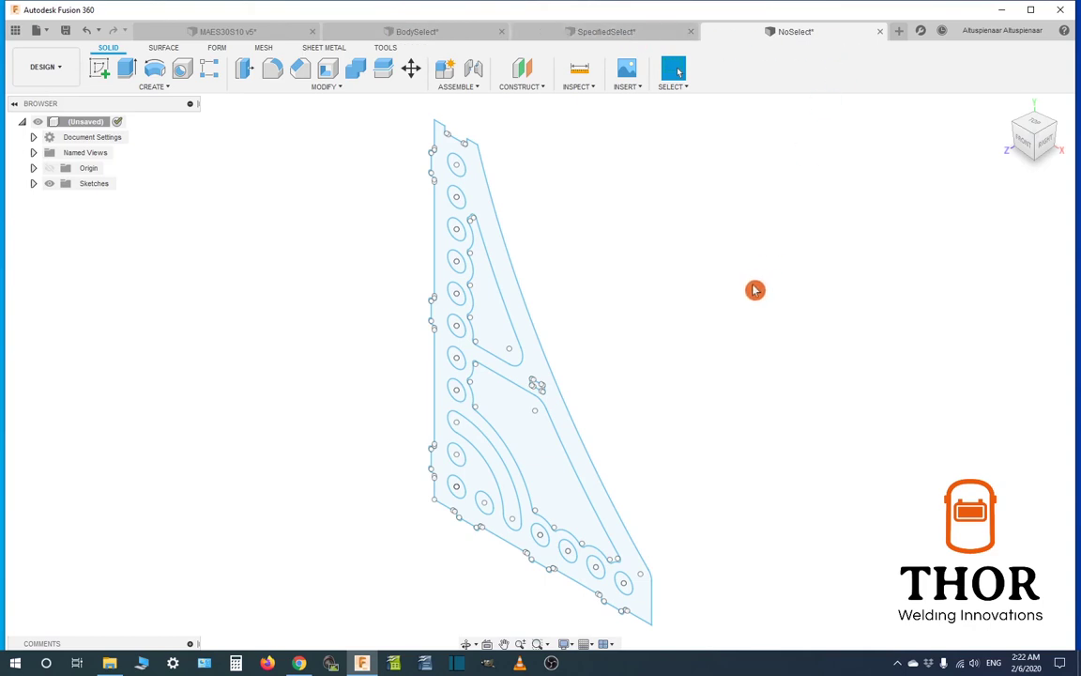
click(610, 31)
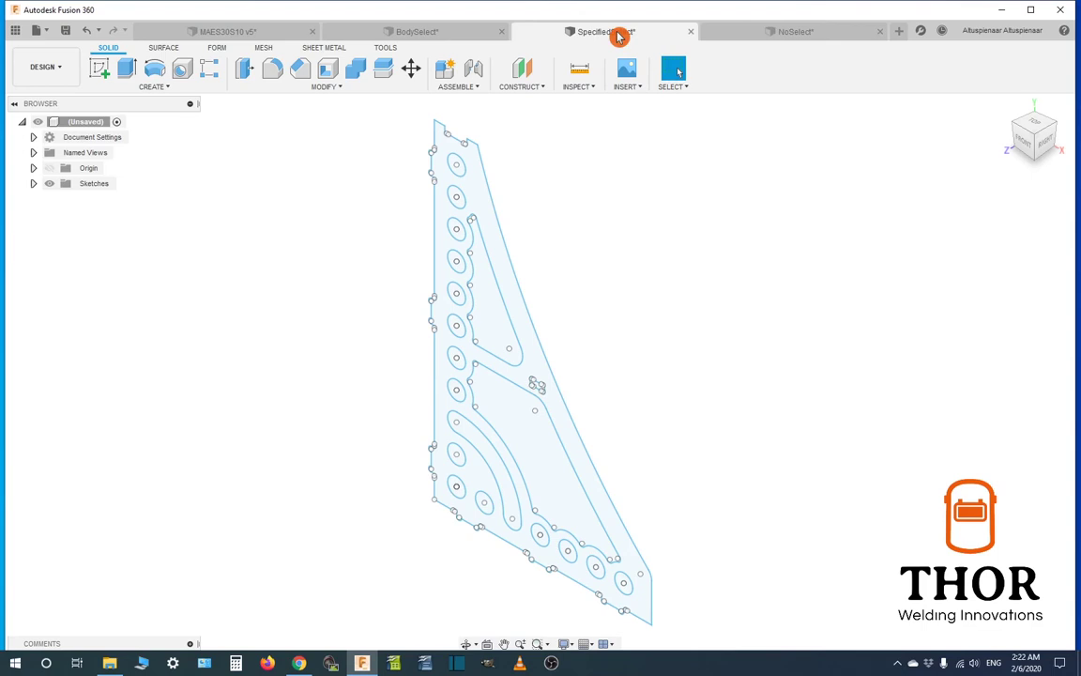
click(813, 31)
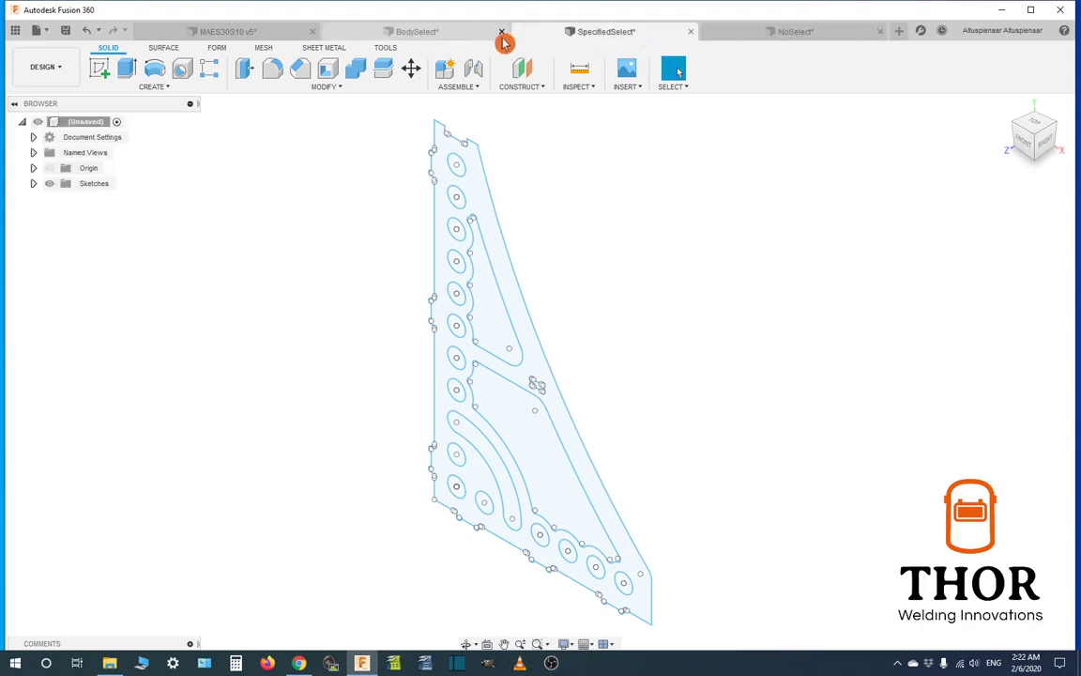
click(410, 31)
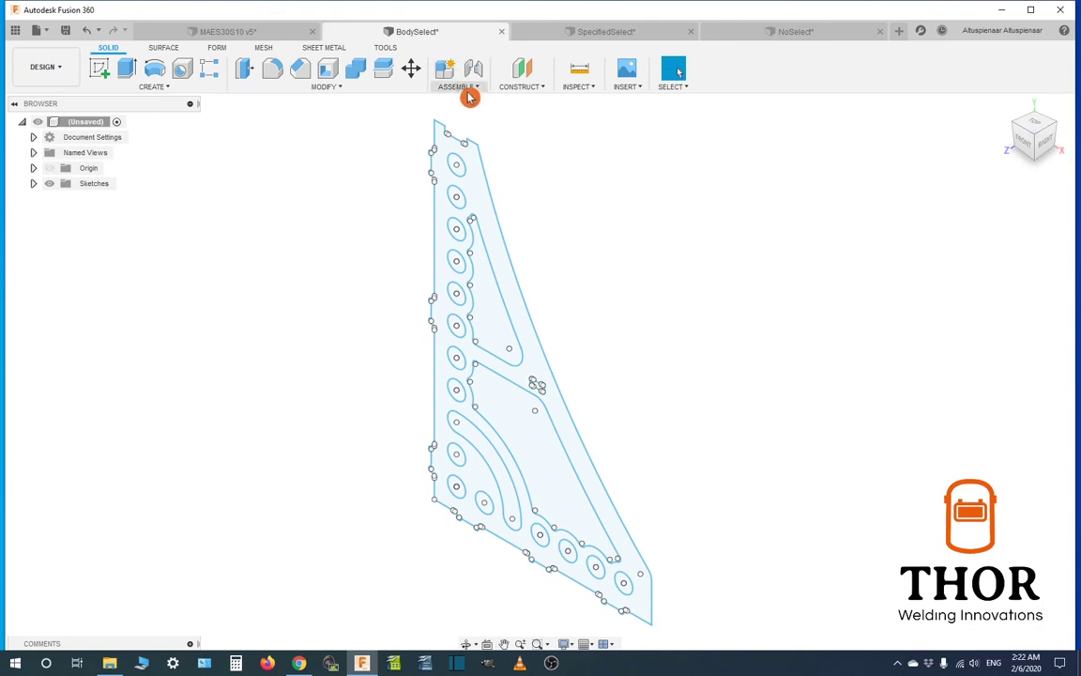
mouse_move(592, 35)
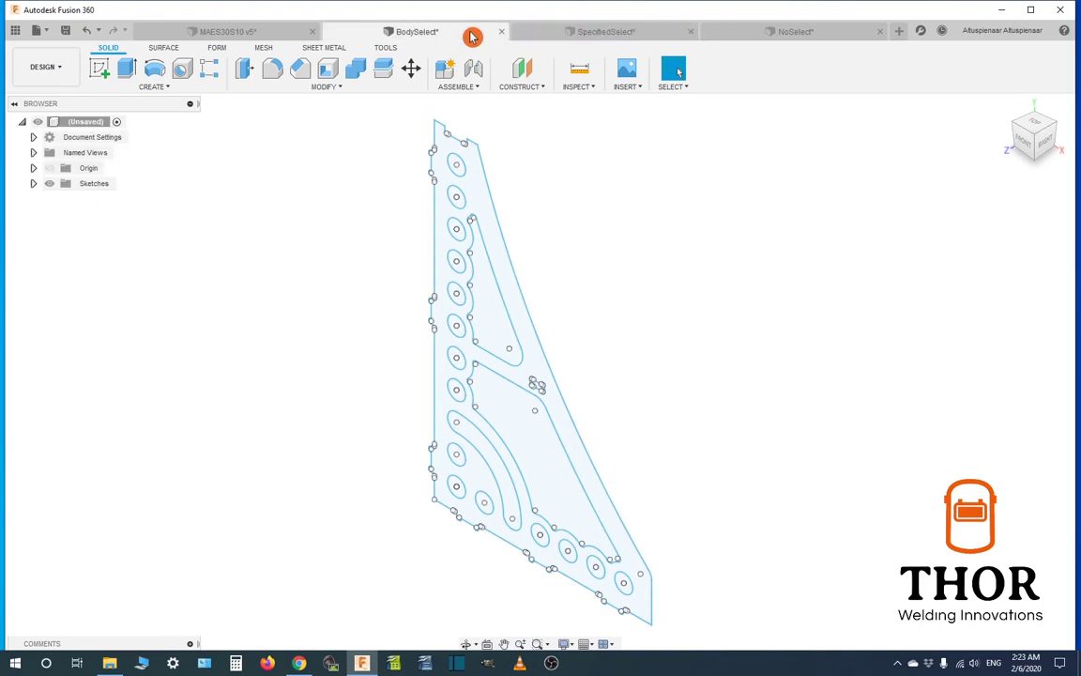
click(605, 31)
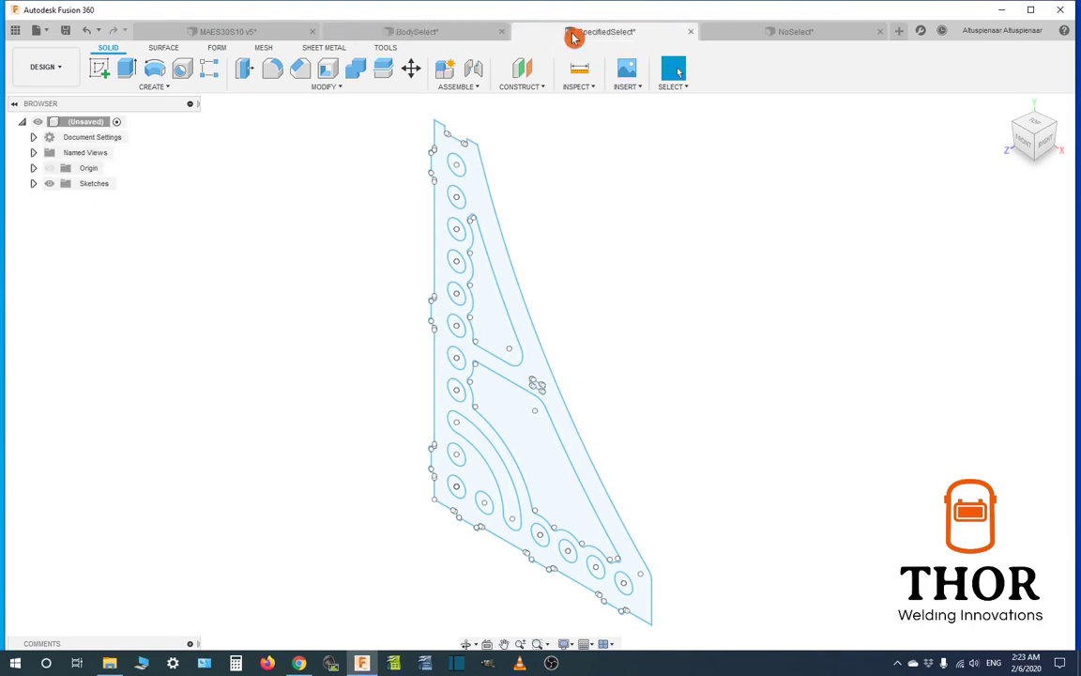
click(413, 31)
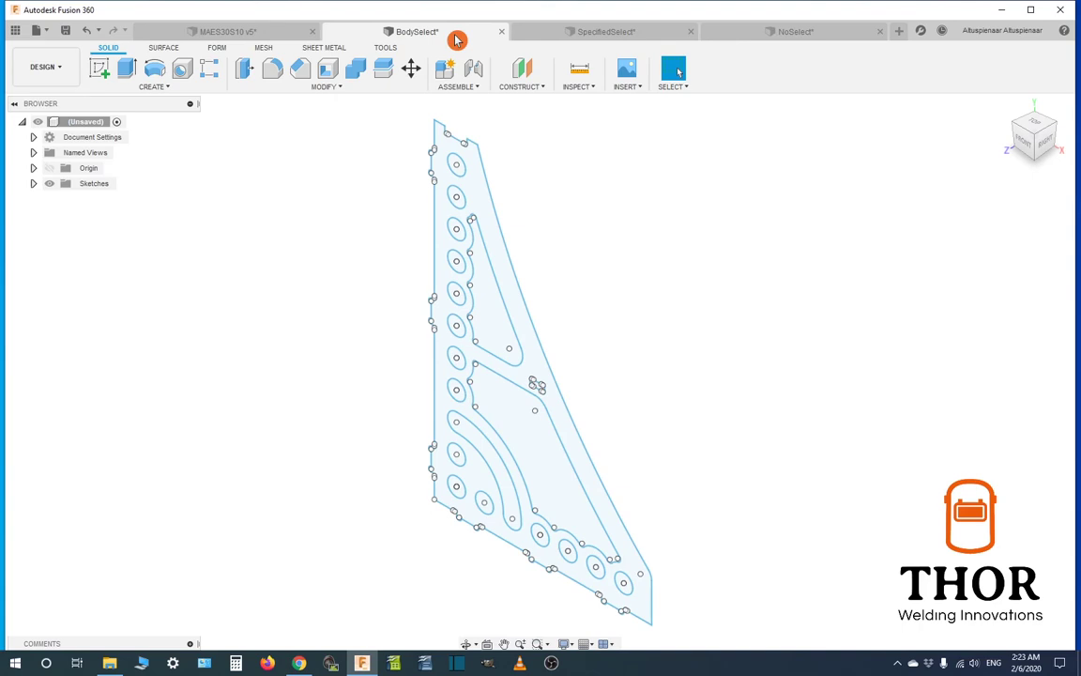
mouse_move(568, 39)
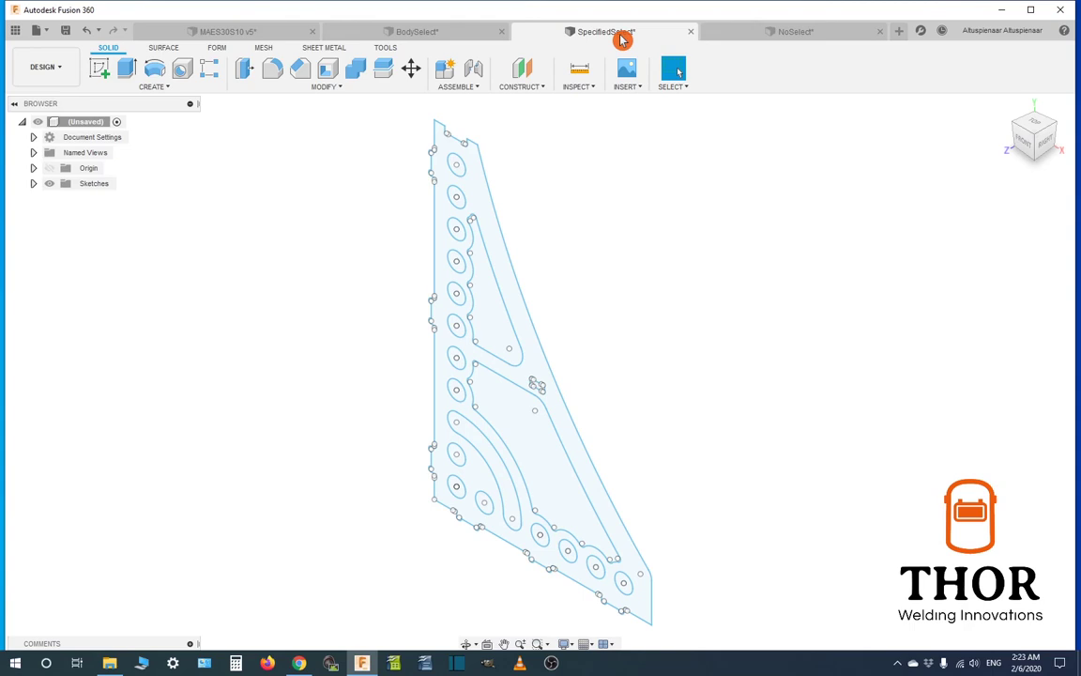
click(408, 31)
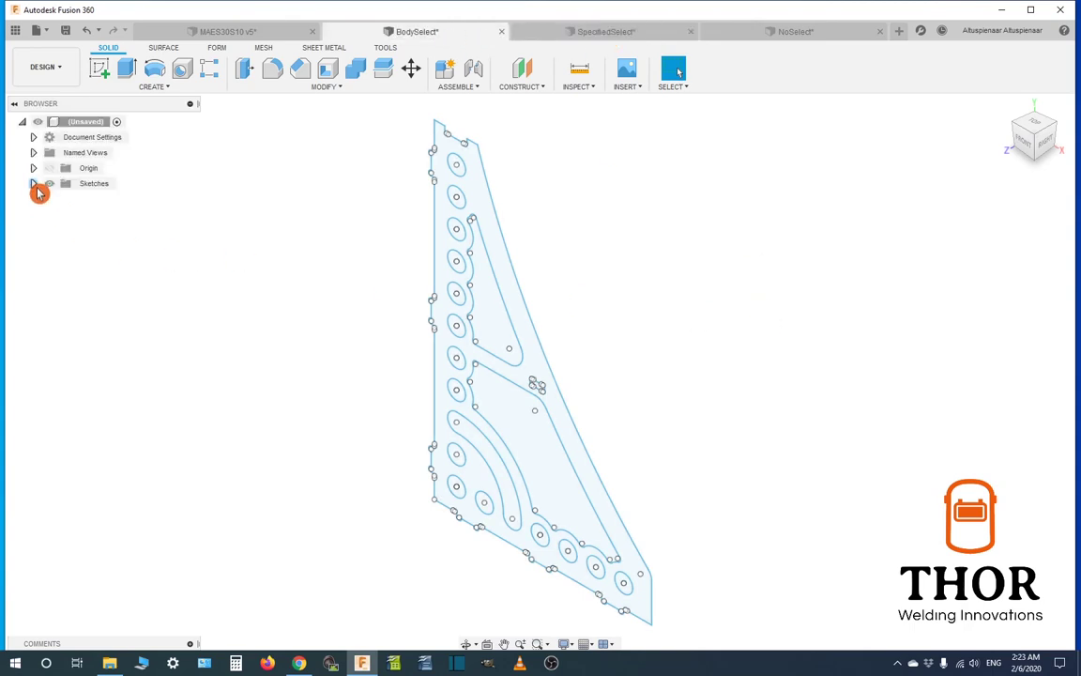
Expand Sketches, edit the BodySelect panel sketch, and choose the Trim tool
click(34, 183)
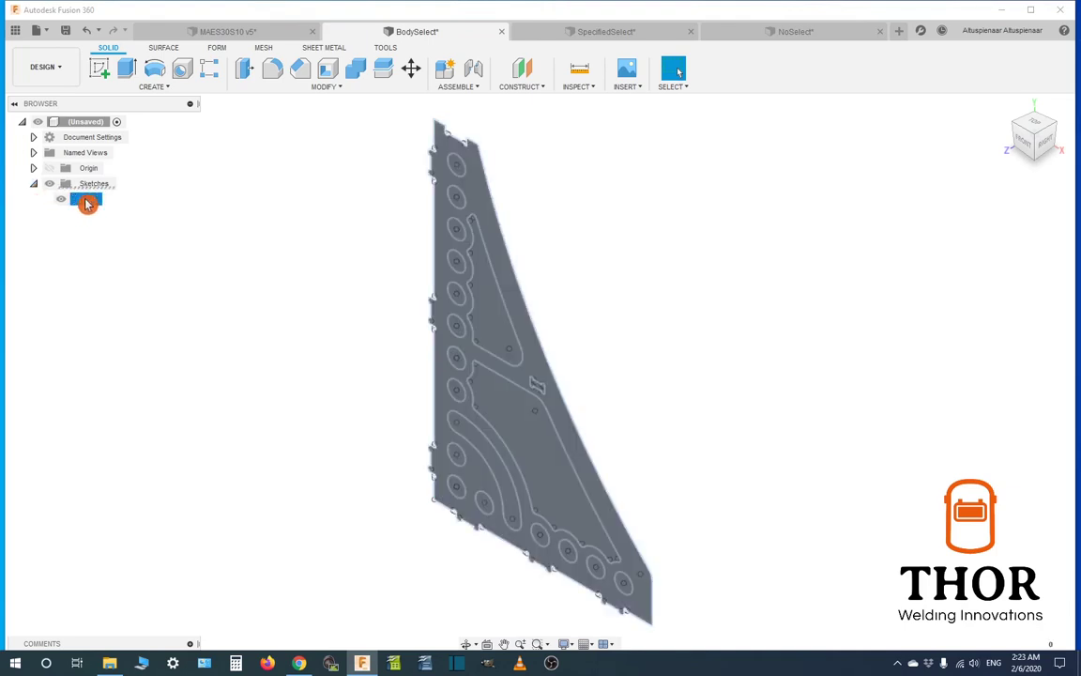
right_click(86, 204)
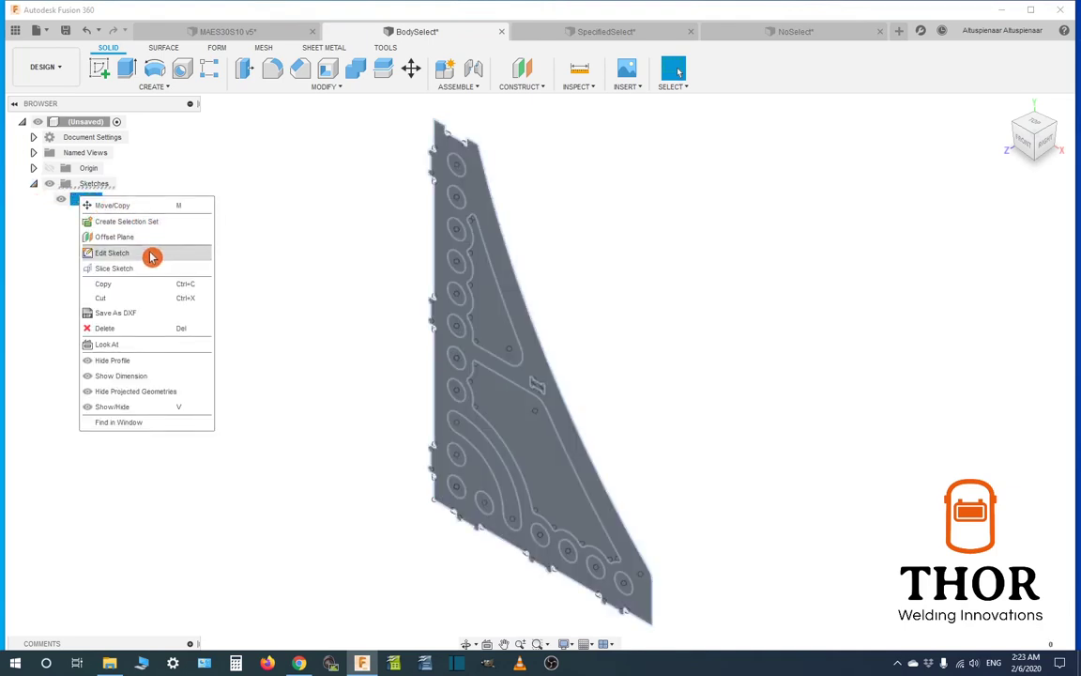
click(111, 255)
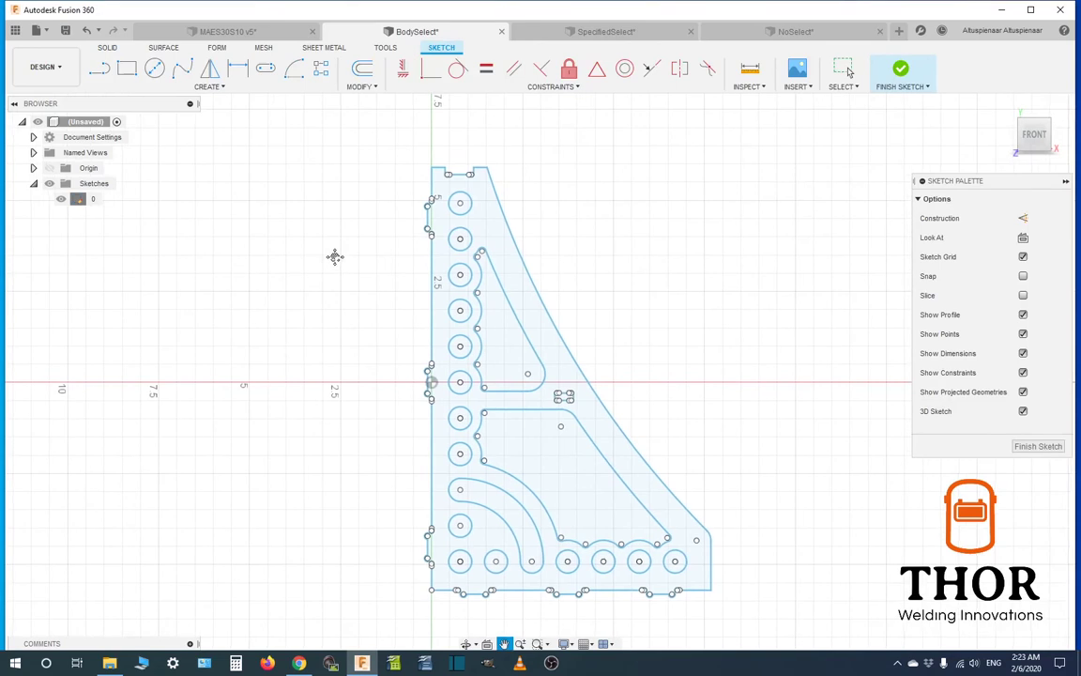
click(361, 86)
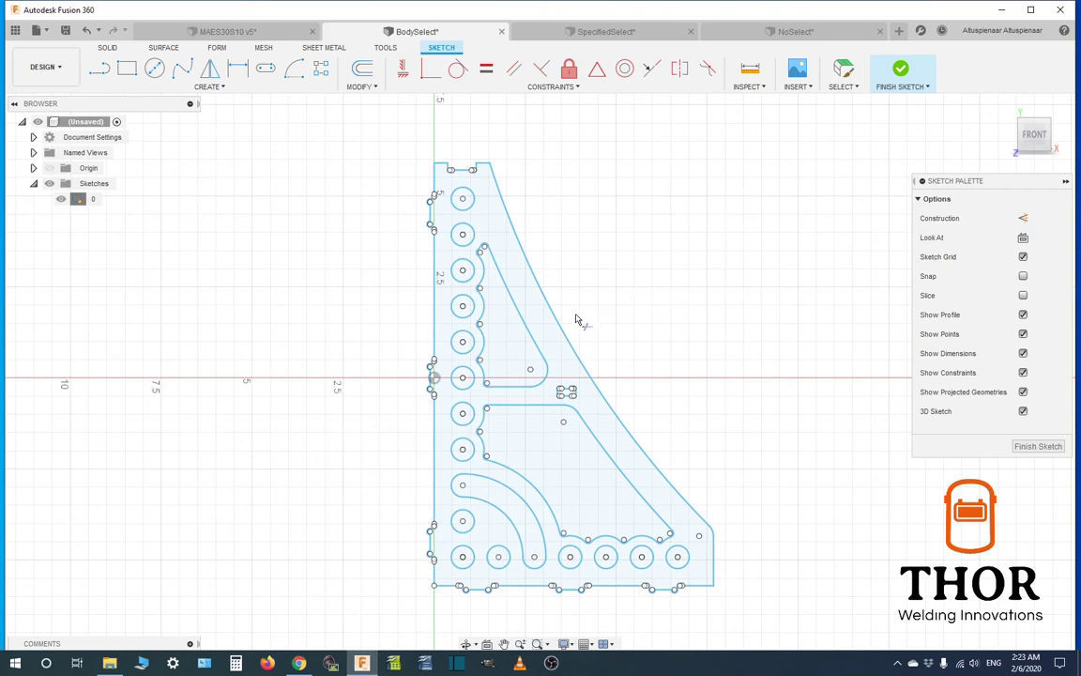
mouse_move(563, 334)
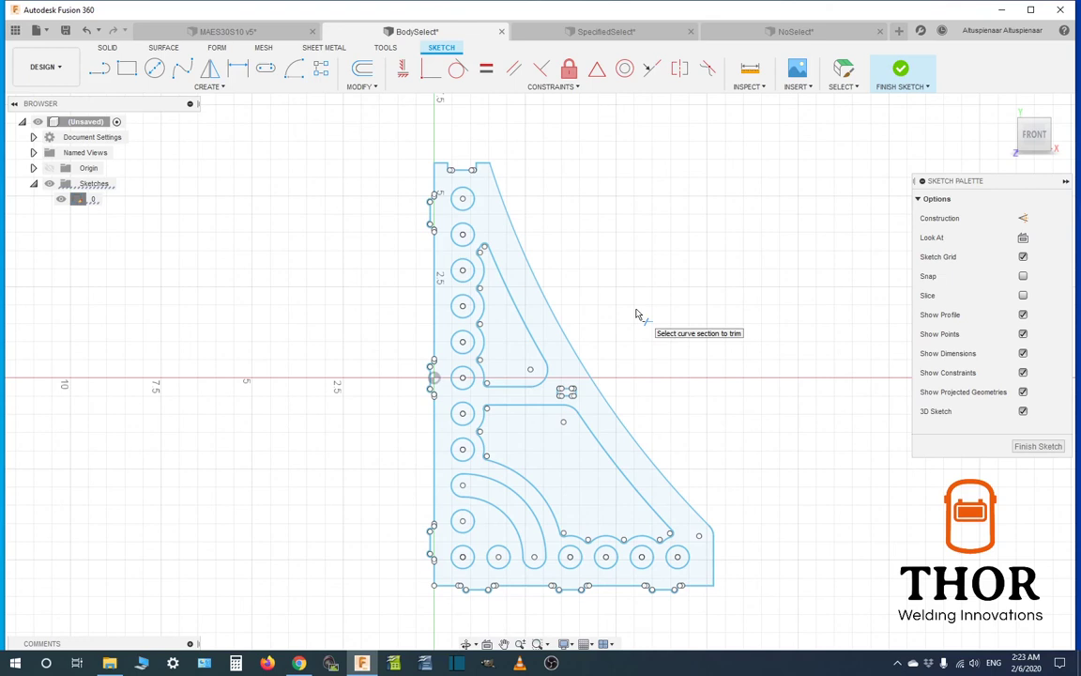
mouse_move(636, 316)
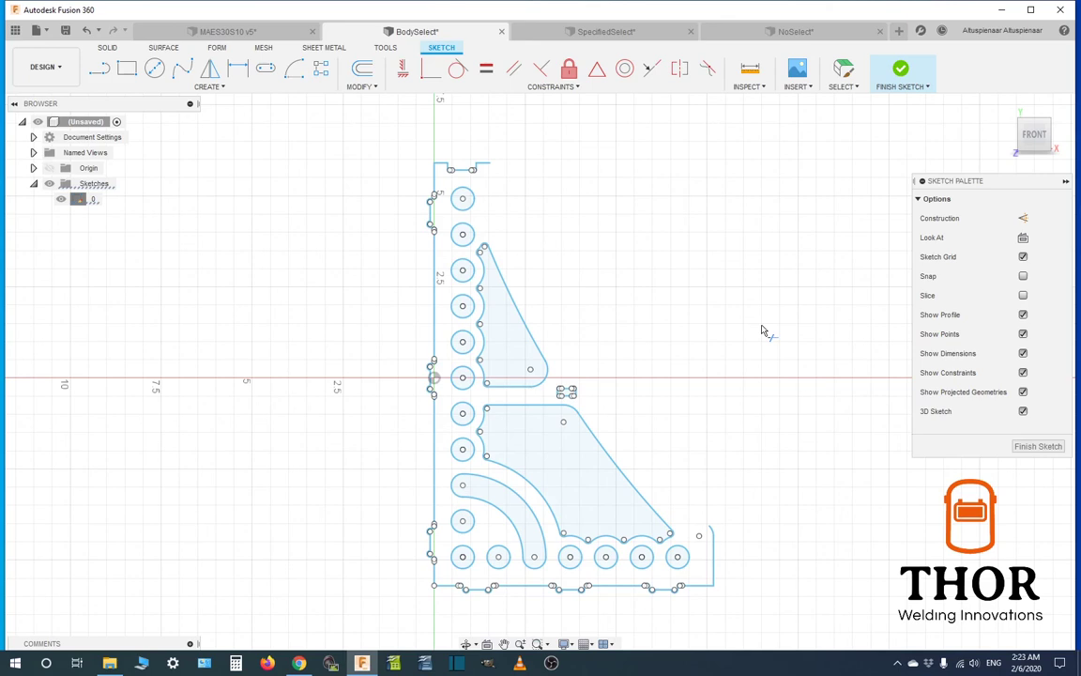
mouse_move(612, 298)
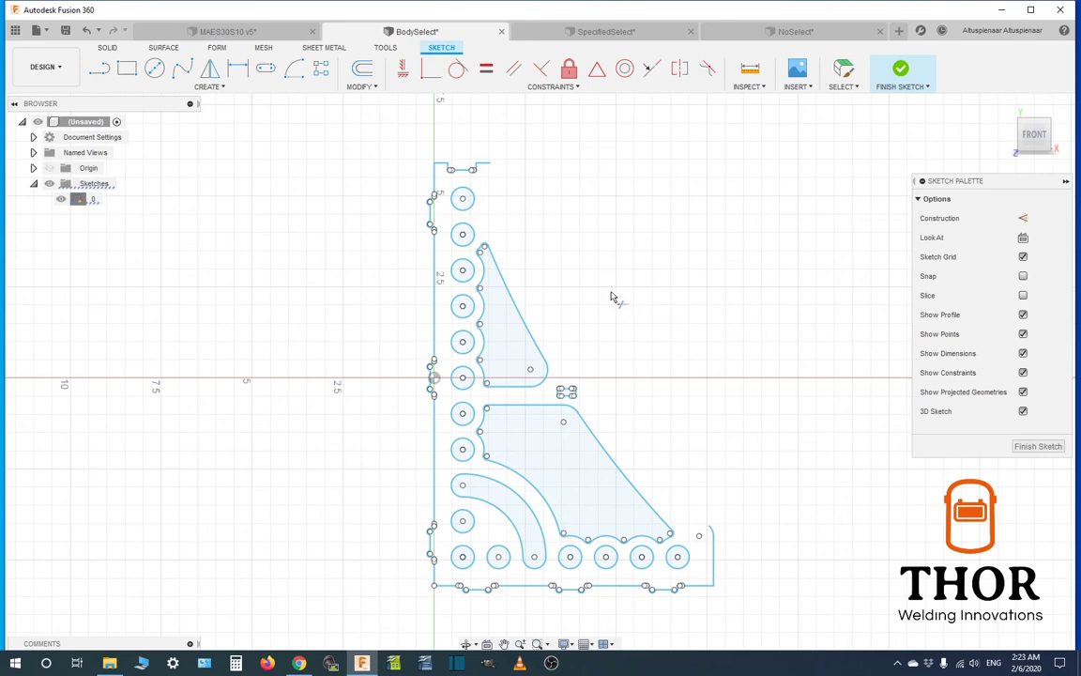
mouse_move(461, 306)
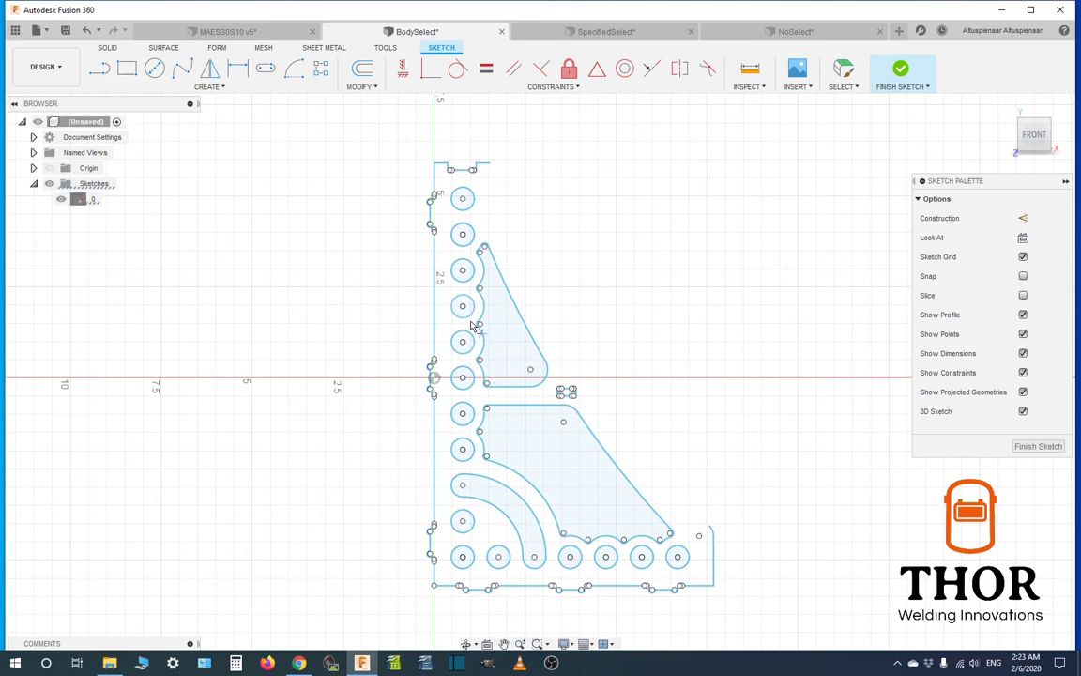
mouse_move(626, 291)
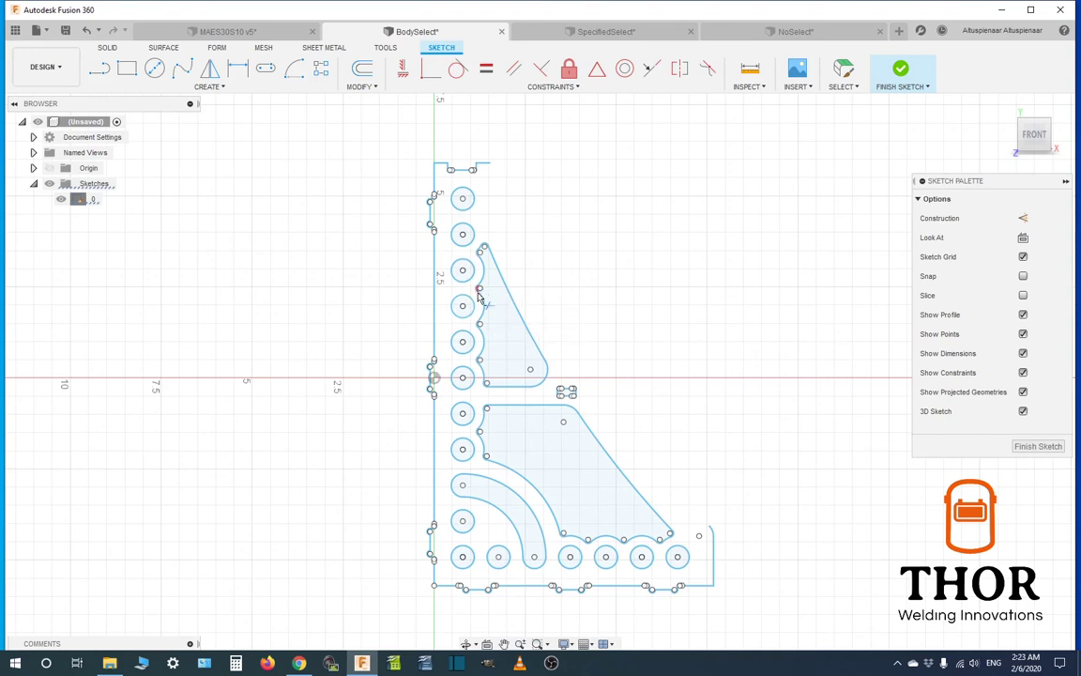
mouse_move(561, 287)
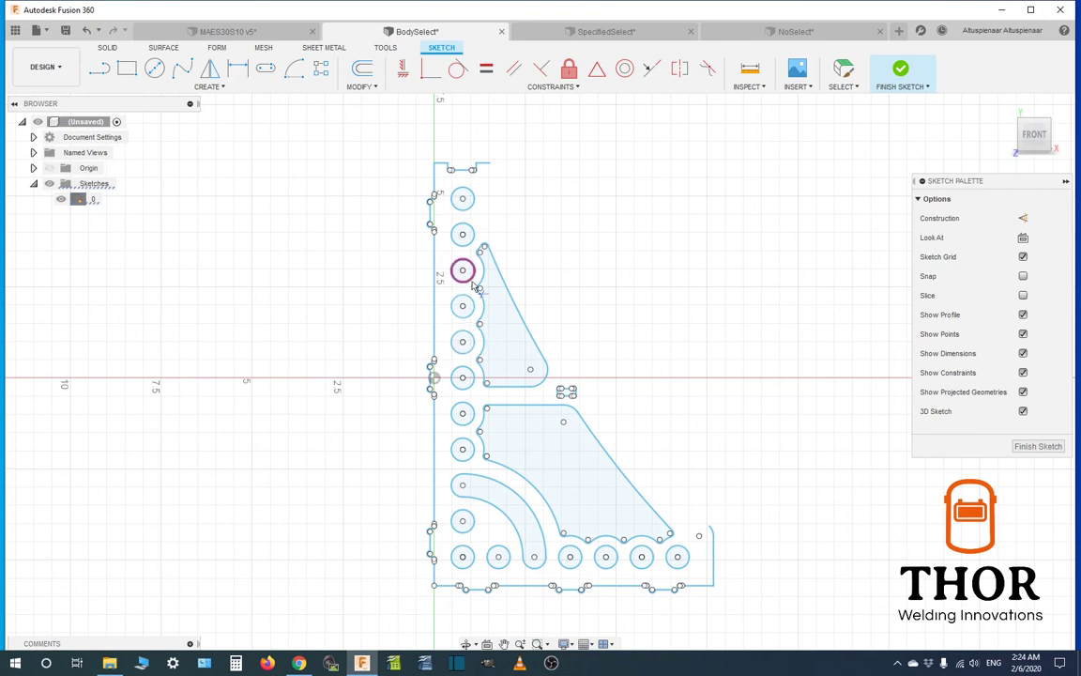
mouse_move(462, 306)
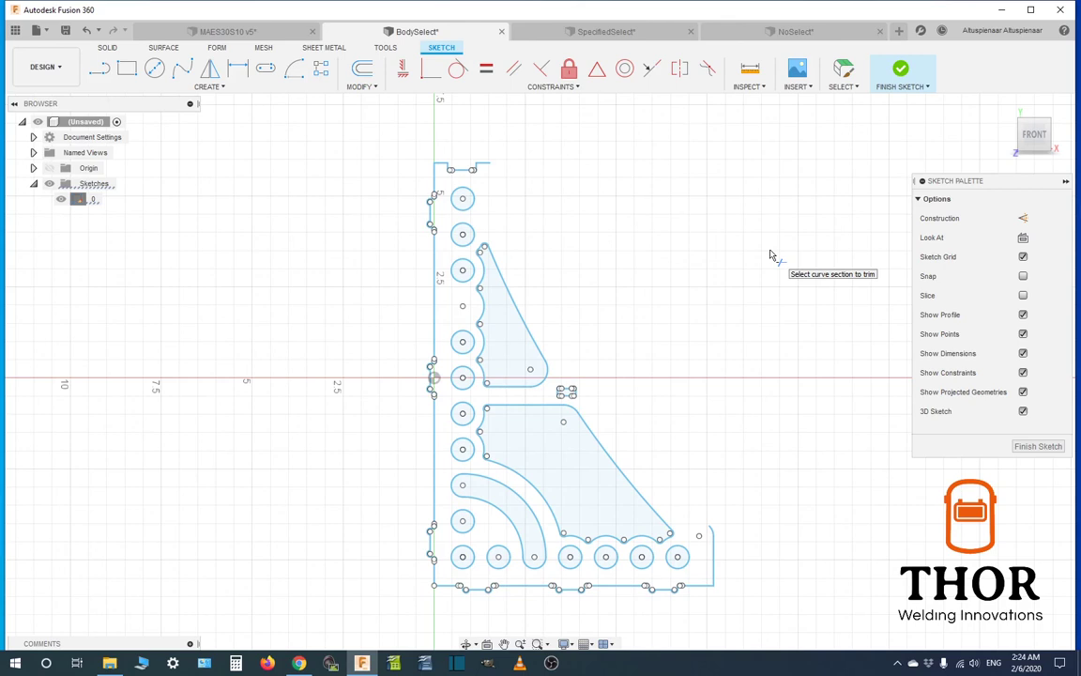
mouse_move(776, 375)
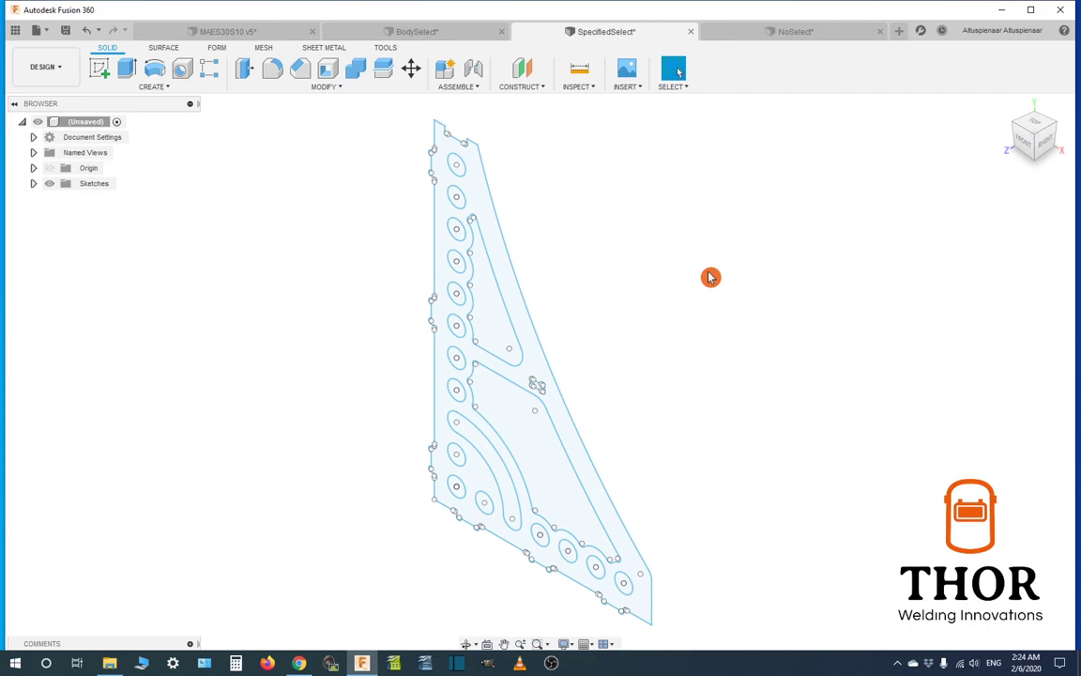
mouse_move(629, 278)
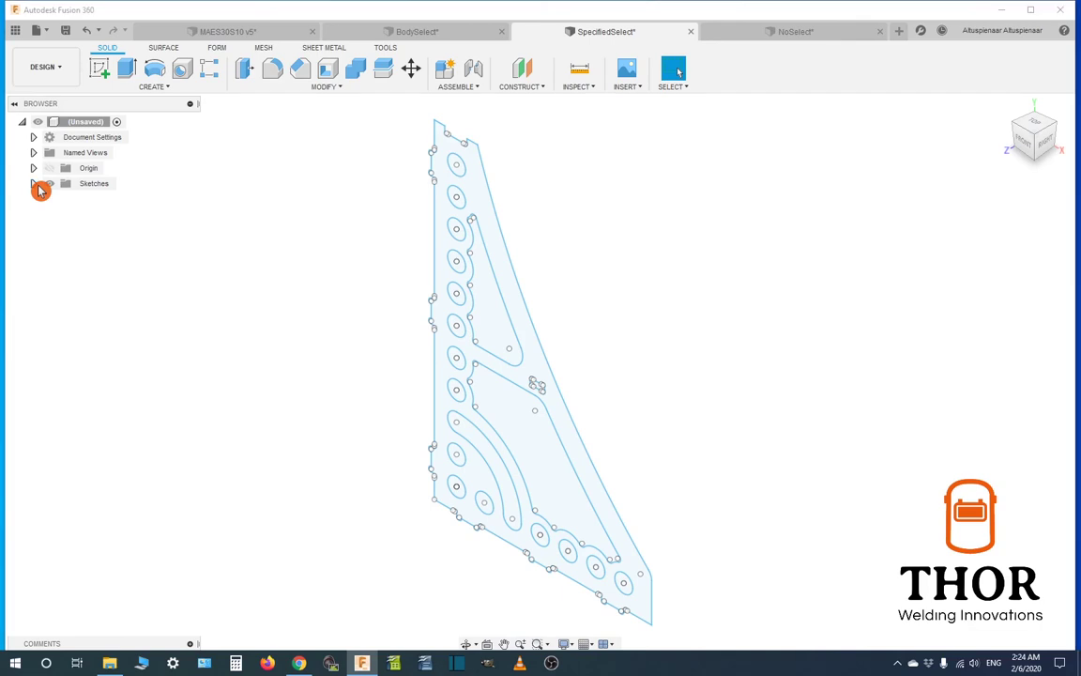
Expand the Sketches folder in the SpecifiedSelect design
click(35, 191)
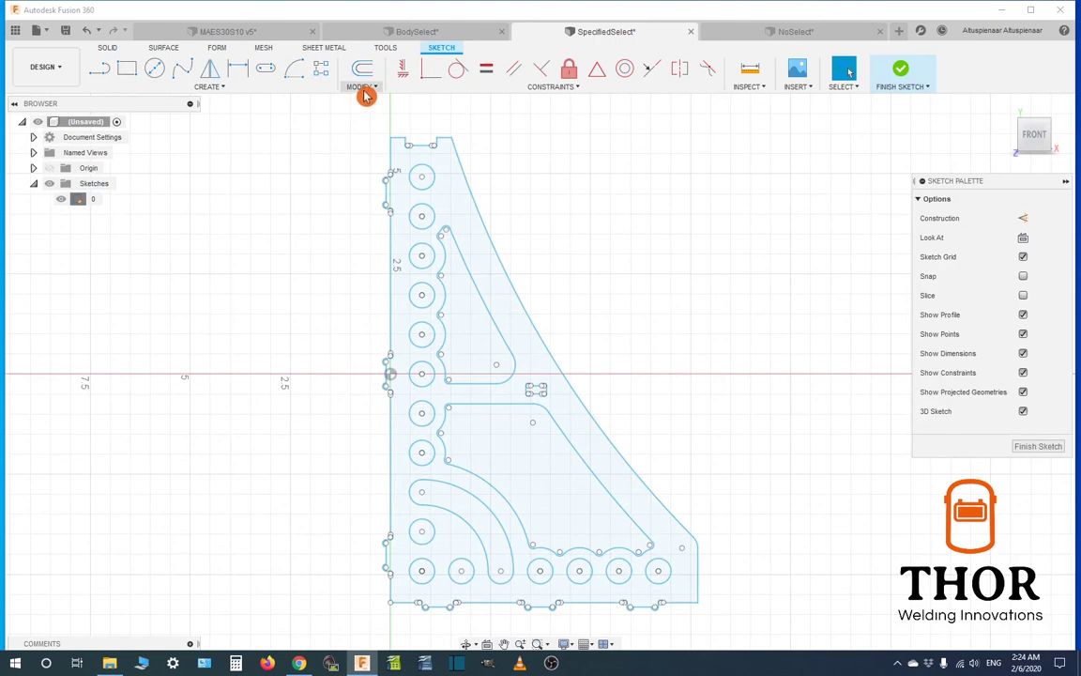
mouse_move(738, 296)
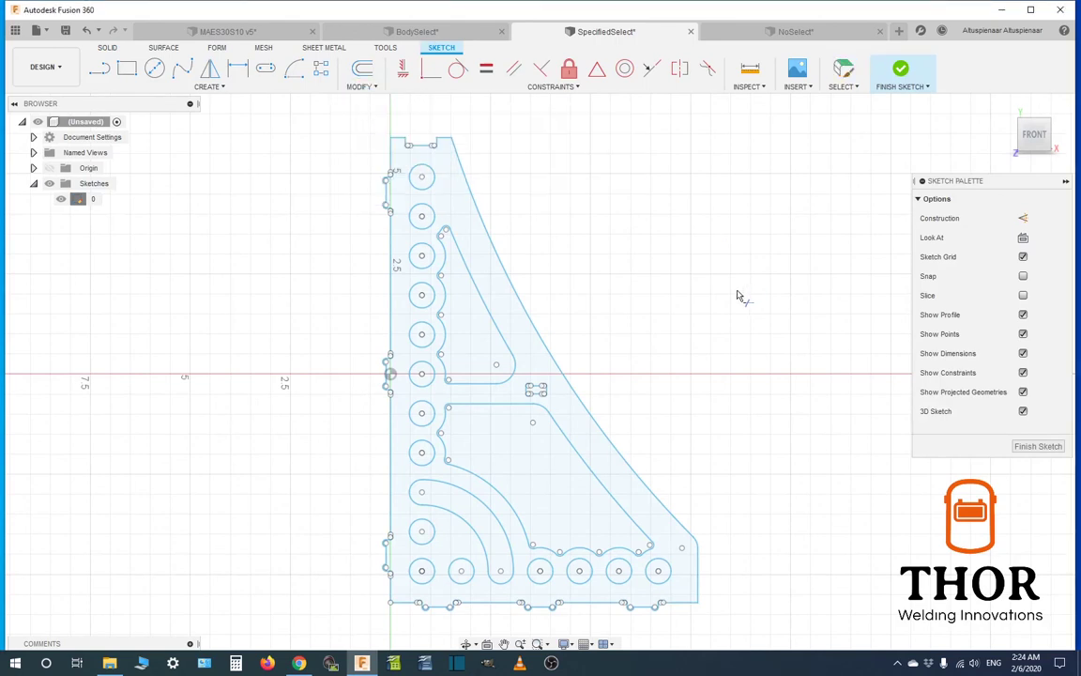
mouse_move(548, 354)
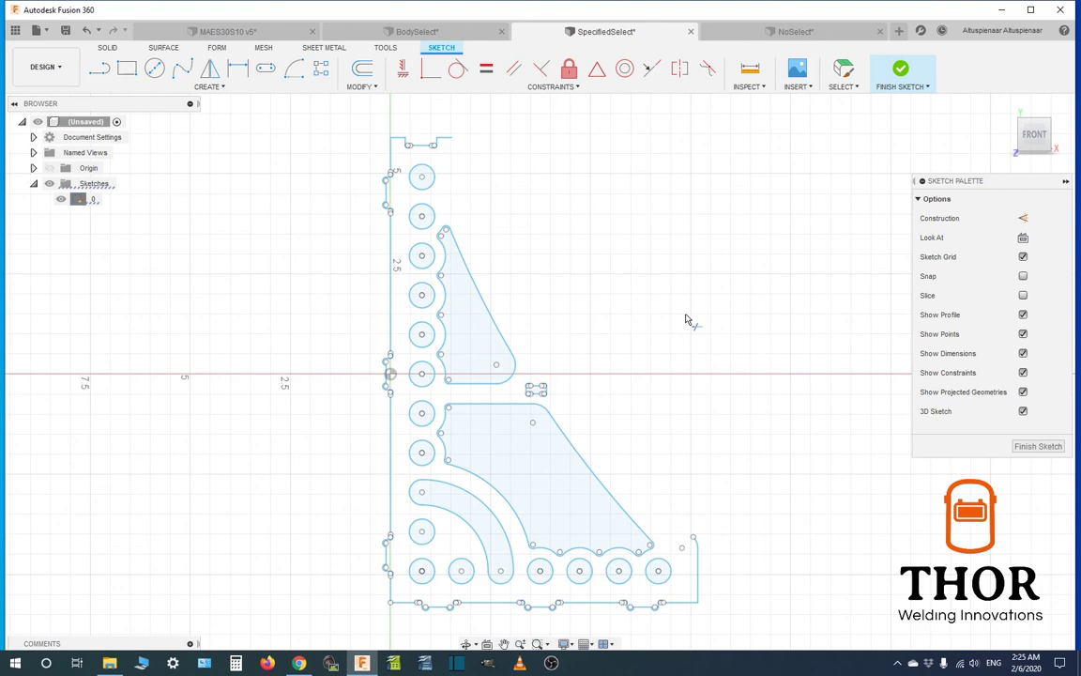
mouse_move(685, 320)
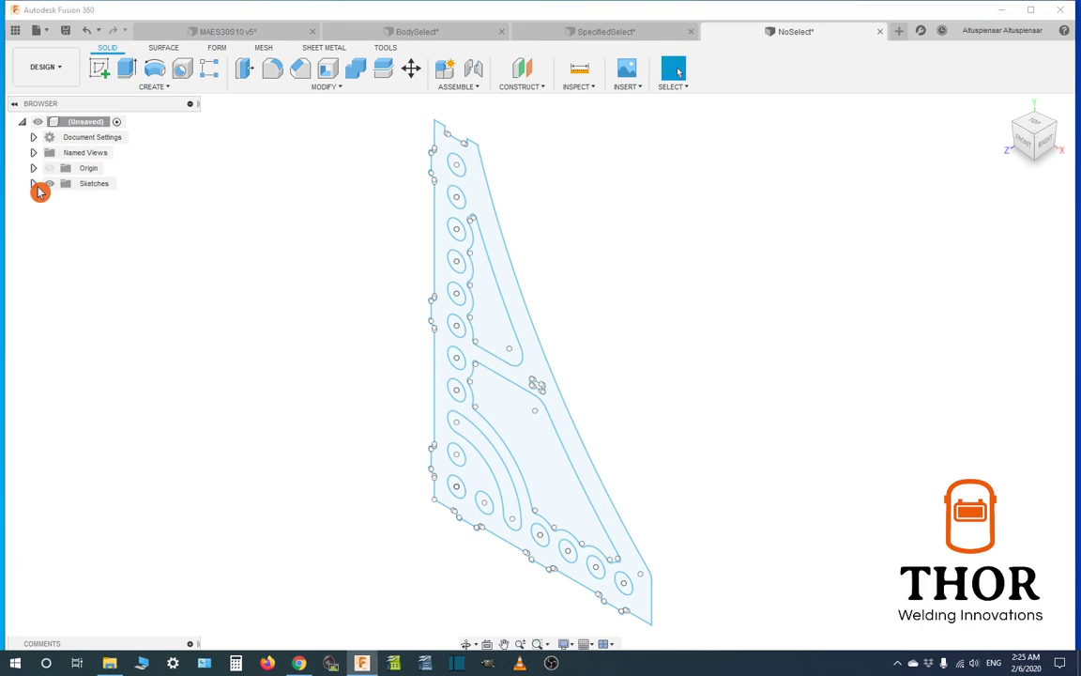
Edit the NoSelect panel sketch from its right-click menu
right_click(93, 183)
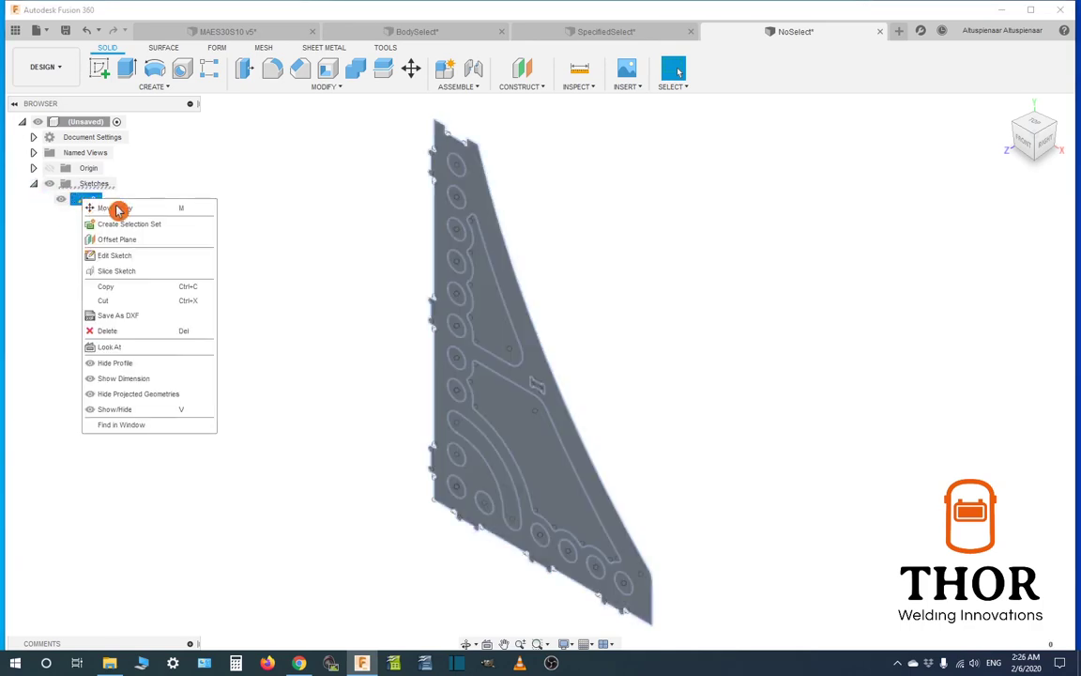
click(113, 255)
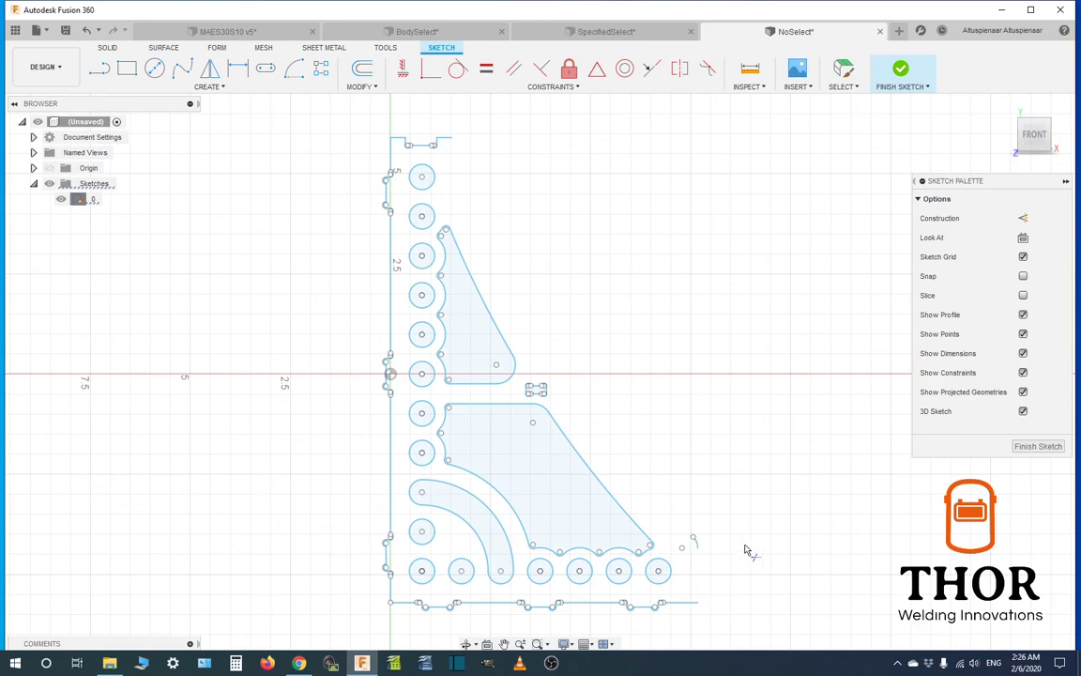
mouse_move(774, 530)
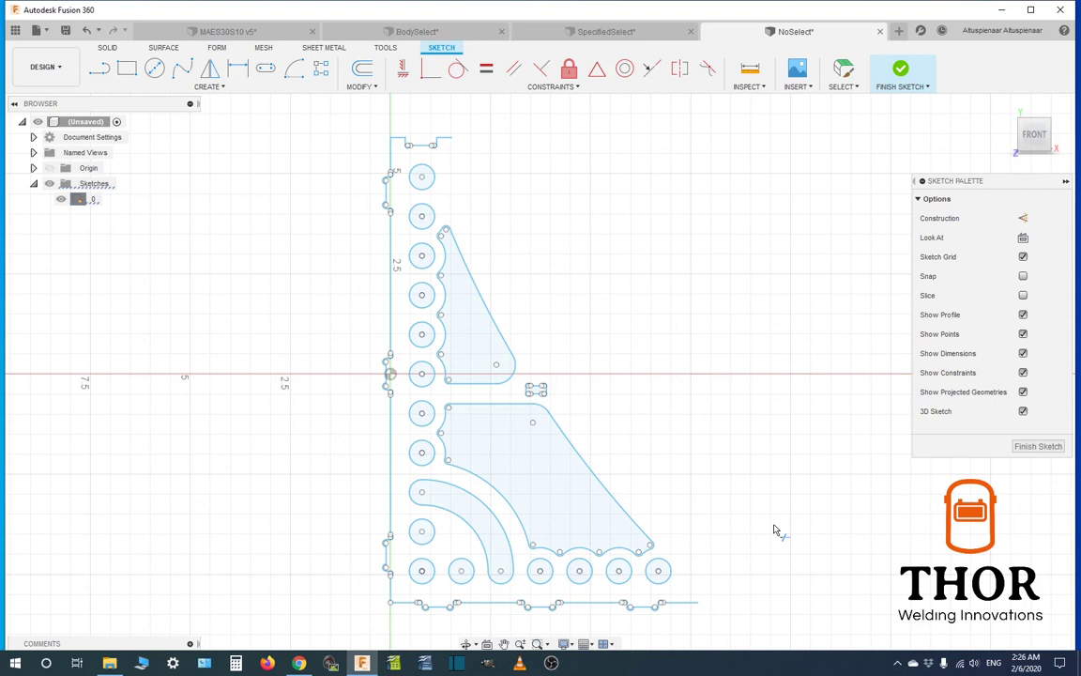
mouse_move(782, 528)
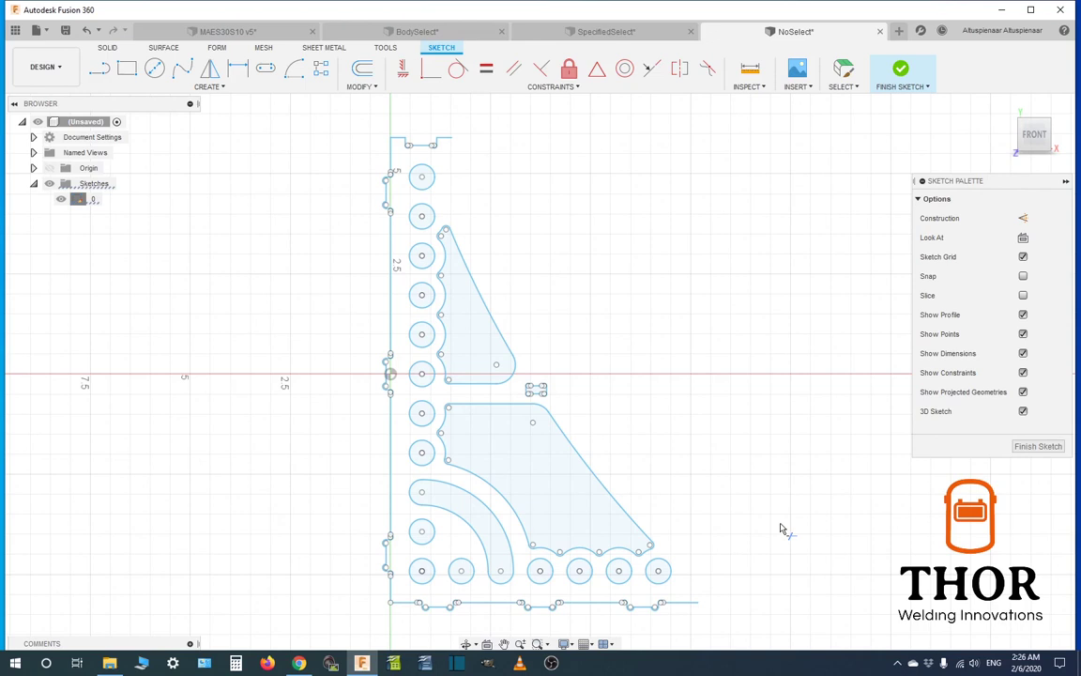